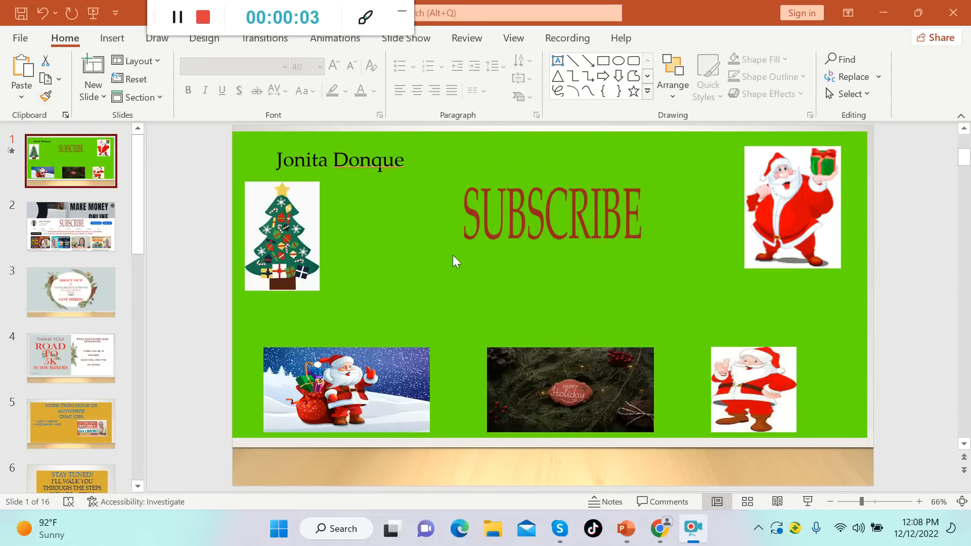
mouse_move(243, 468)
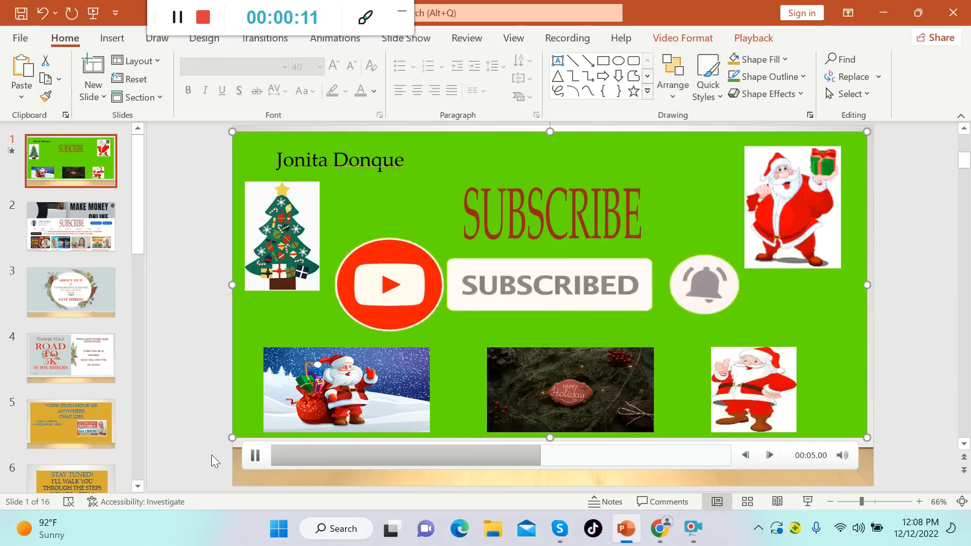
Step: Show slide 2, the Make Money Online channel screenshot
left_click(70, 226)
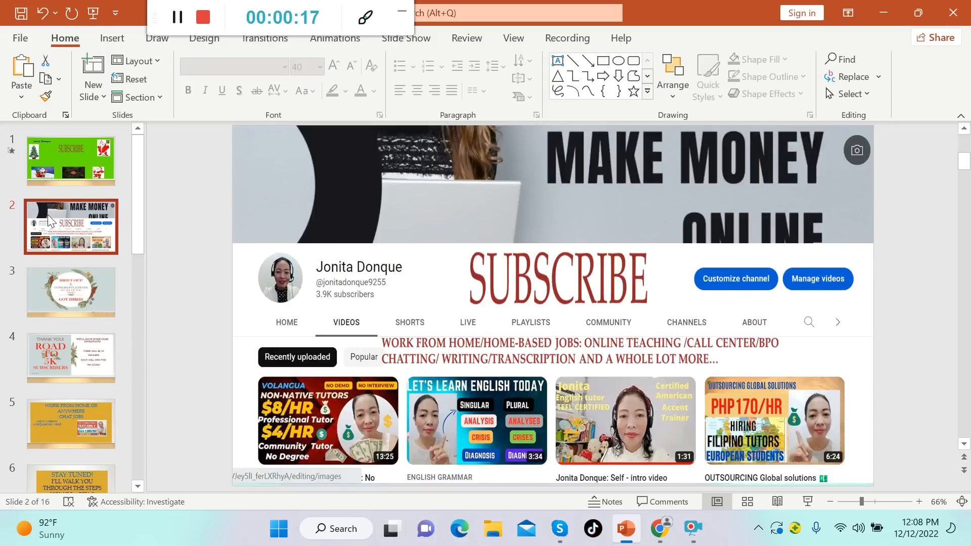
mouse_move(105, 358)
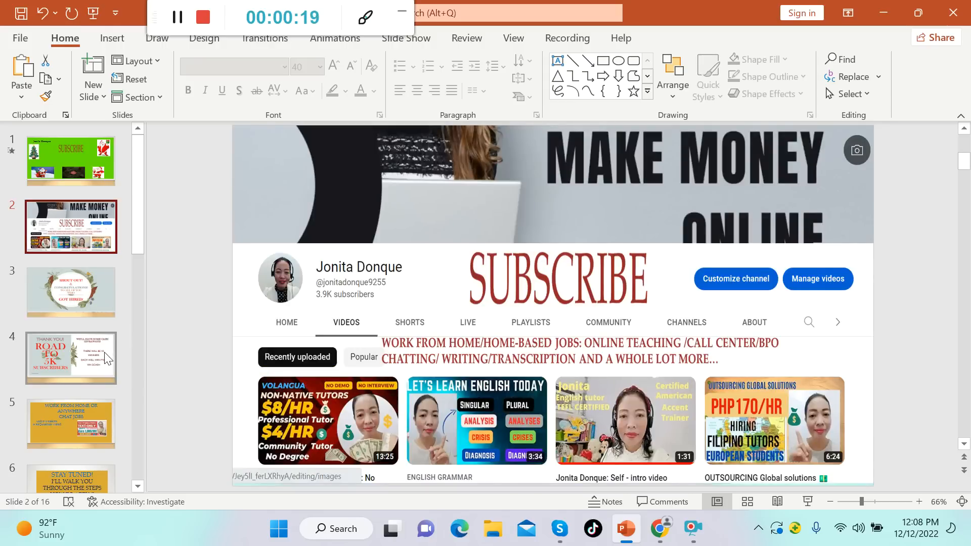
mouse_move(90, 388)
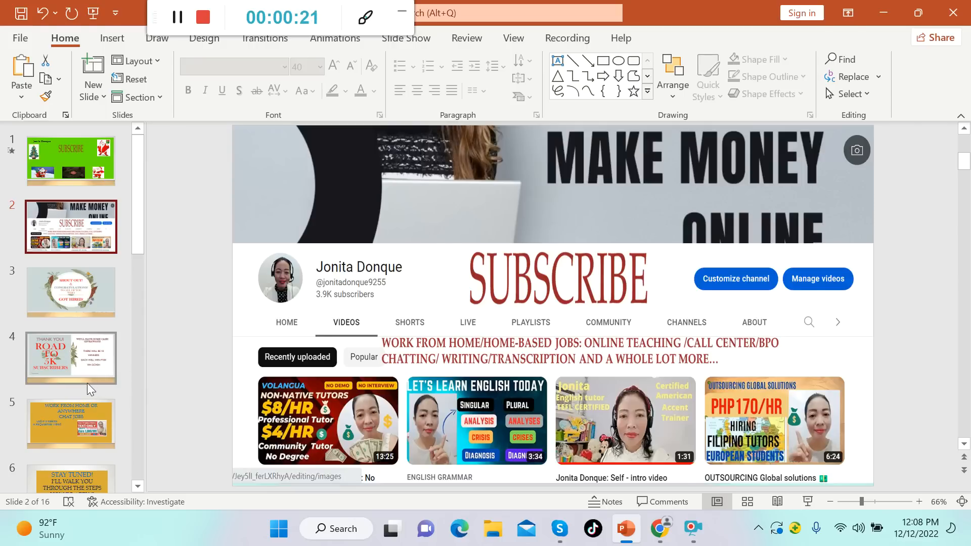
mouse_move(105, 382)
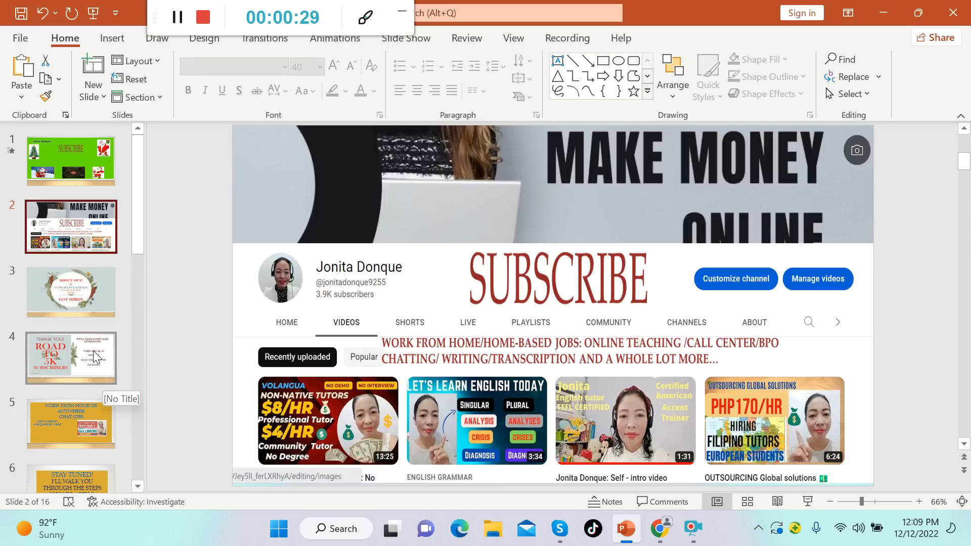
Step: Show slide 3, the Shout Out and Congratulations message
left_click(71, 293)
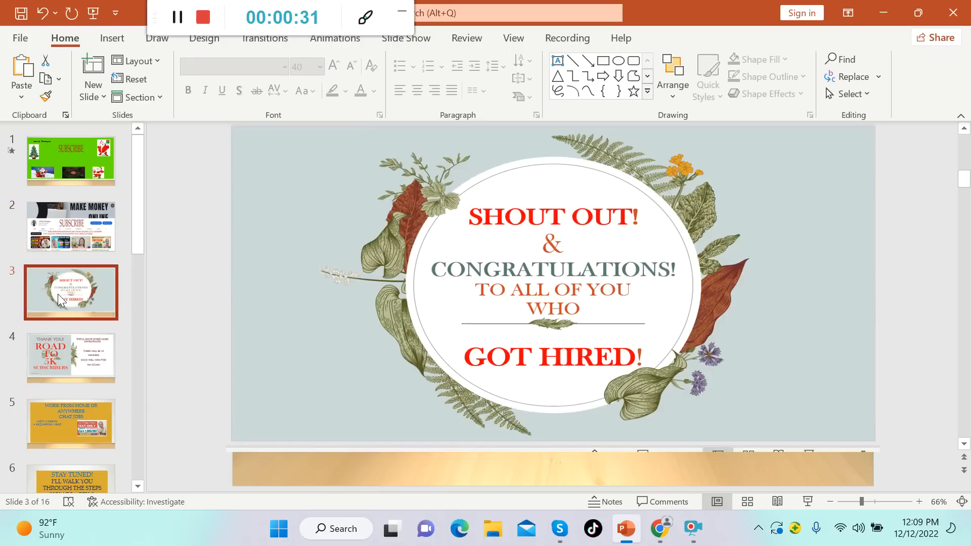
mouse_move(85, 326)
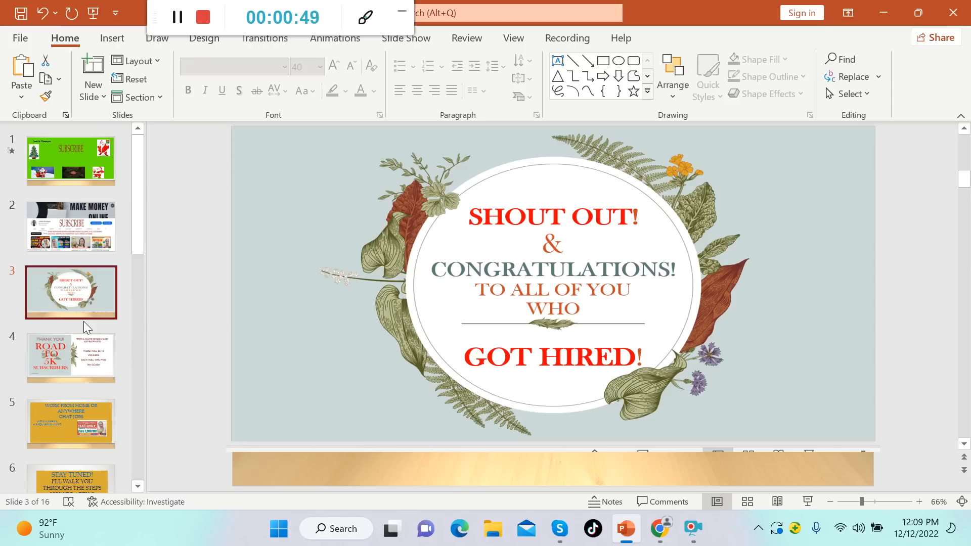
Step: Show the thank-you 5K subscribers slide and advance toward the Stay Tuned slide
left_click(71, 359)
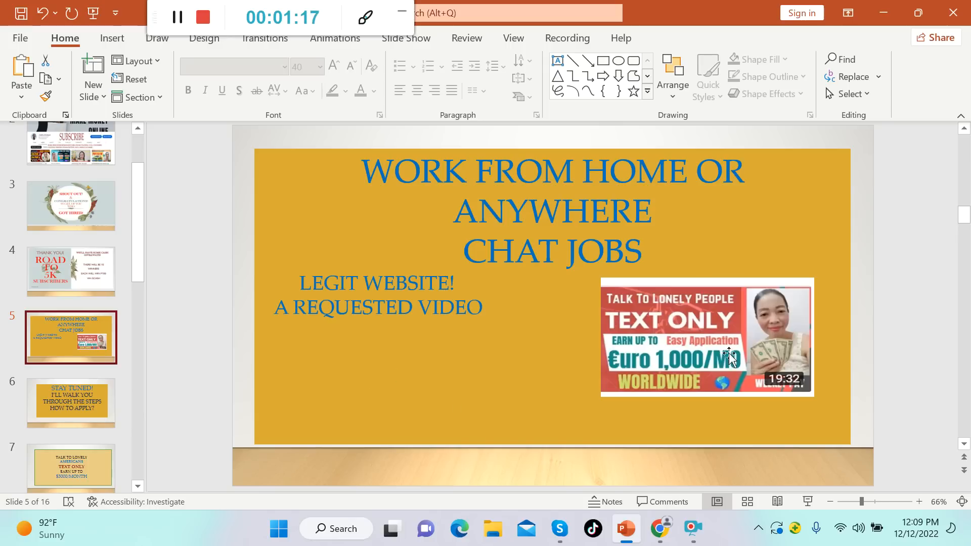
mouse_move(377, 408)
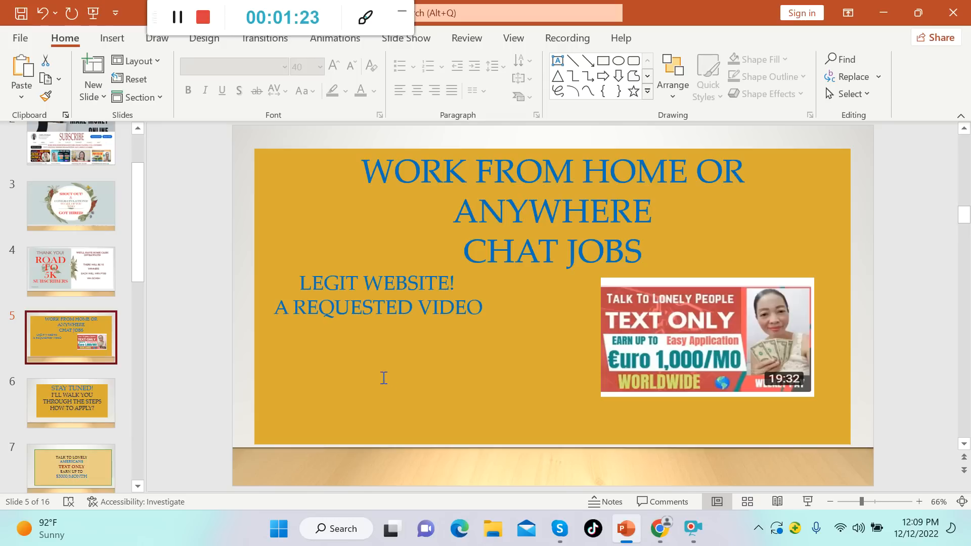
mouse_move(649, 429)
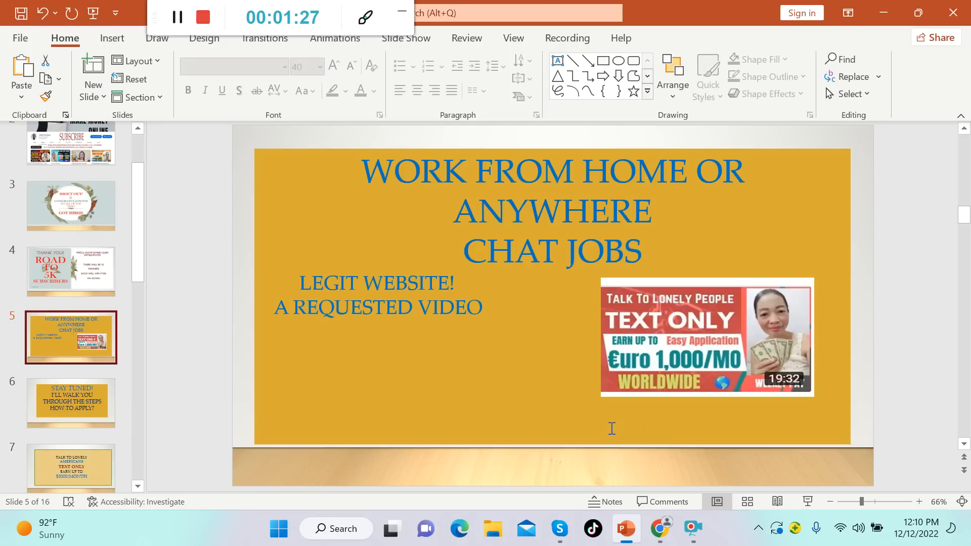
mouse_move(490, 401)
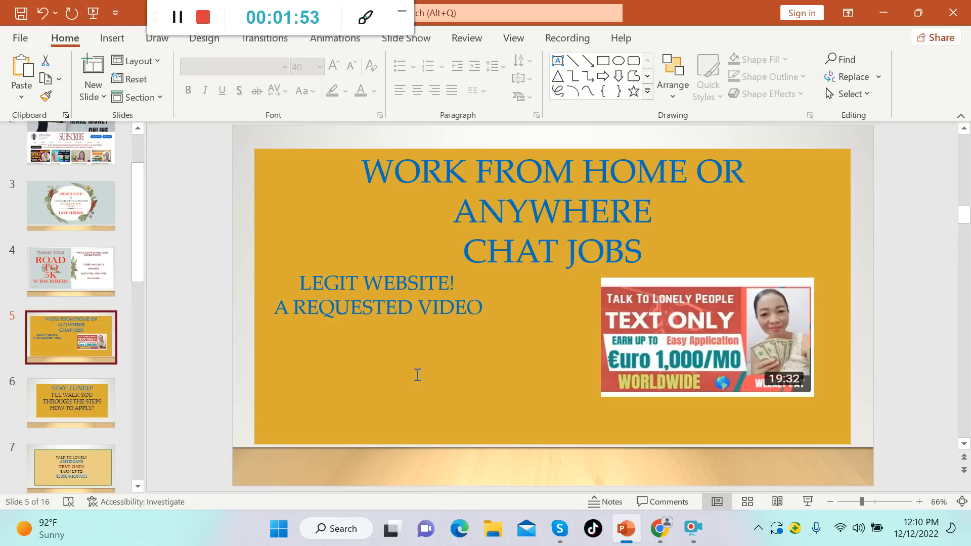
mouse_move(260, 387)
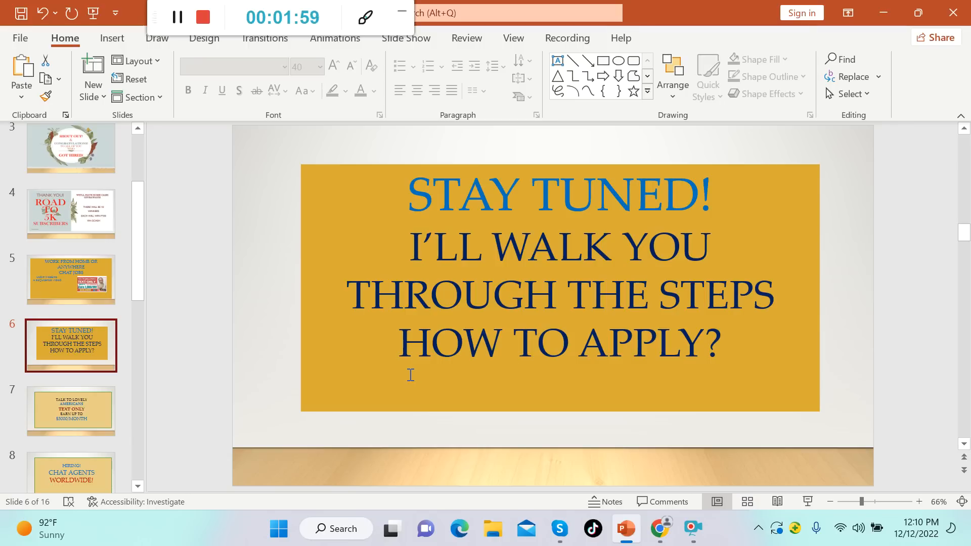
mouse_move(67, 359)
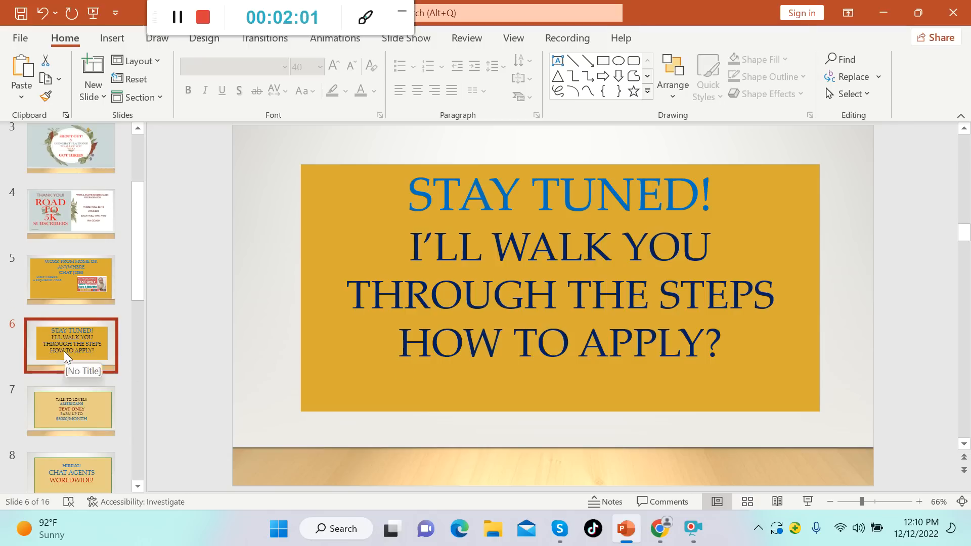
Step: Show the Talk to Lonely Americans, Hiring Chat Agents and $200–$500/WK salary slides in turn
left_click(71, 408)
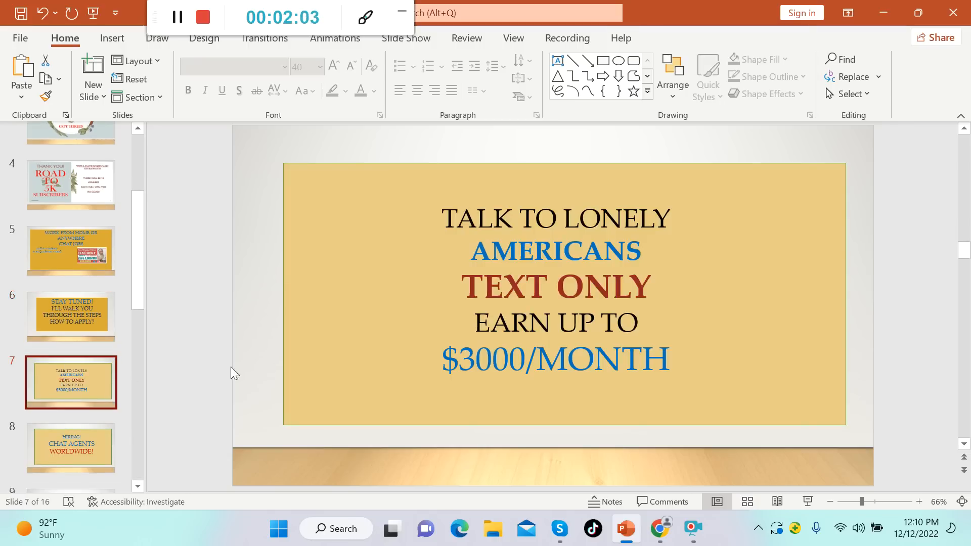
mouse_move(721, 352)
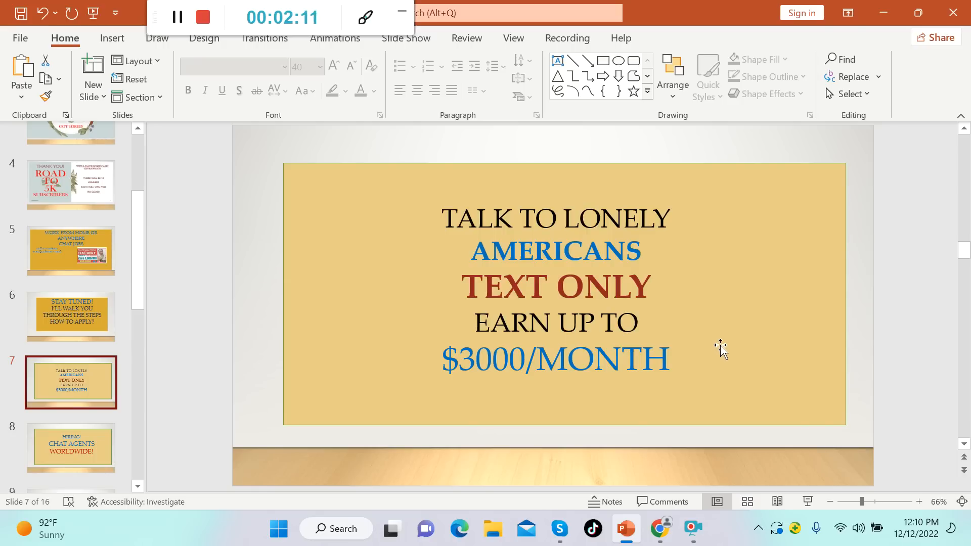
mouse_move(199, 335)
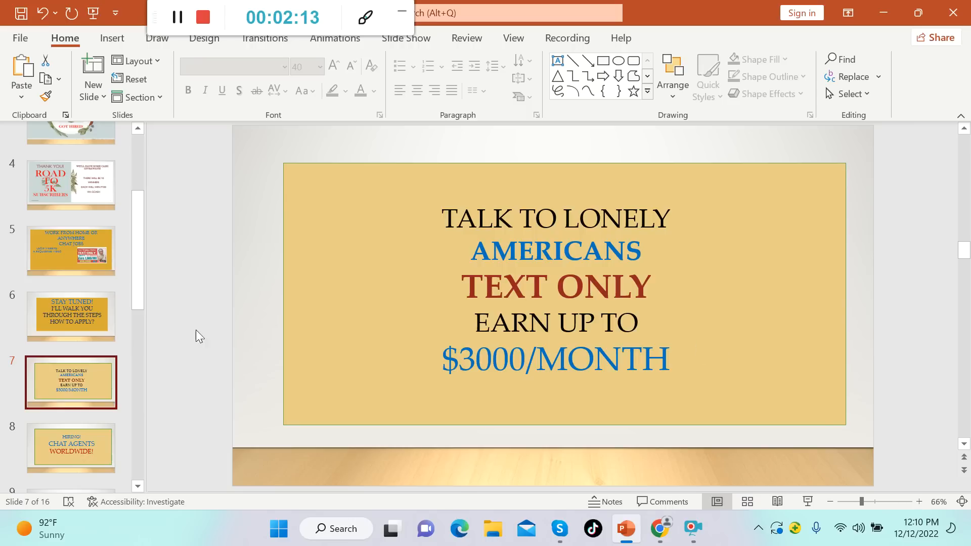
scroll("down", 3)
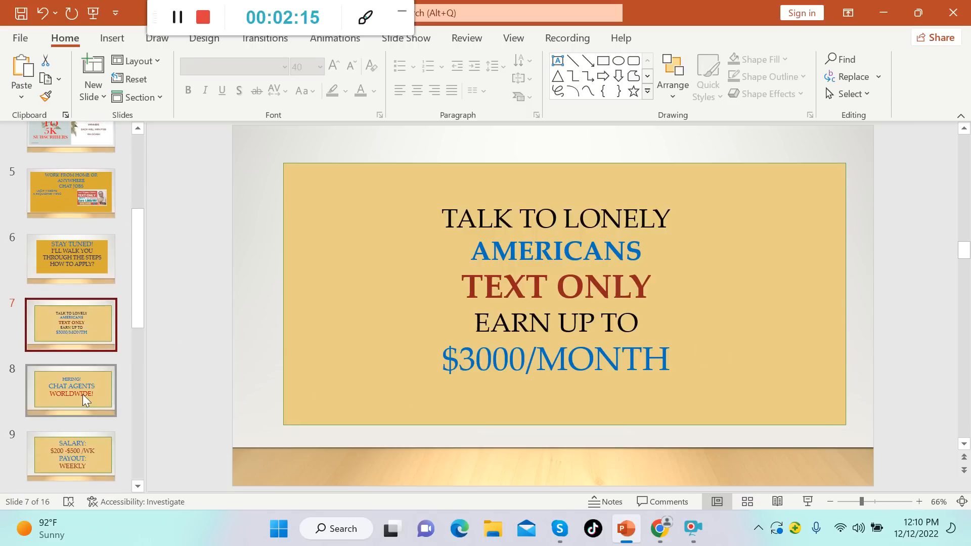
left_click(70, 390)
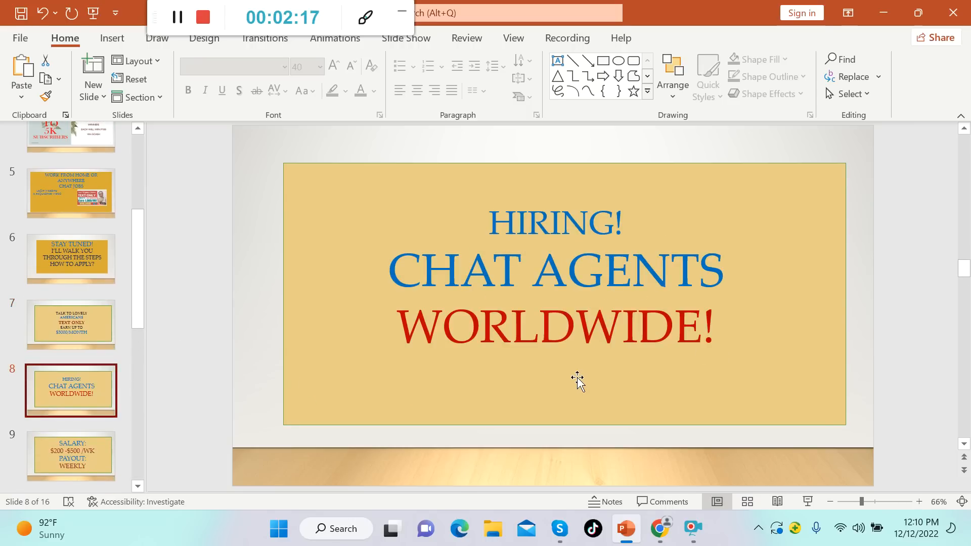
mouse_move(740, 388)
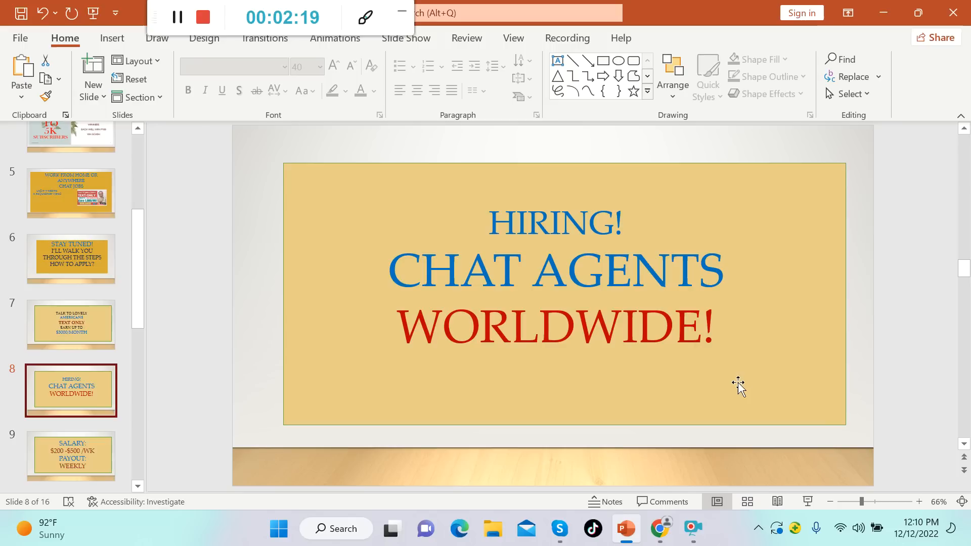
mouse_move(724, 386)
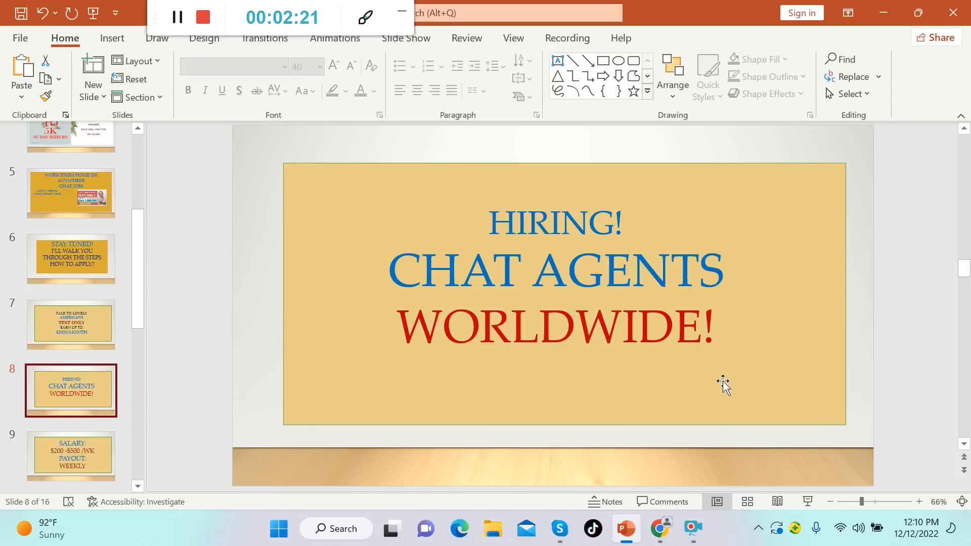
mouse_move(630, 371)
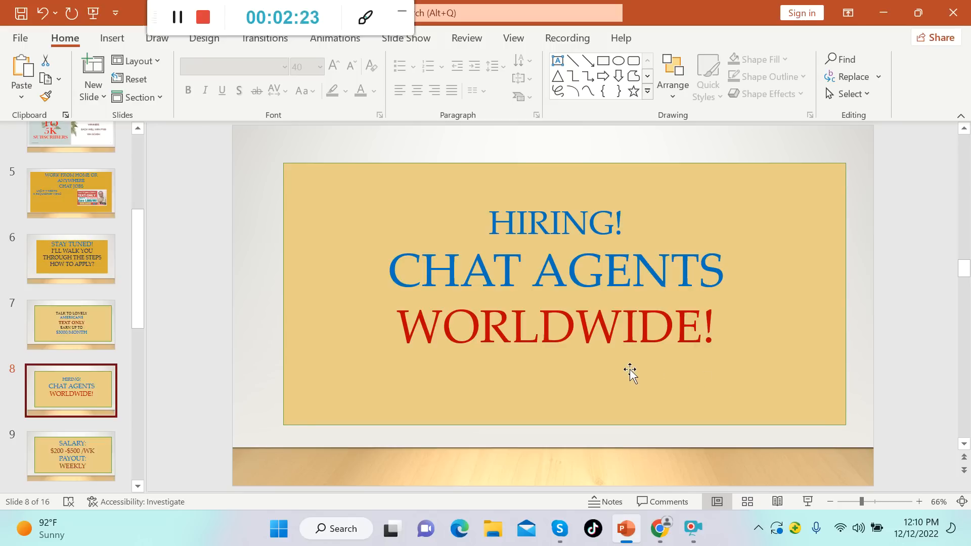
scroll("down", 3)
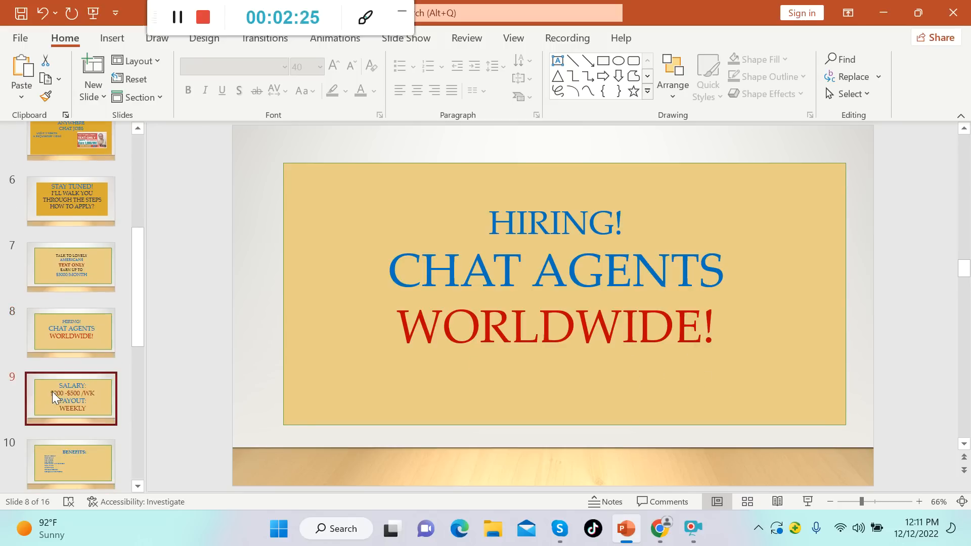
left_click(71, 399)
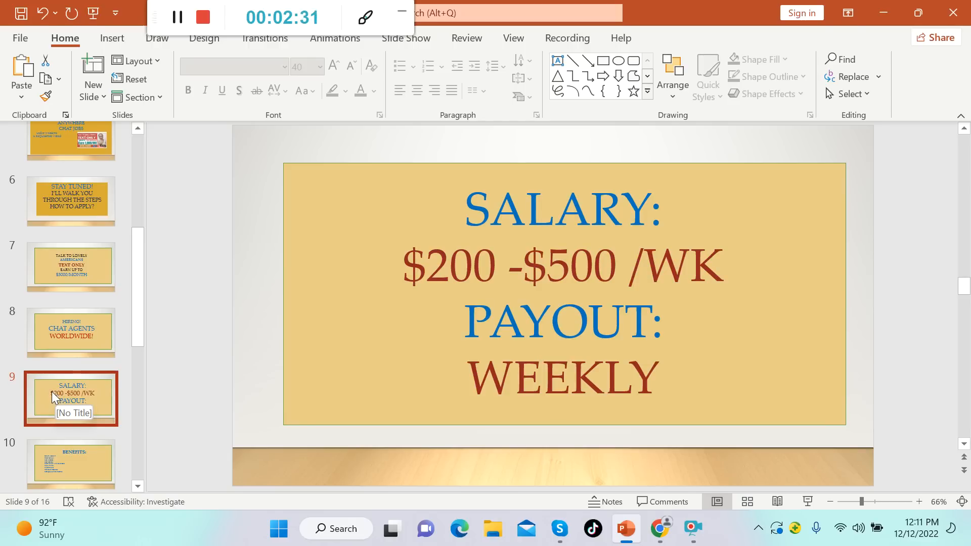
Step: Show slide 10, the Benefits list of chat-agent perks
left_click(71, 463)
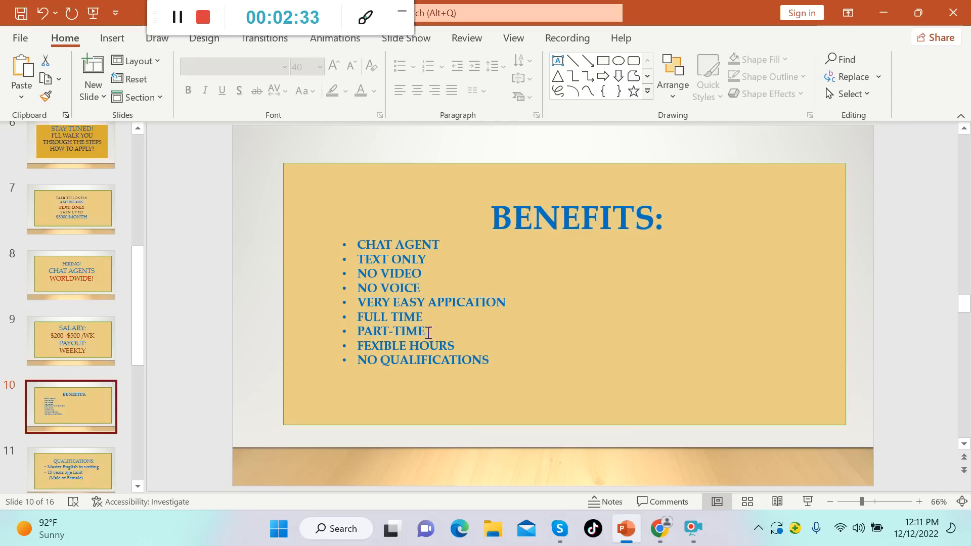
mouse_move(448, 271)
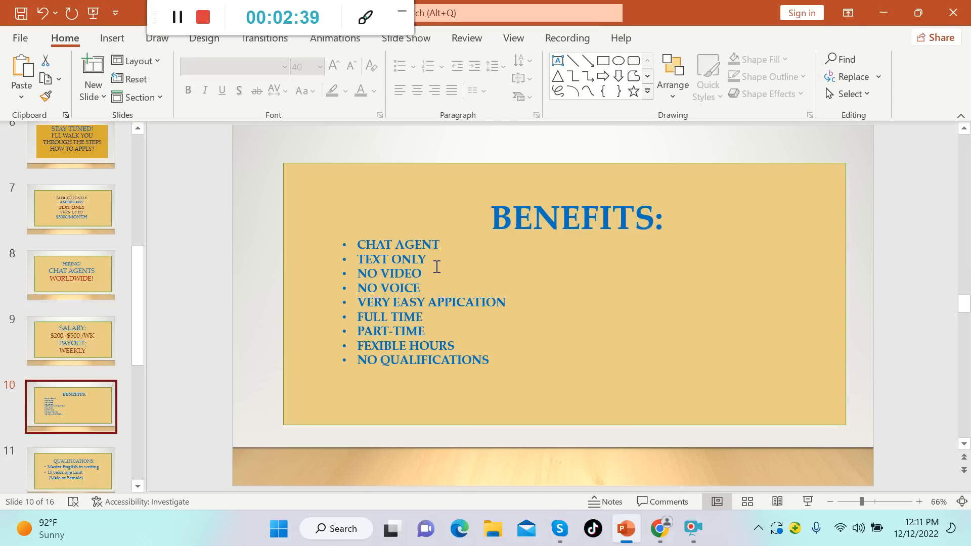
mouse_move(432, 286)
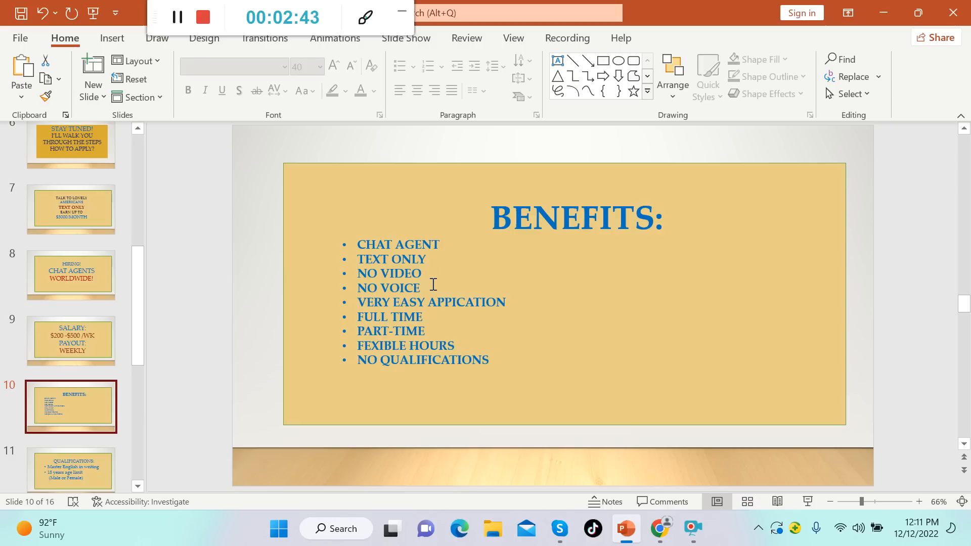
mouse_move(465, 314)
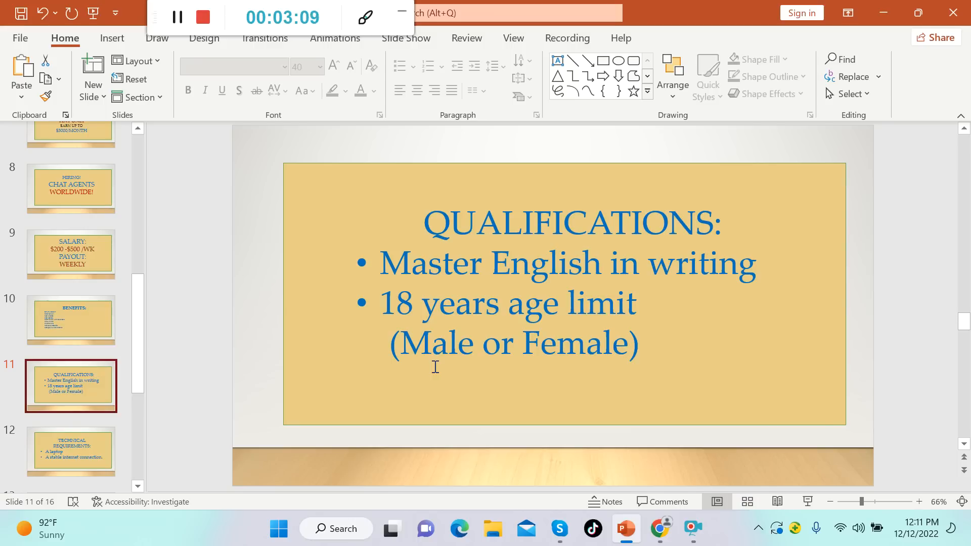
mouse_move(70, 389)
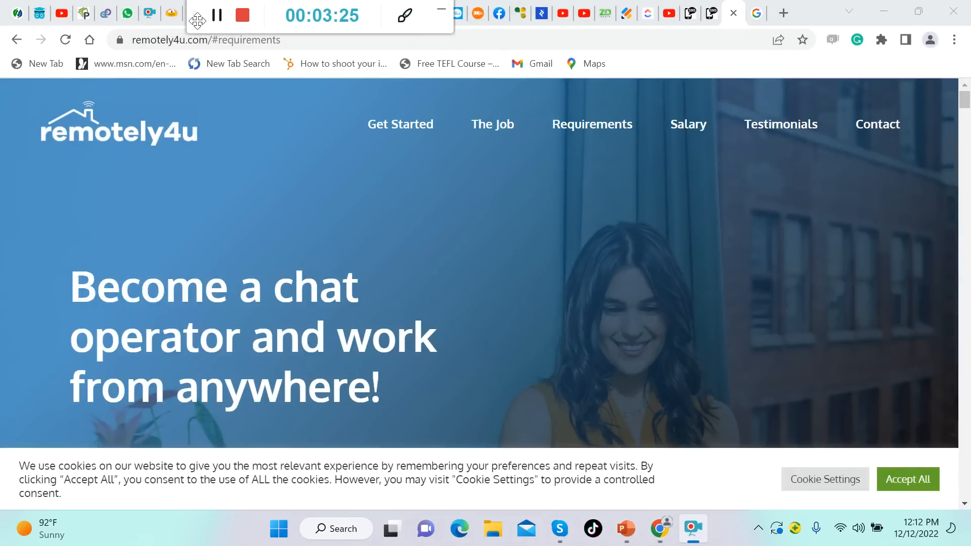
mouse_move(255, 204)
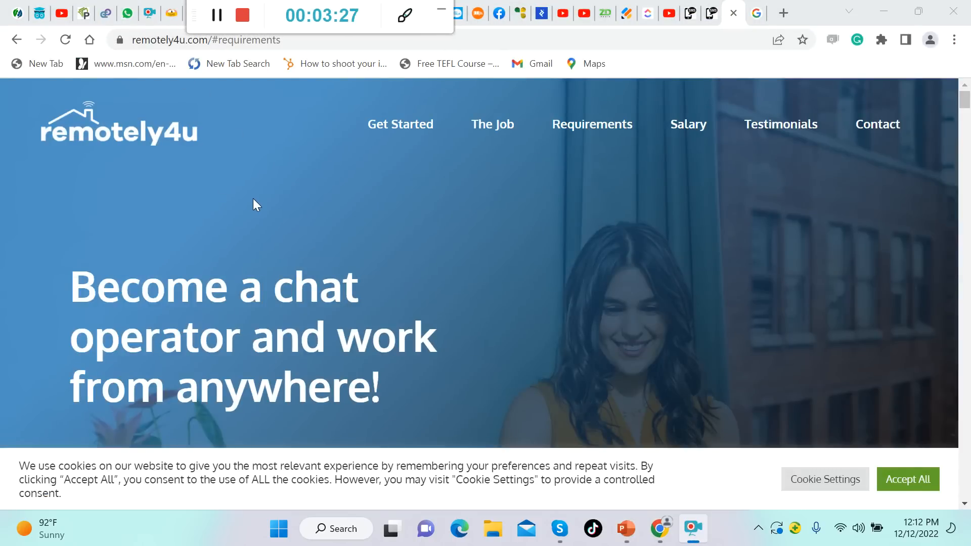
mouse_move(240, 220)
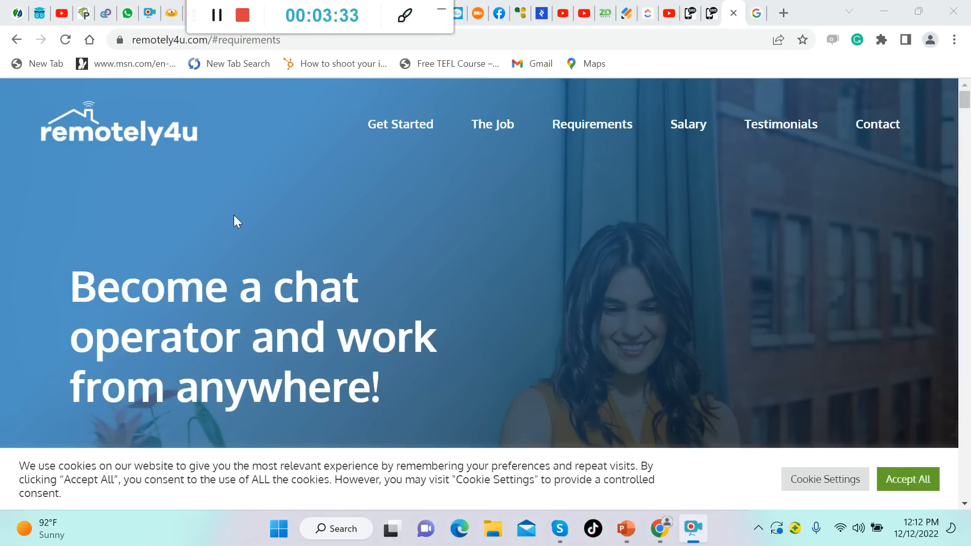
mouse_move(103, 172)
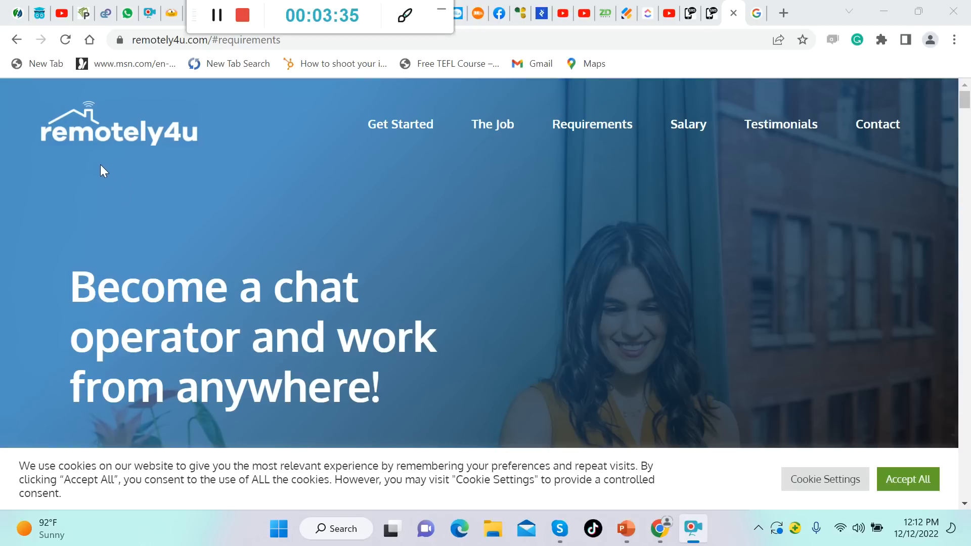
mouse_move(230, 183)
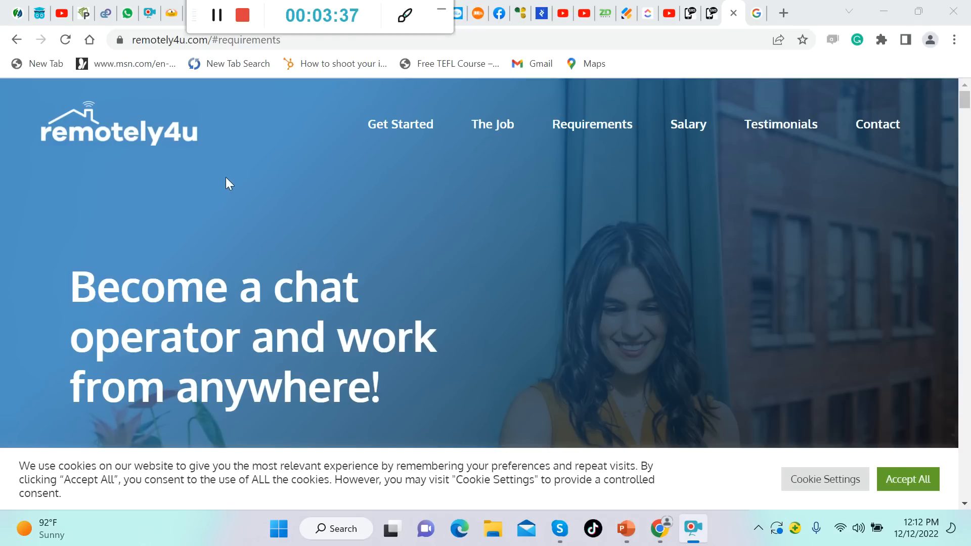
mouse_move(908, 479)
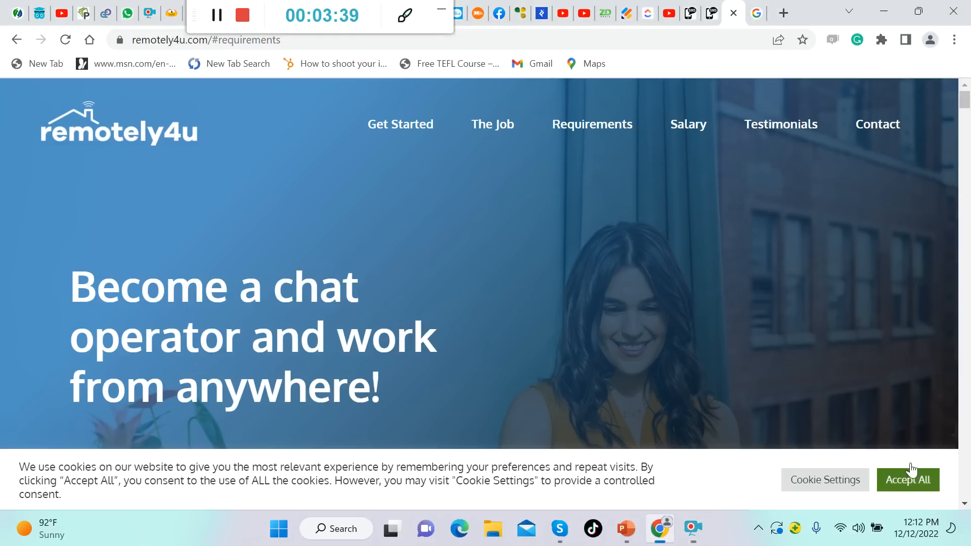
Step: Accept all cookies and read down through the application form and three application steps
left_click(907, 480)
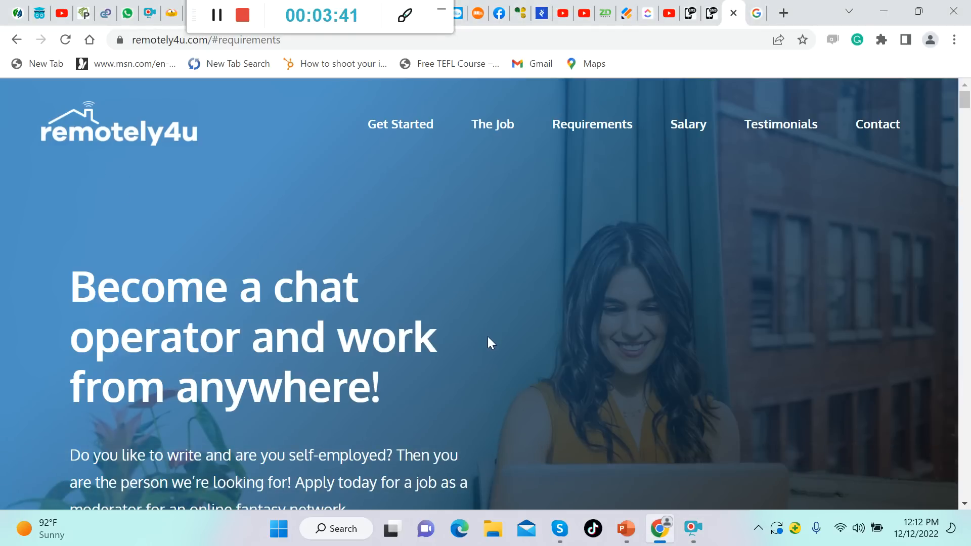
scroll("down", 3)
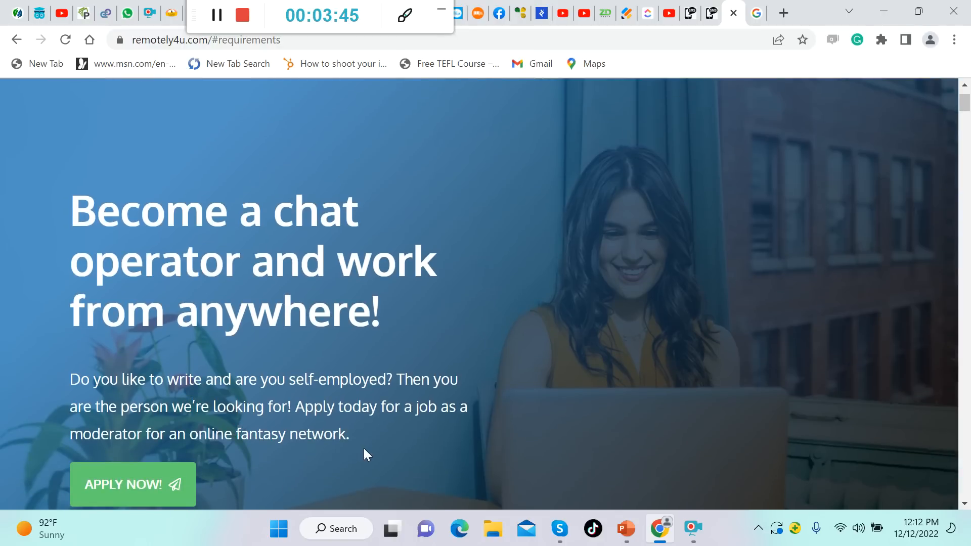
mouse_move(411, 445)
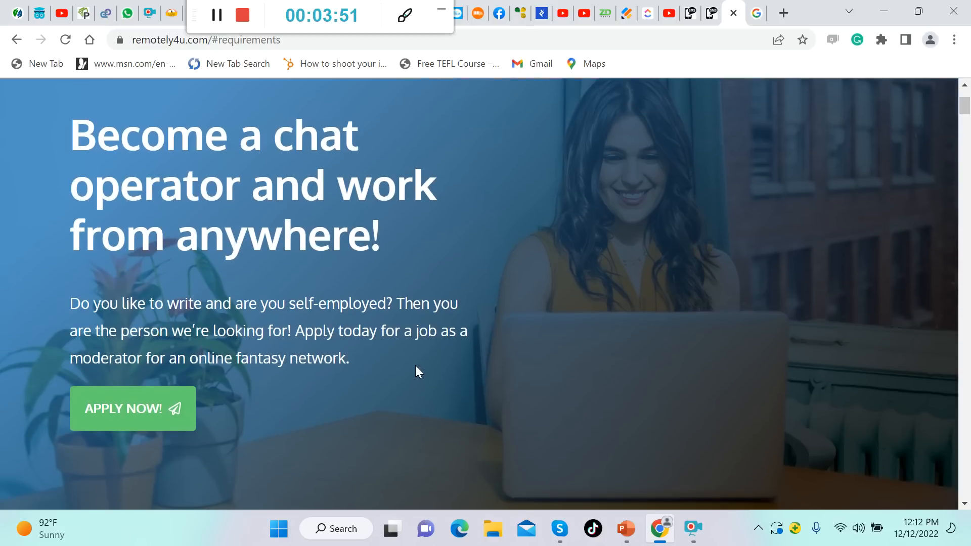
mouse_move(310, 396)
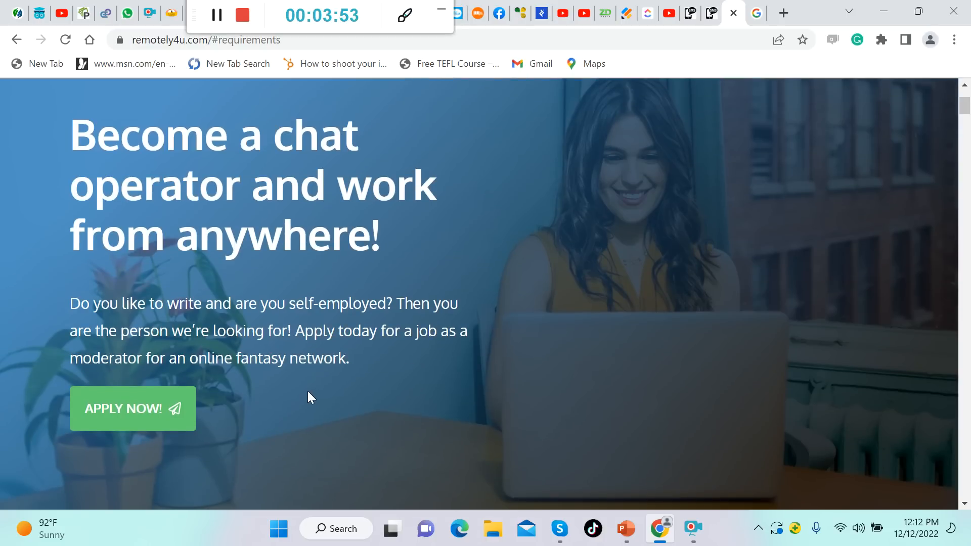
scroll("down", 3)
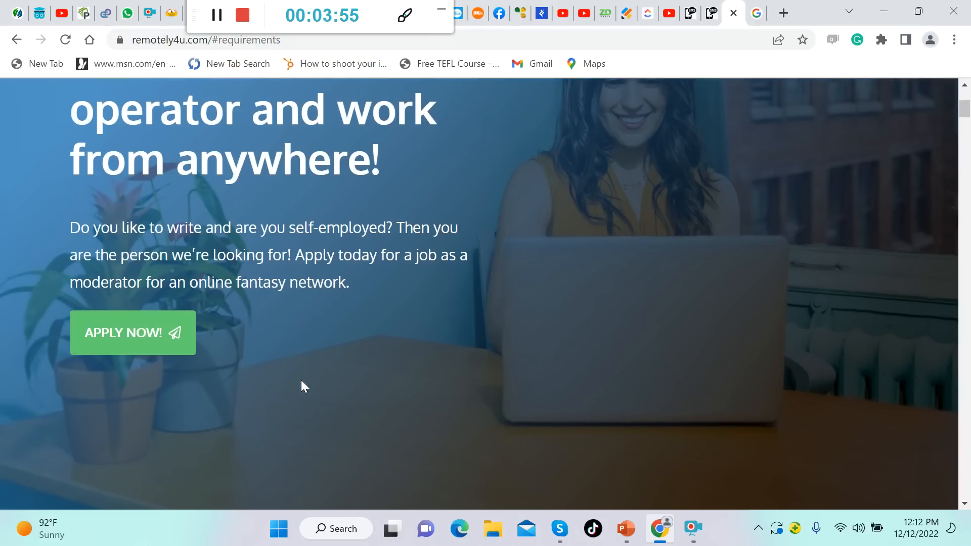
mouse_move(298, 346)
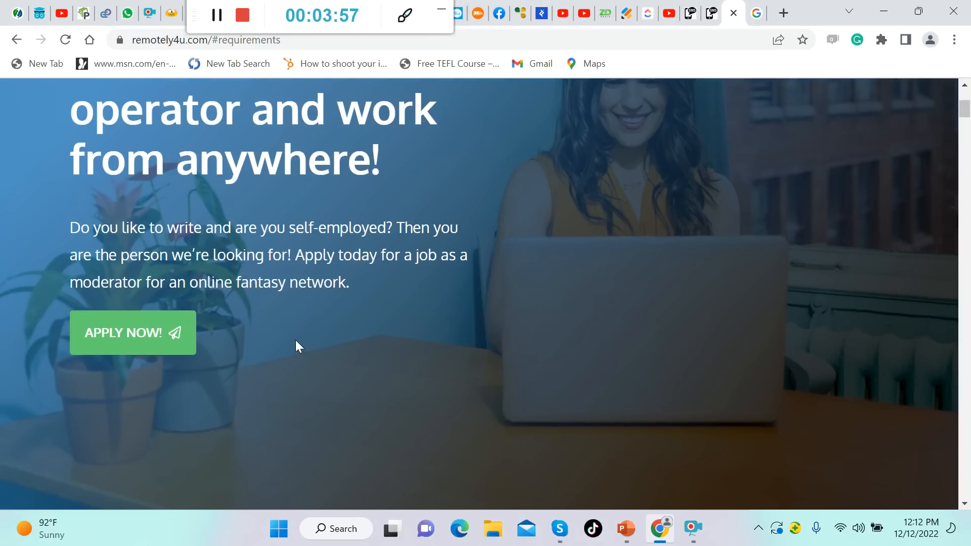
scroll("down", 3)
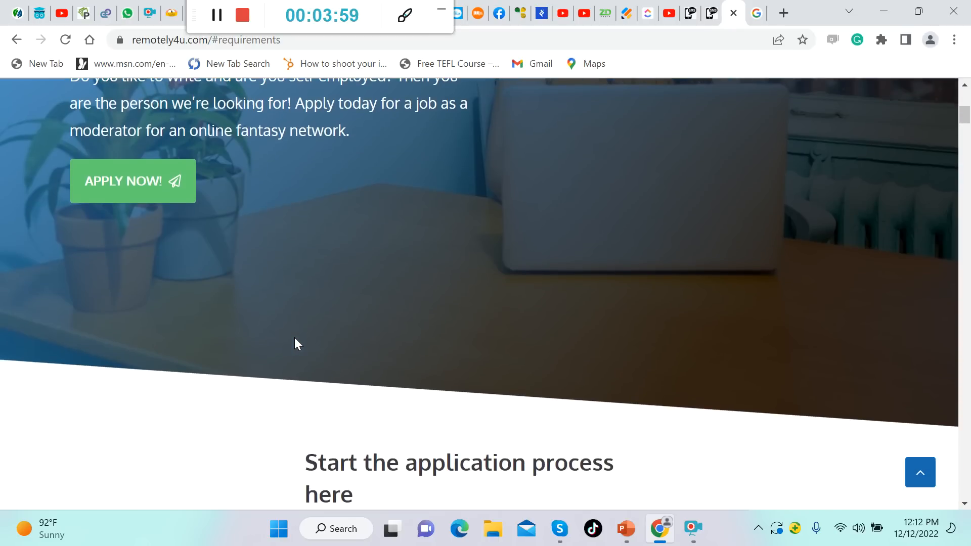
scroll("down", 3)
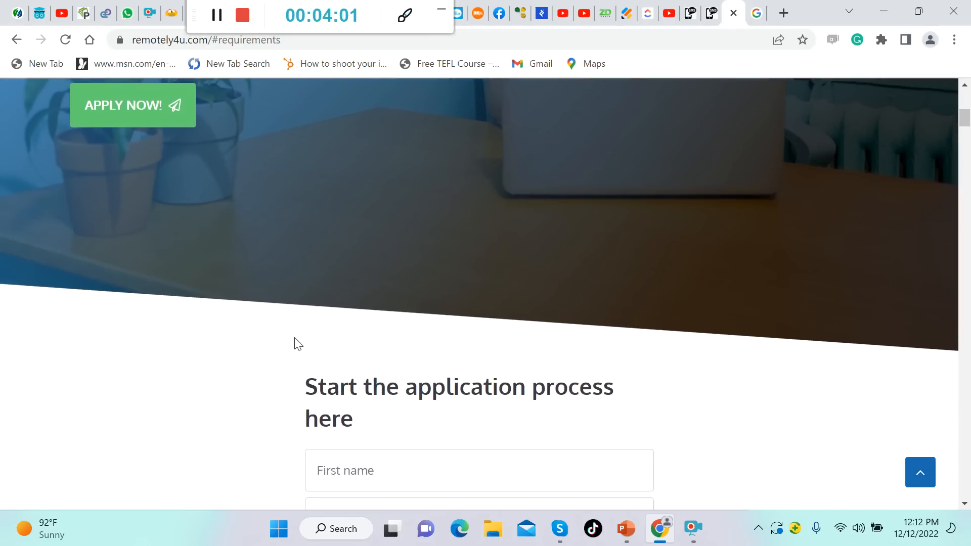
Step: Continue down the requirements page to the 'What will you be chatting about?' section
scroll("down", 3)
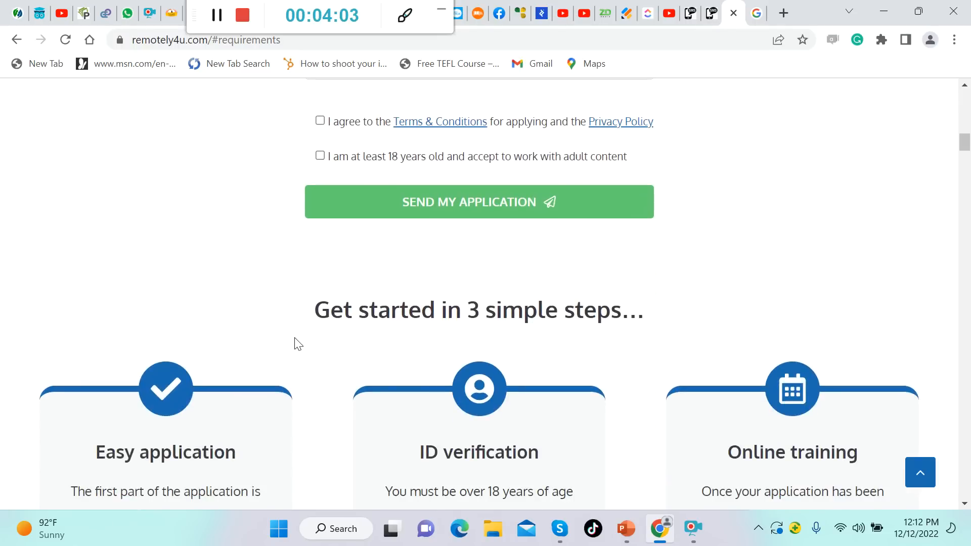
mouse_move(287, 335)
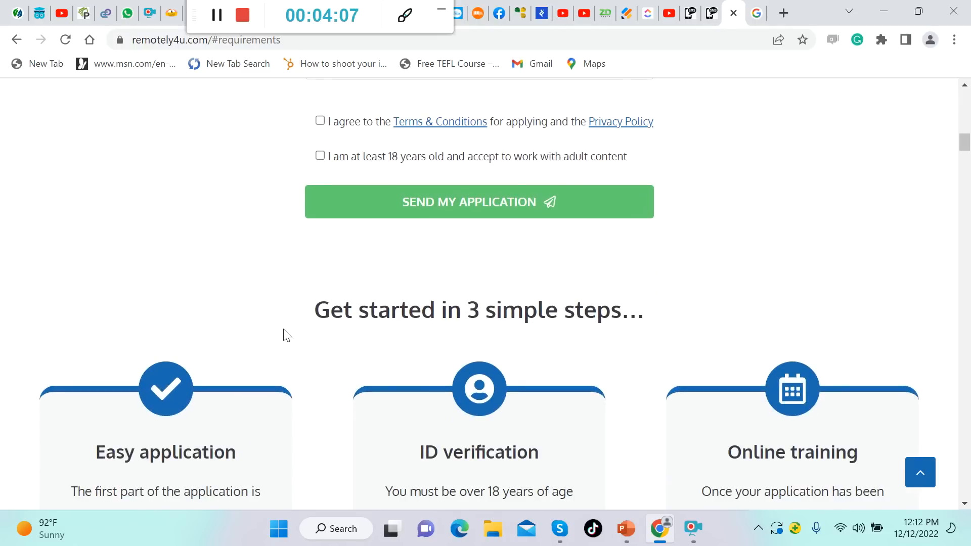
scroll("down", 3)
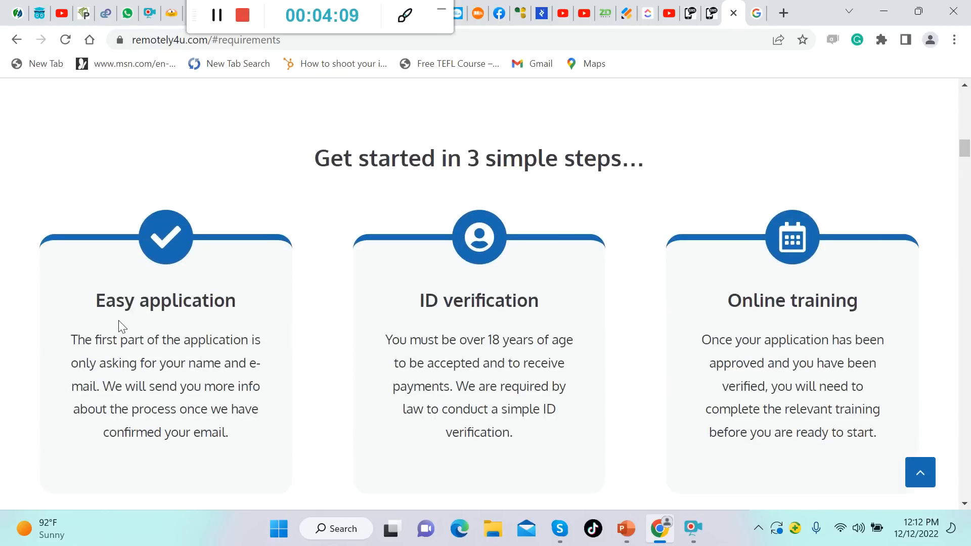
mouse_move(258, 380)
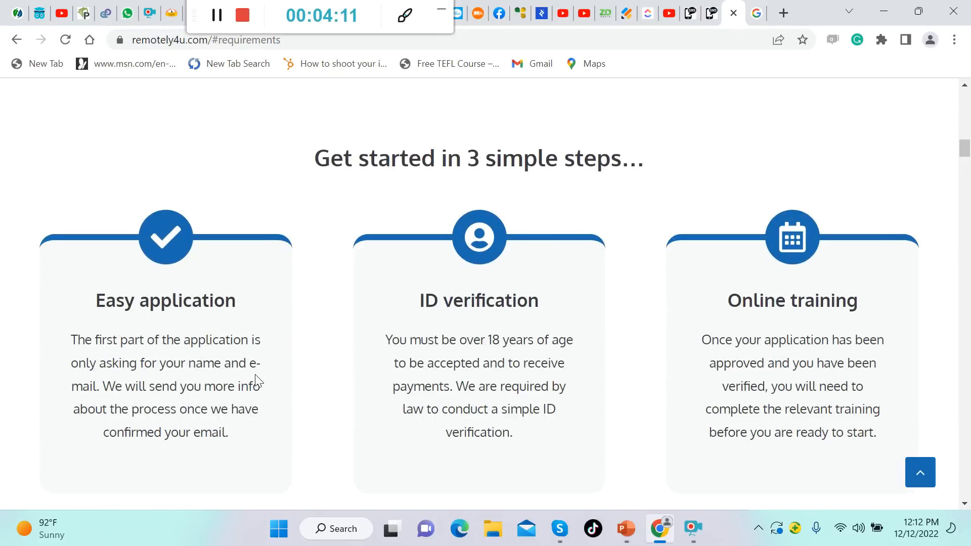
mouse_move(271, 377)
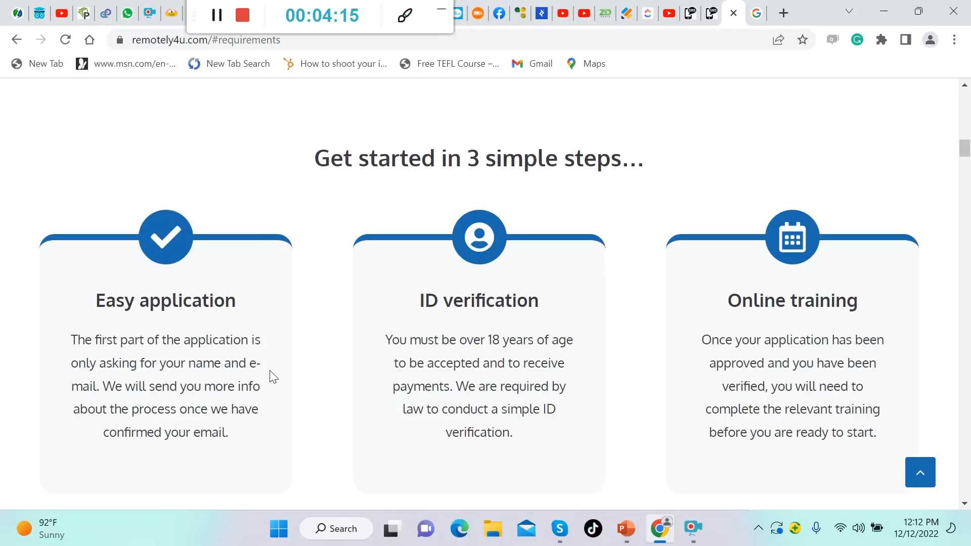
mouse_move(271, 412)
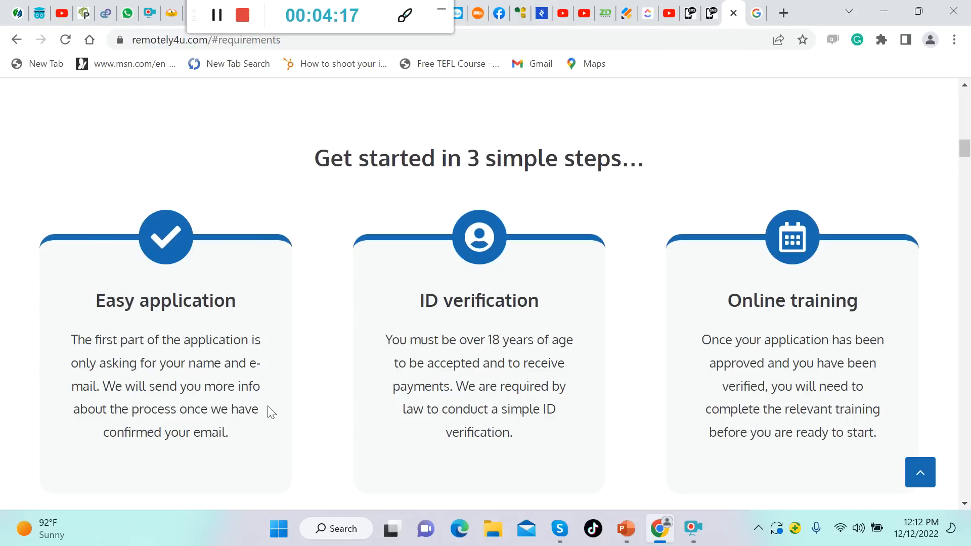
mouse_move(285, 420)
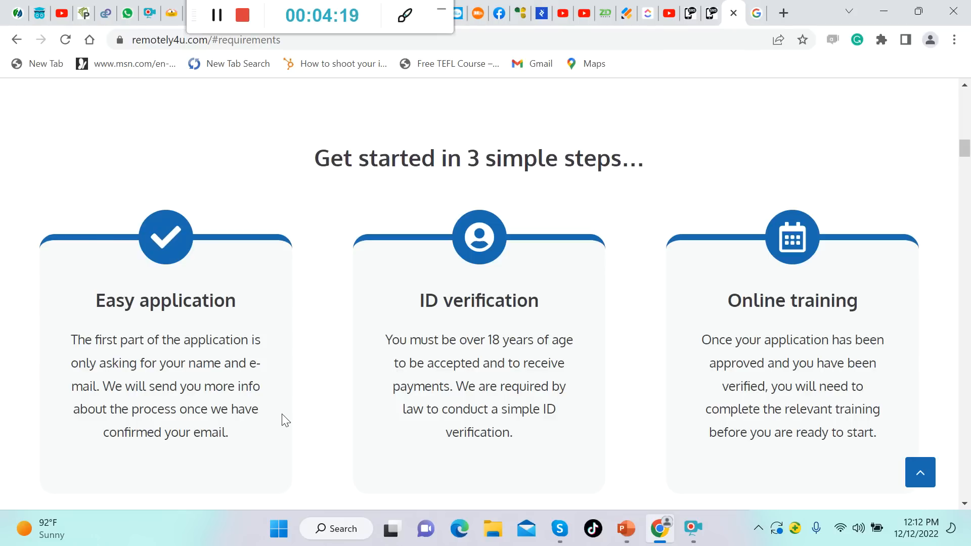
scroll("down", 3)
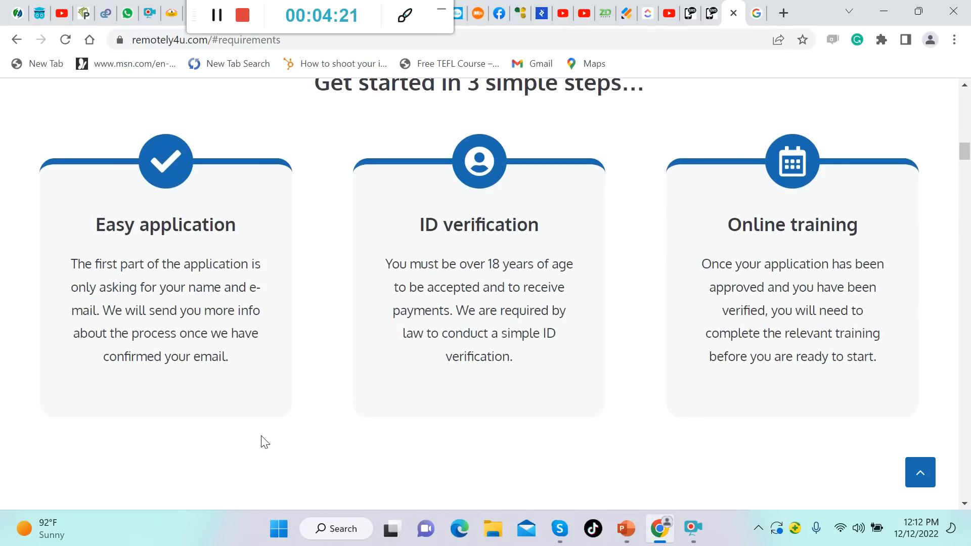
mouse_move(610, 299)
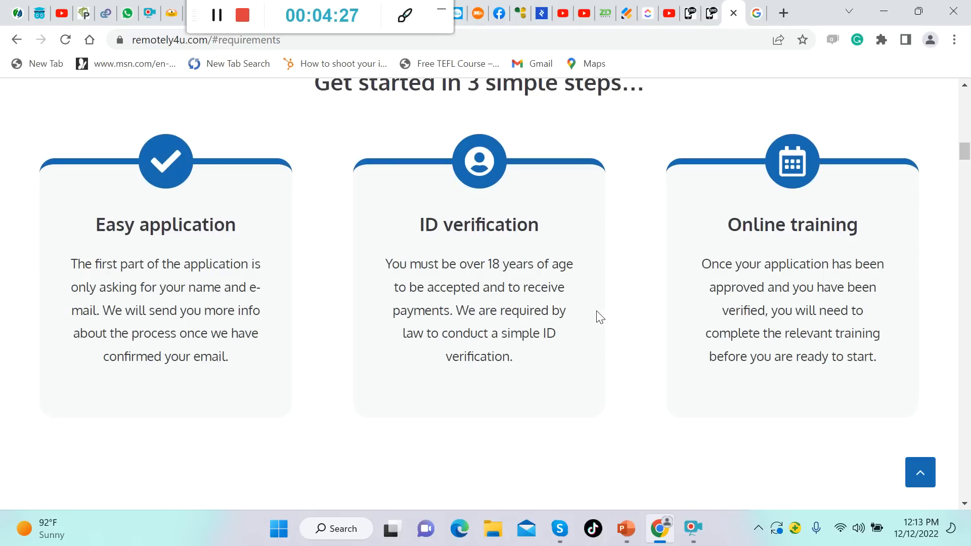
mouse_move(600, 330)
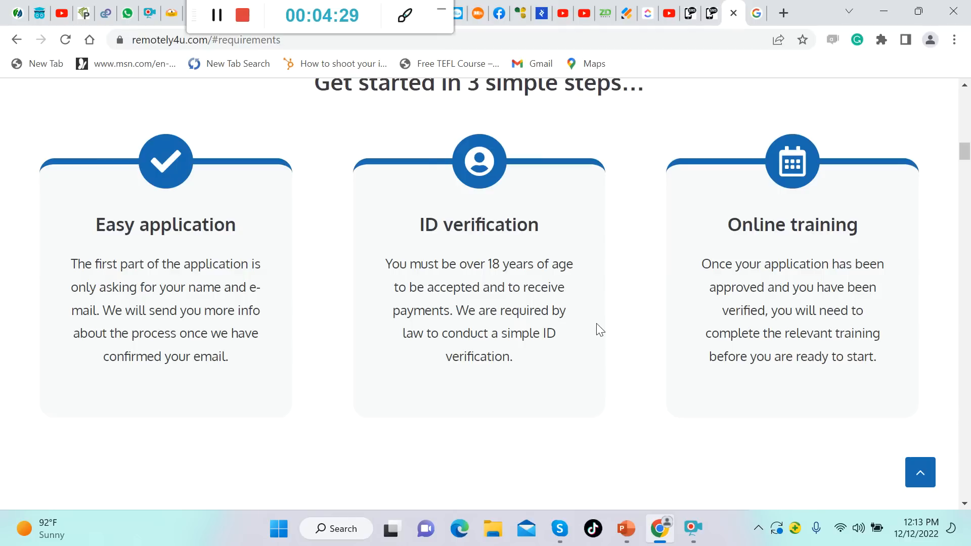
mouse_move(586, 355)
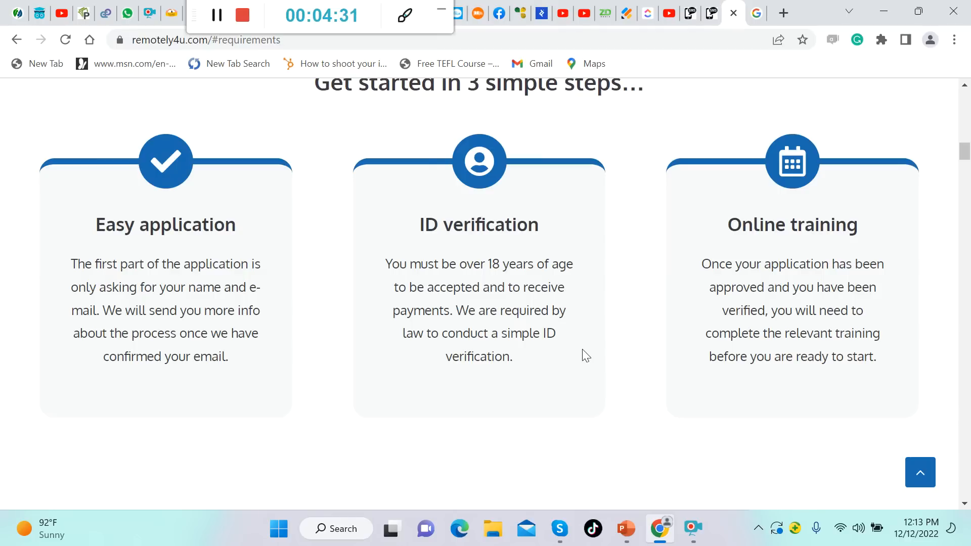
mouse_move(949, 225)
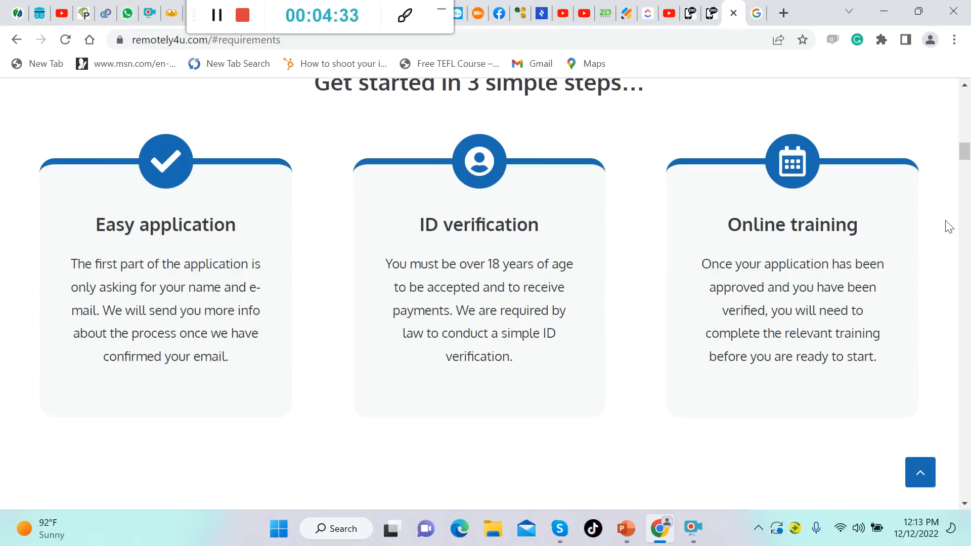
mouse_move(926, 249)
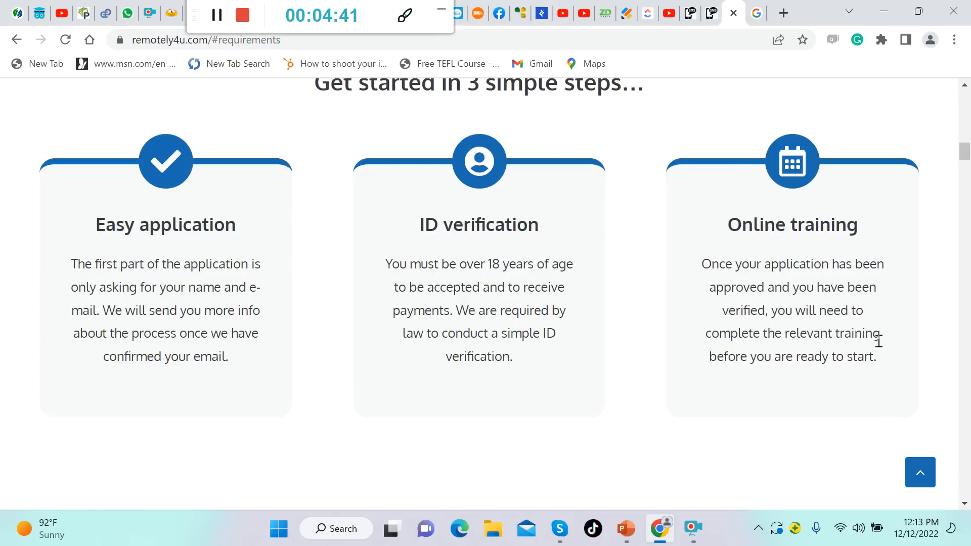
mouse_move(884, 381)
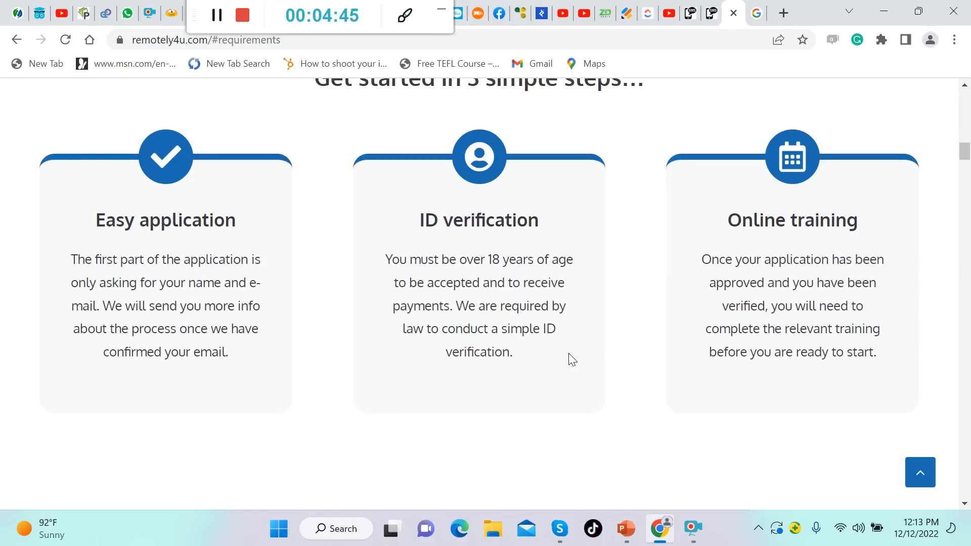
scroll("down", 3)
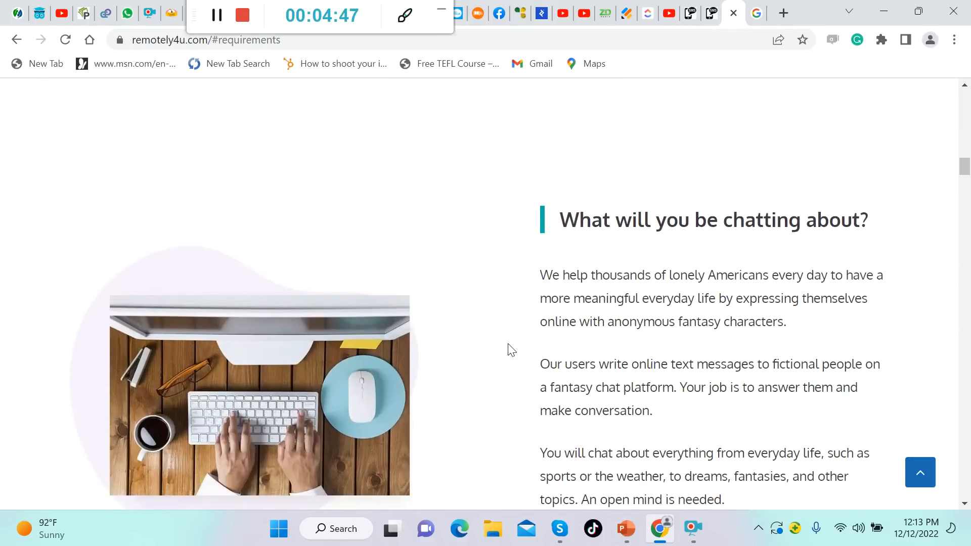
mouse_move(586, 321)
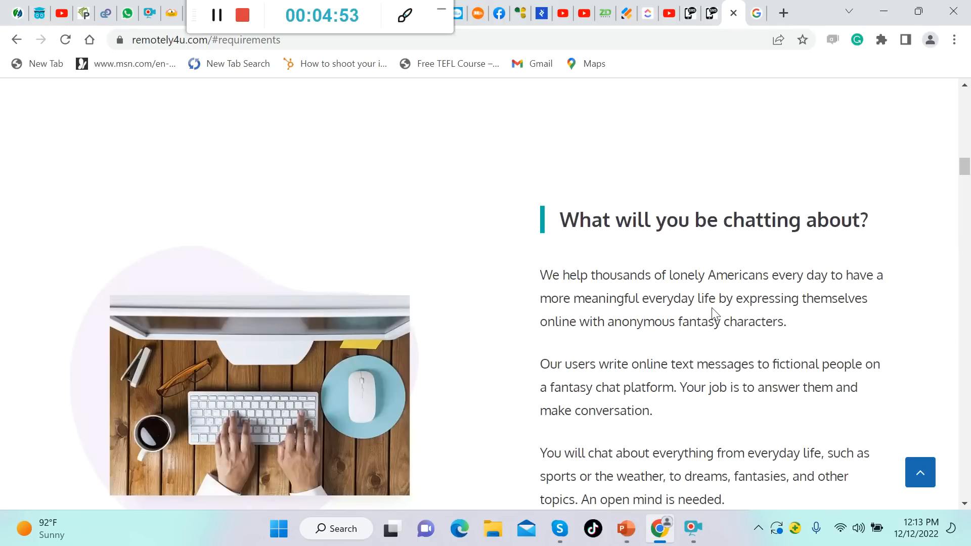
mouse_move(674, 346)
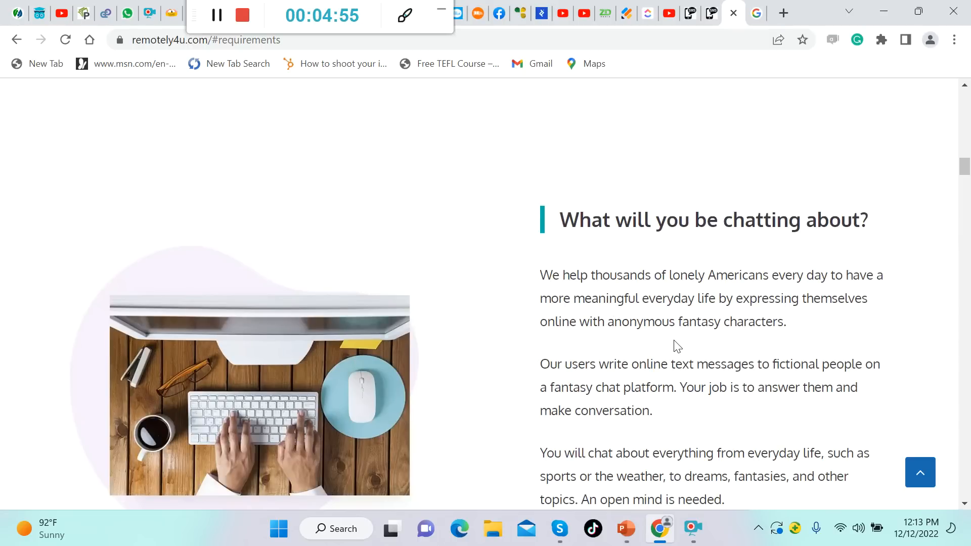
mouse_move(647, 344)
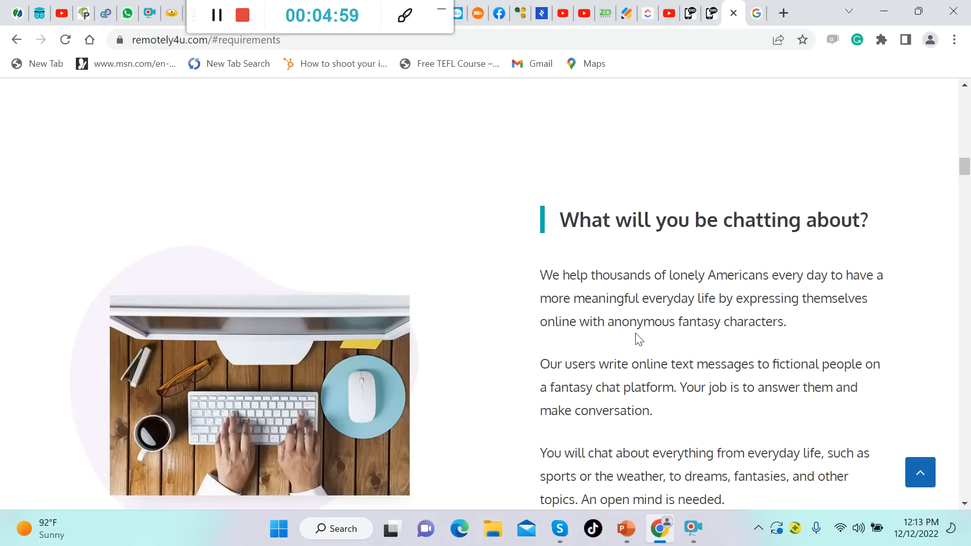
Step: Read through the 'What will you be chatting about?' text down to its APPLY NOW button
scroll("down", 3)
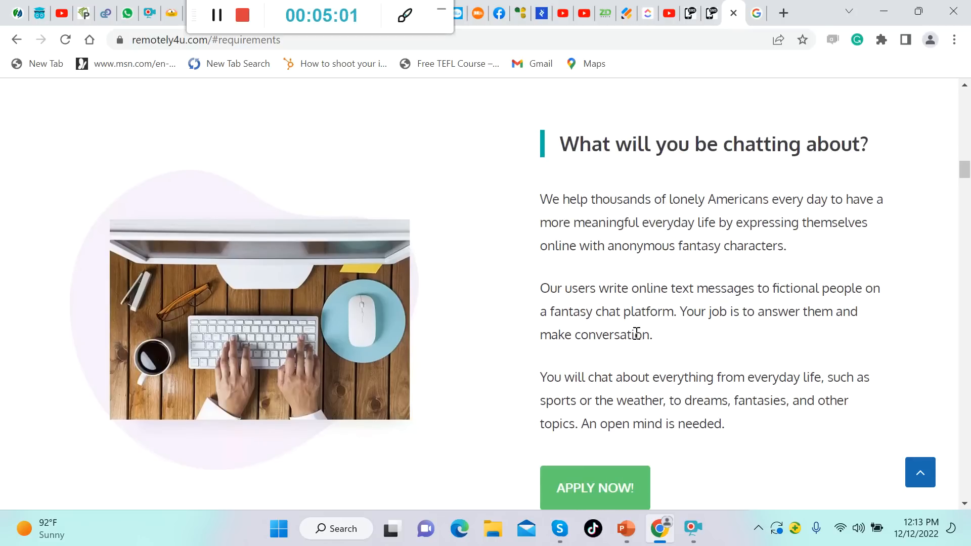
mouse_move(683, 331)
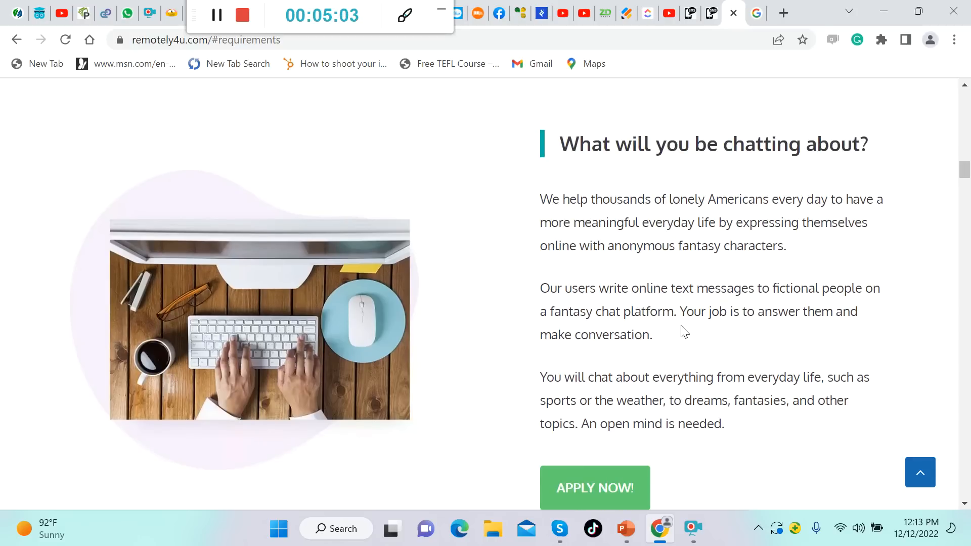
mouse_move(630, 292)
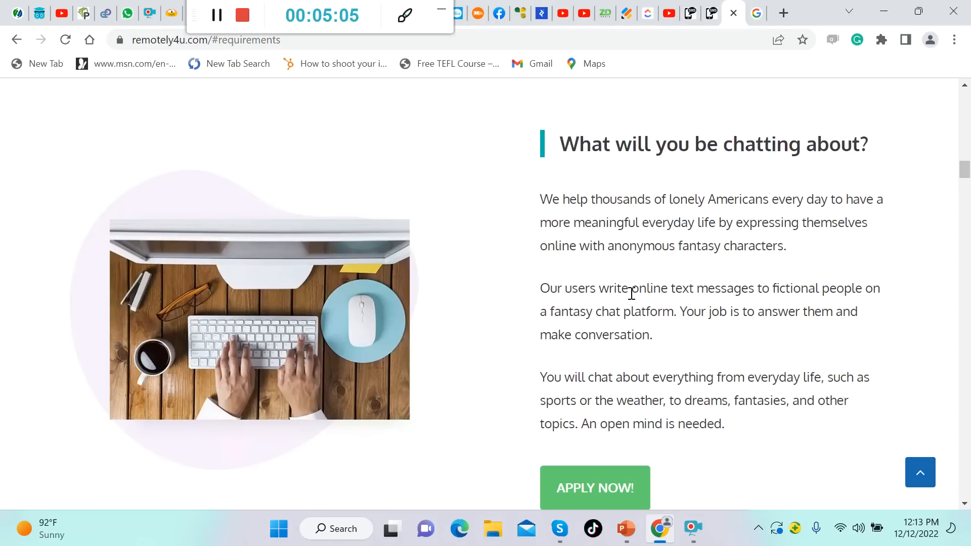
mouse_move(817, 340)
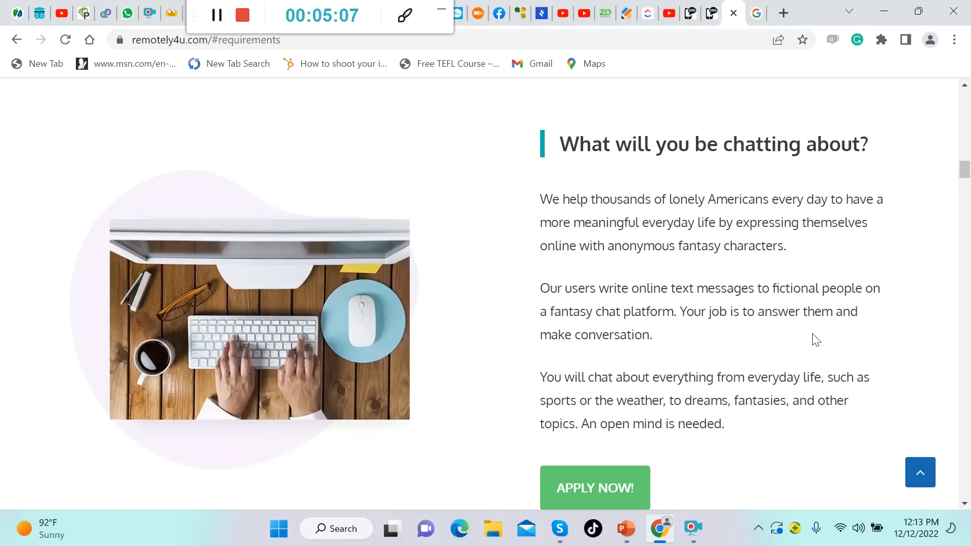
mouse_move(766, 333)
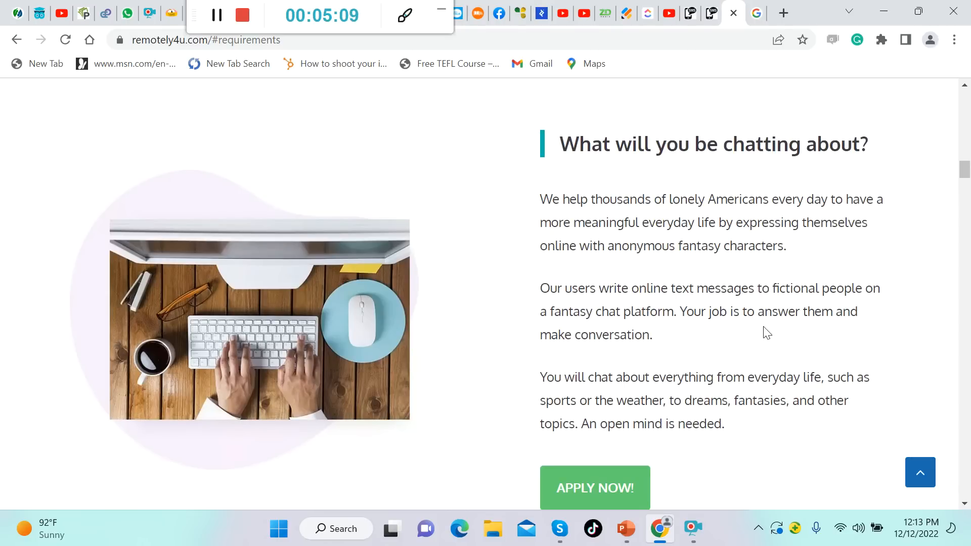
mouse_move(758, 332)
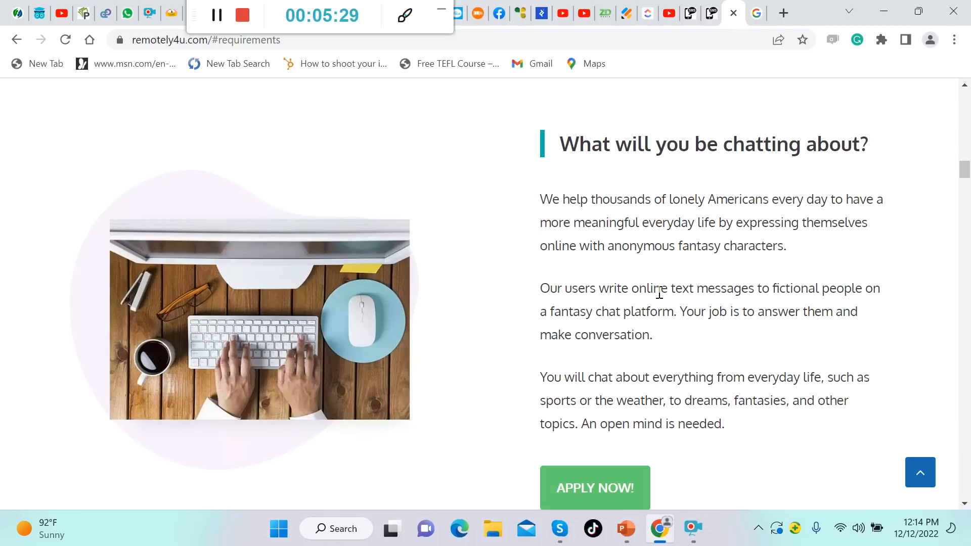
mouse_move(744, 433)
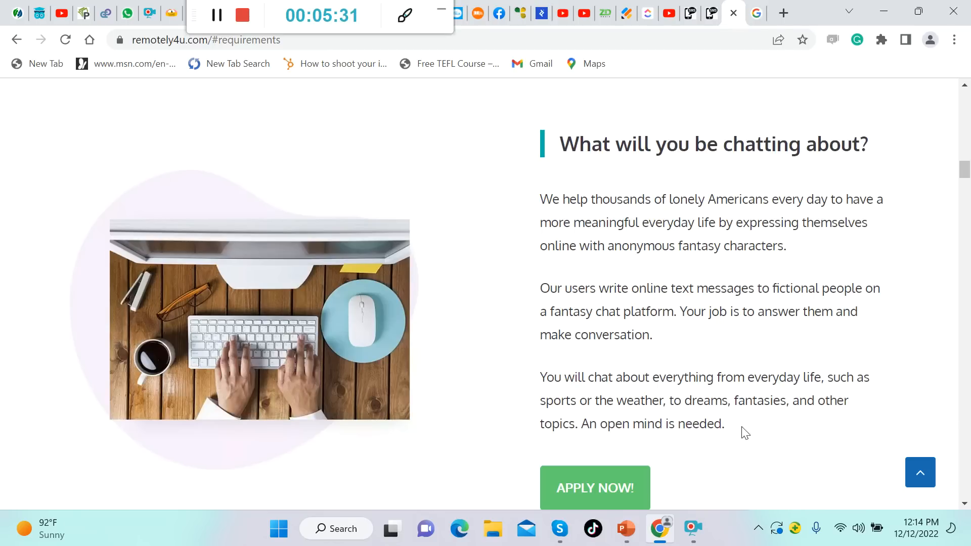
scroll("down", 3)
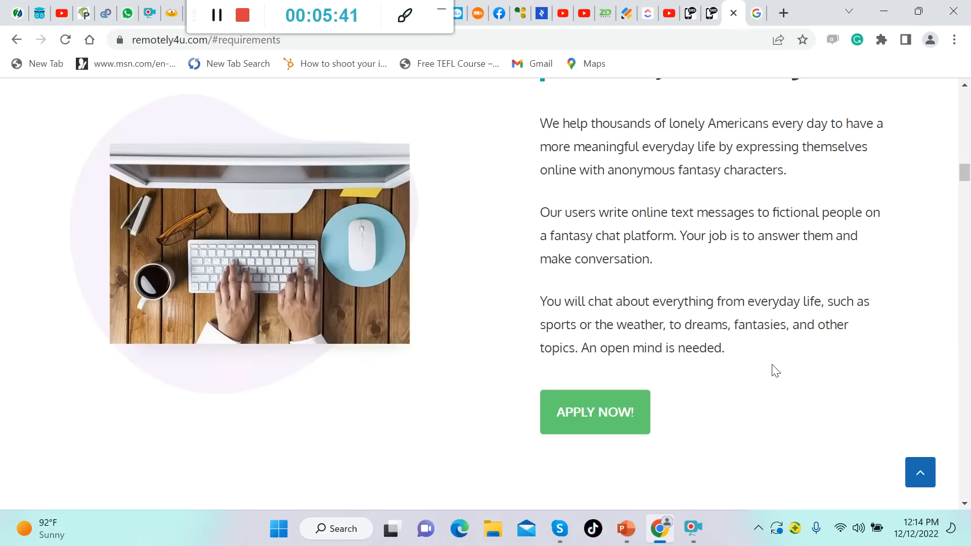
scroll("down", 3)
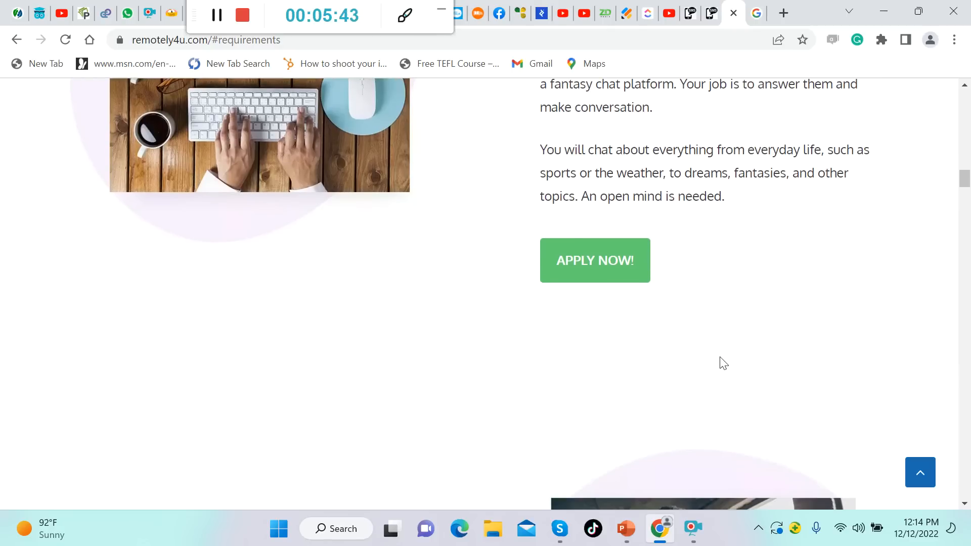
Step: Read the 'As a chat agent you will:' duties list down to the 'What is the salary?' heading
scroll("down", 3)
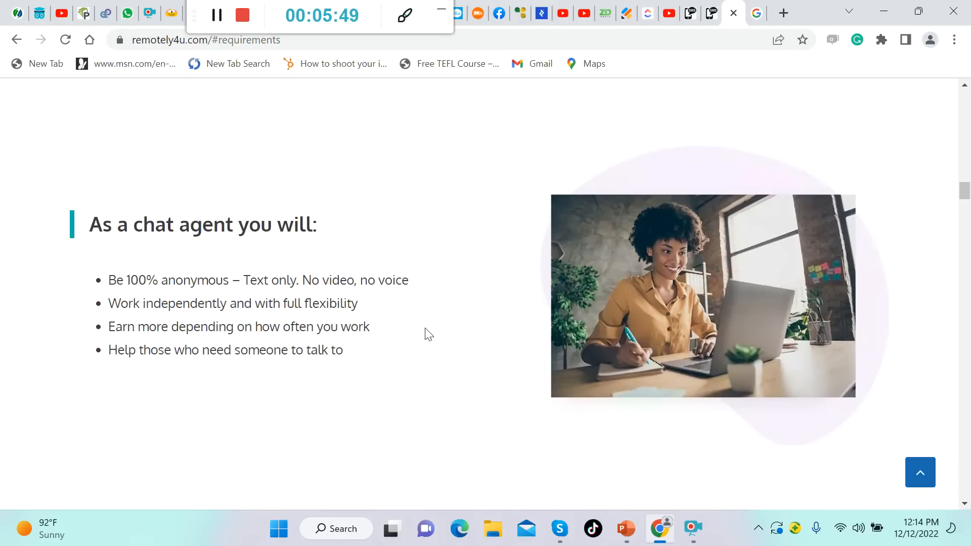
mouse_move(403, 320)
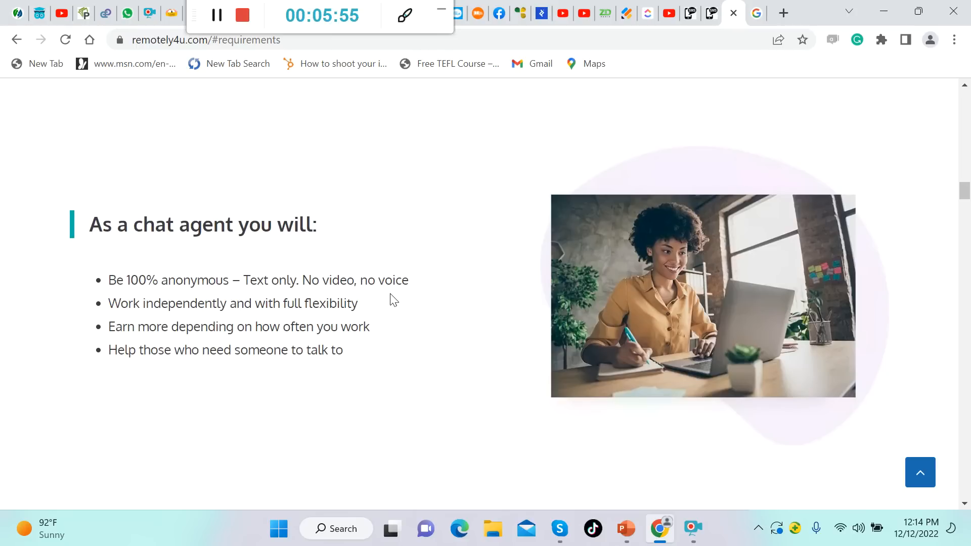
mouse_move(117, 370)
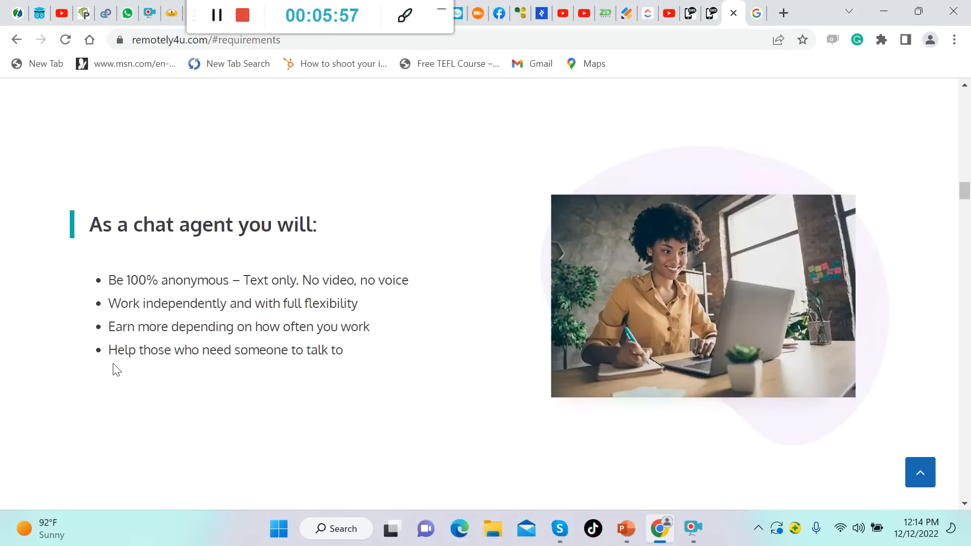
mouse_move(130, 370)
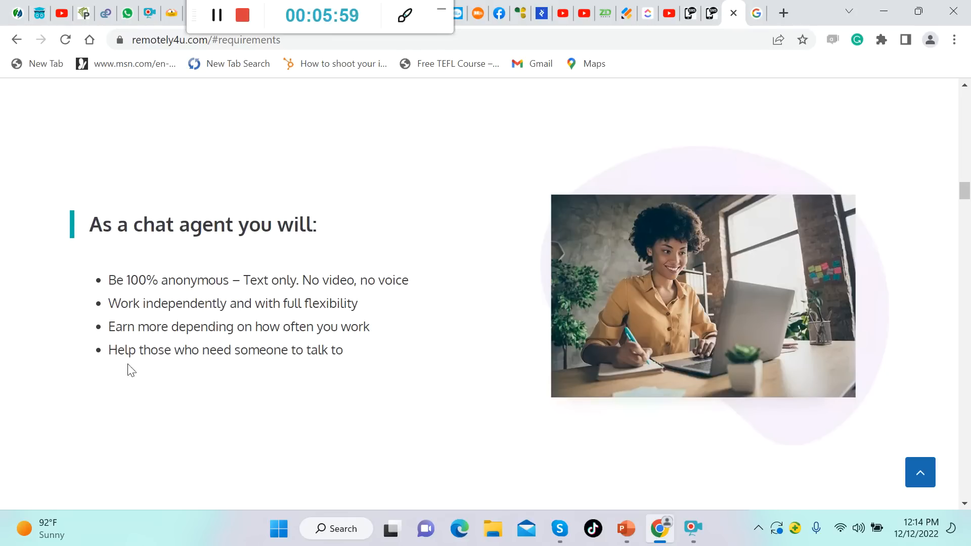
mouse_move(224, 375)
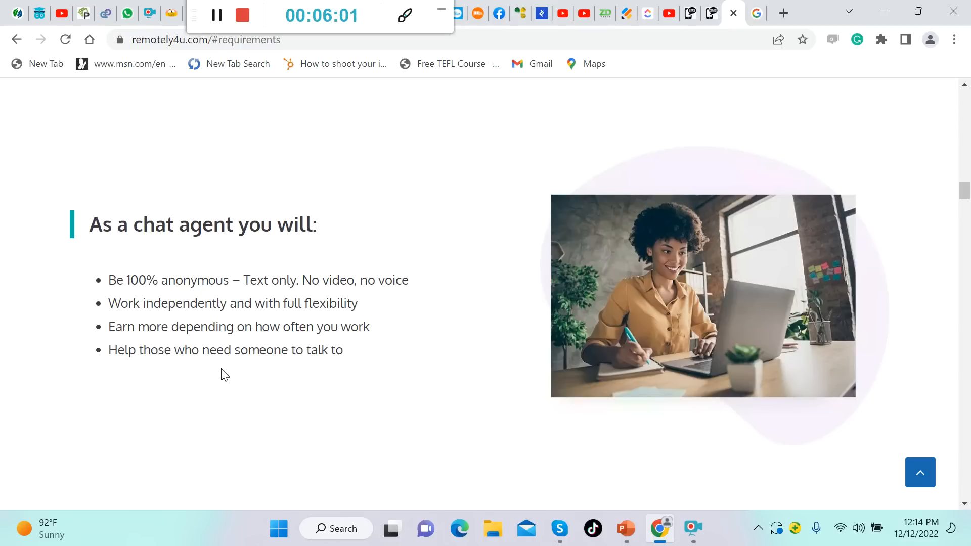
mouse_move(248, 374)
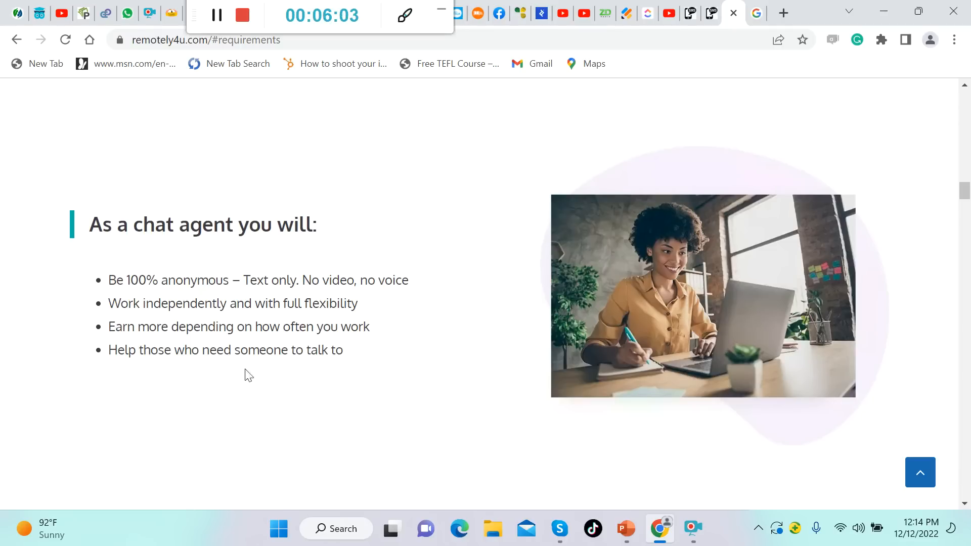
scroll("down", 3)
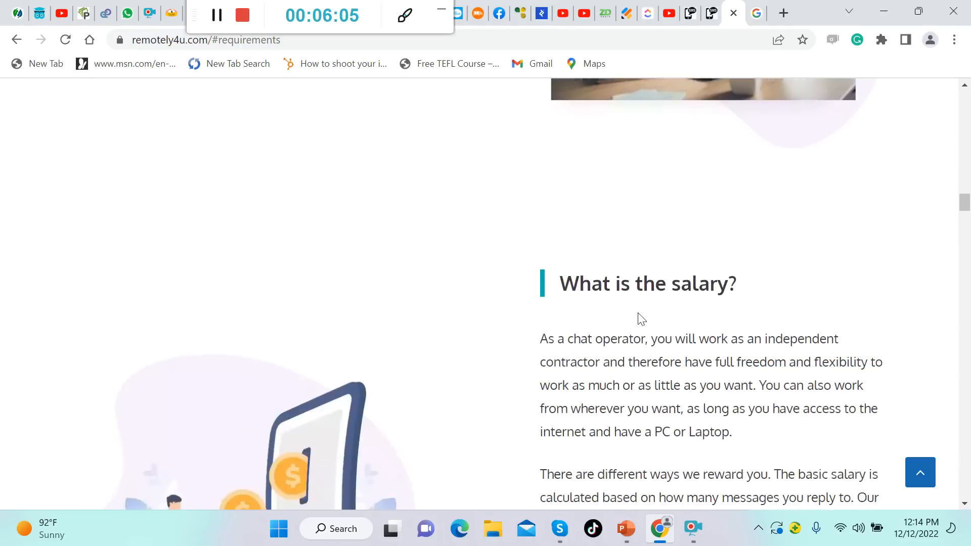
Step: Read the salary explanation down to the $200–$500 weekly figures and the APPLY NOW offer
scroll("down", 3)
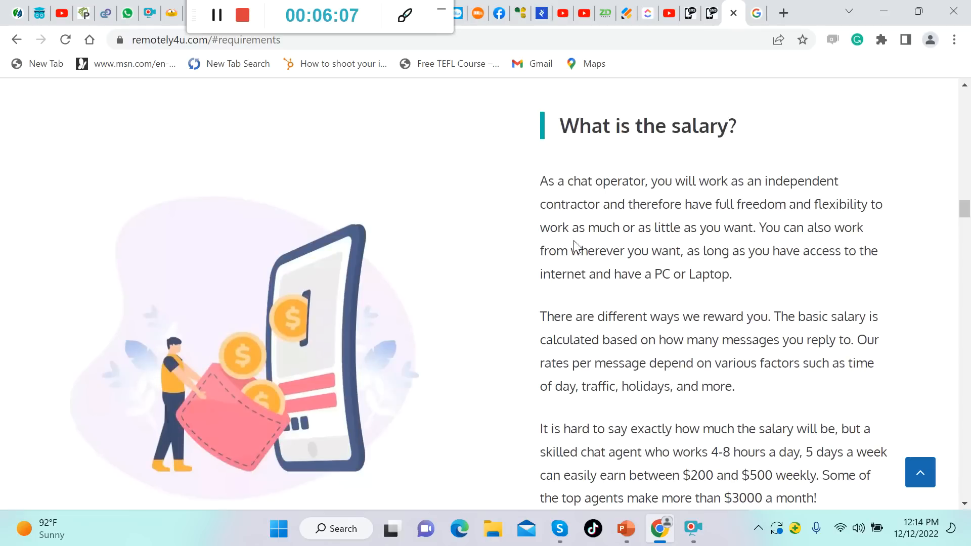
mouse_move(525, 247)
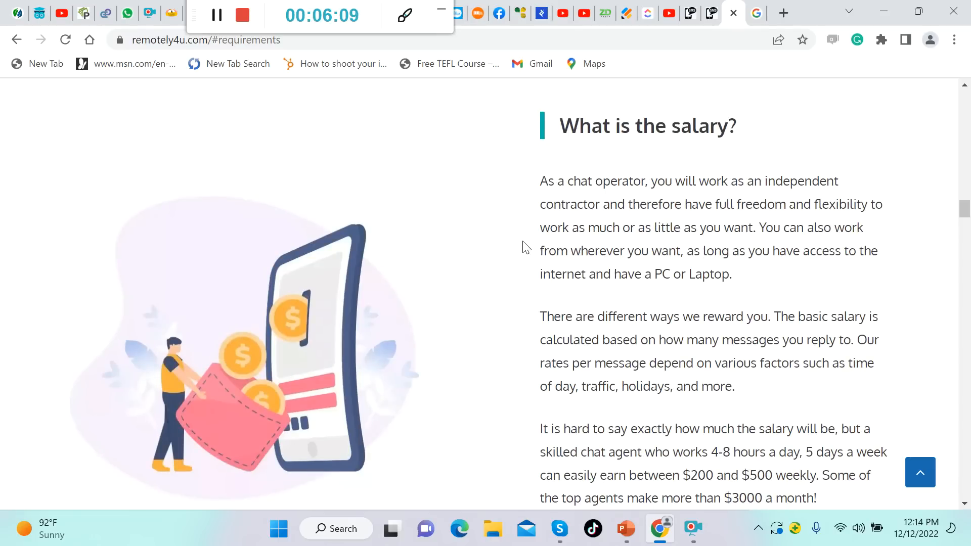
mouse_move(662, 230)
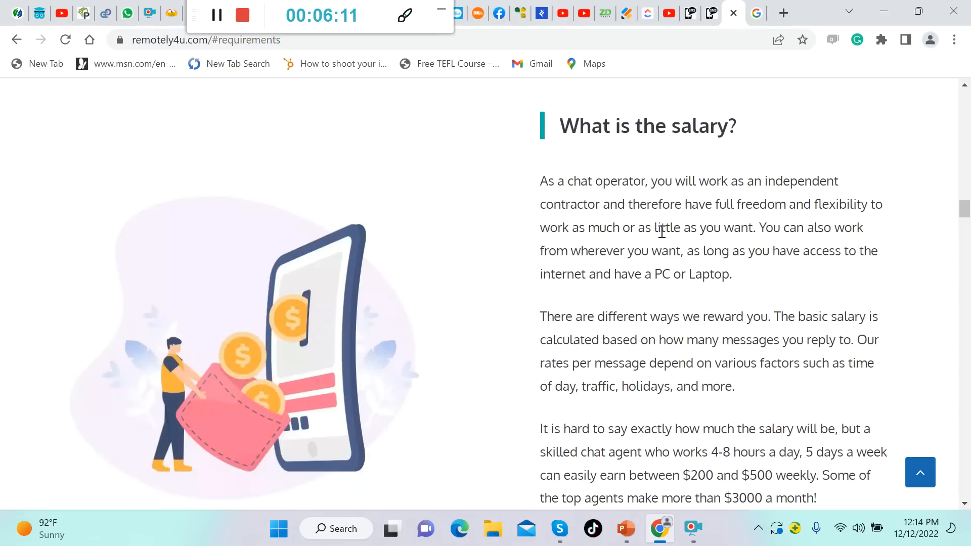
mouse_move(805, 246)
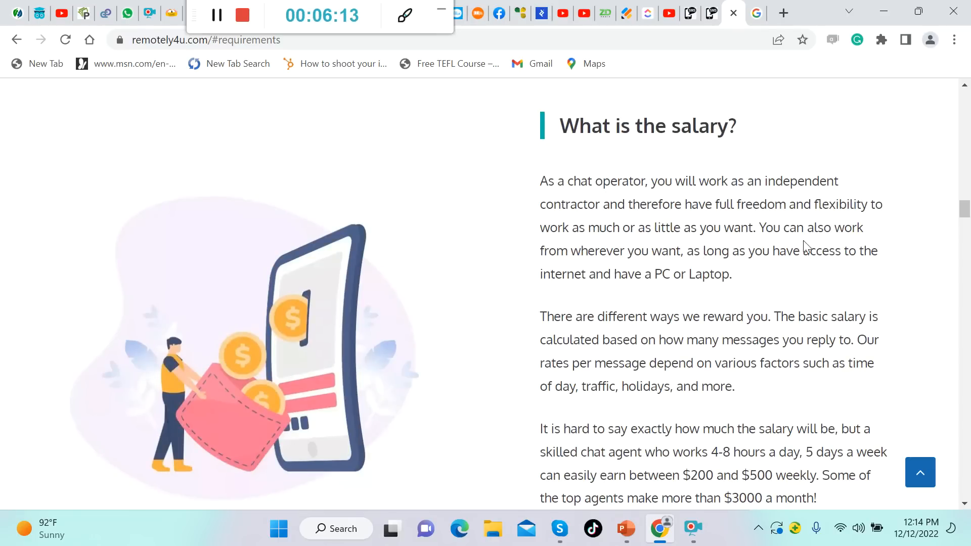
mouse_move(737, 242)
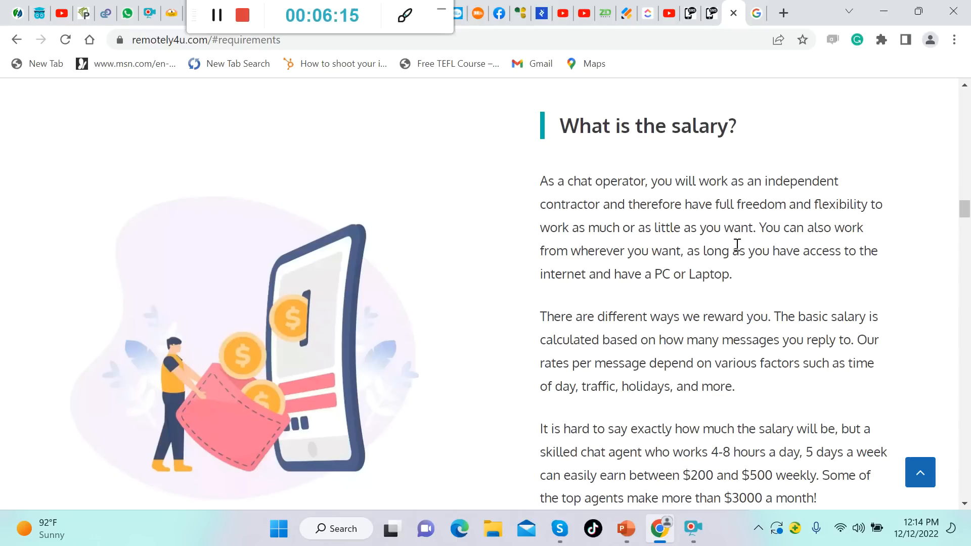
mouse_move(819, 253)
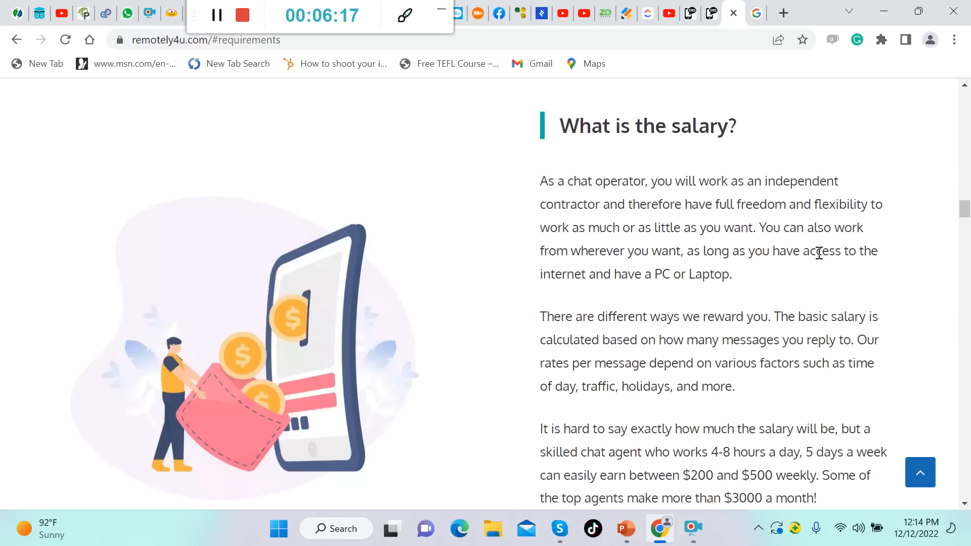
mouse_move(703, 271)
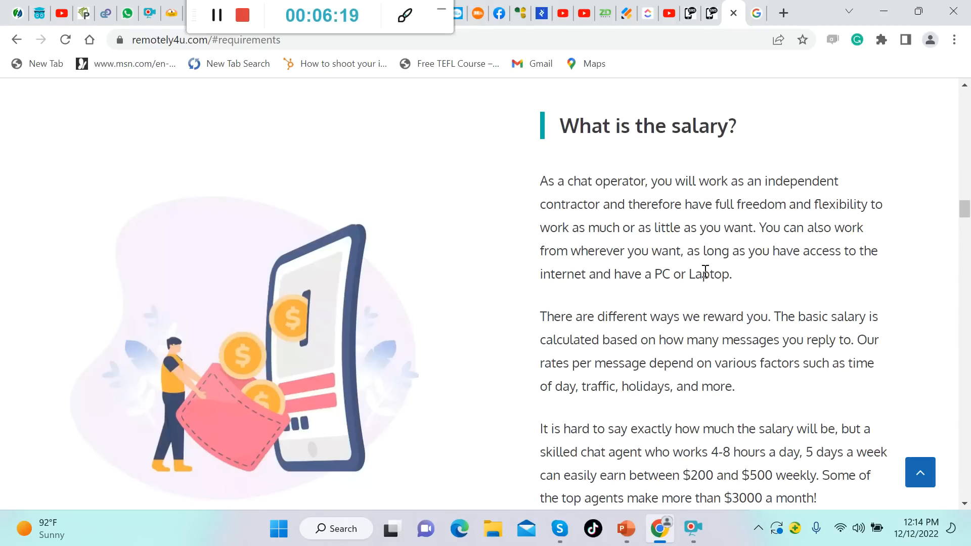
mouse_move(750, 283)
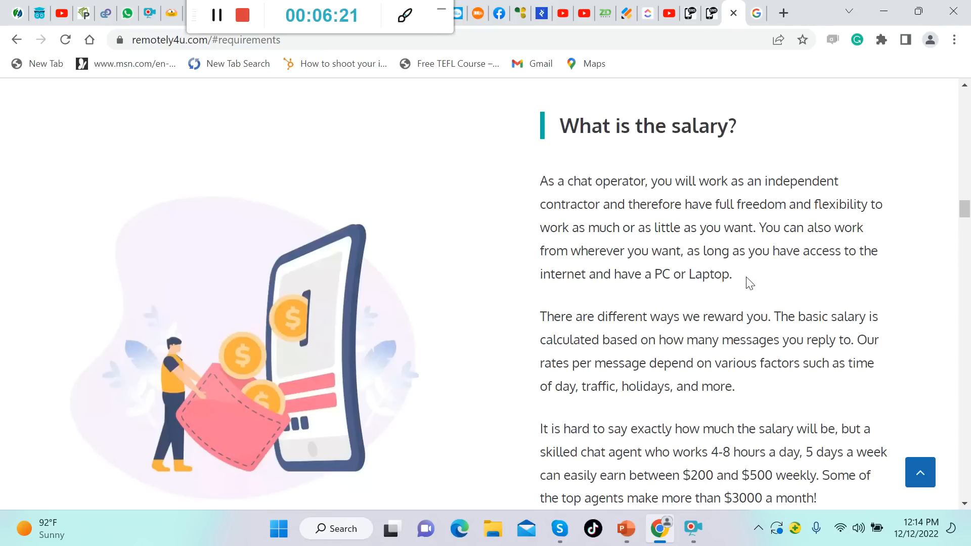
mouse_move(824, 277)
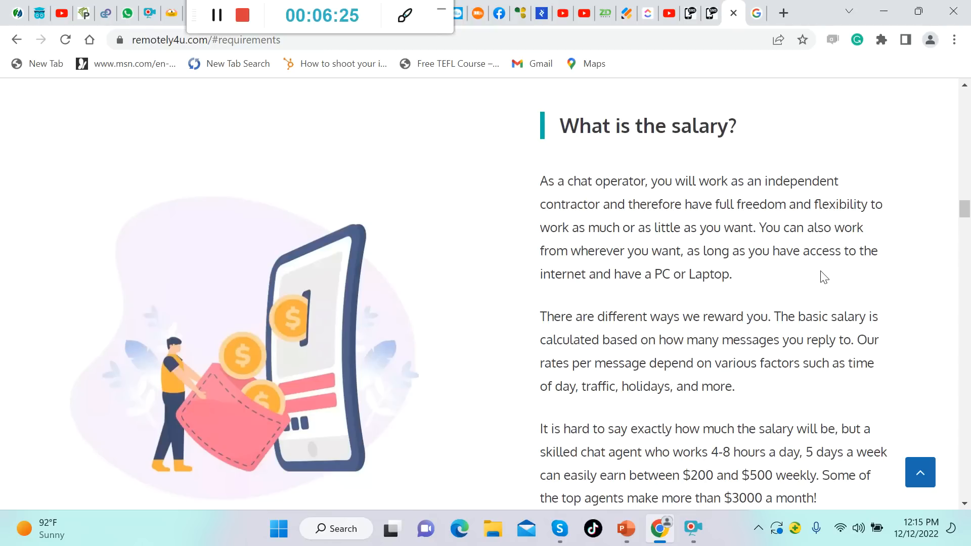
mouse_move(809, 357)
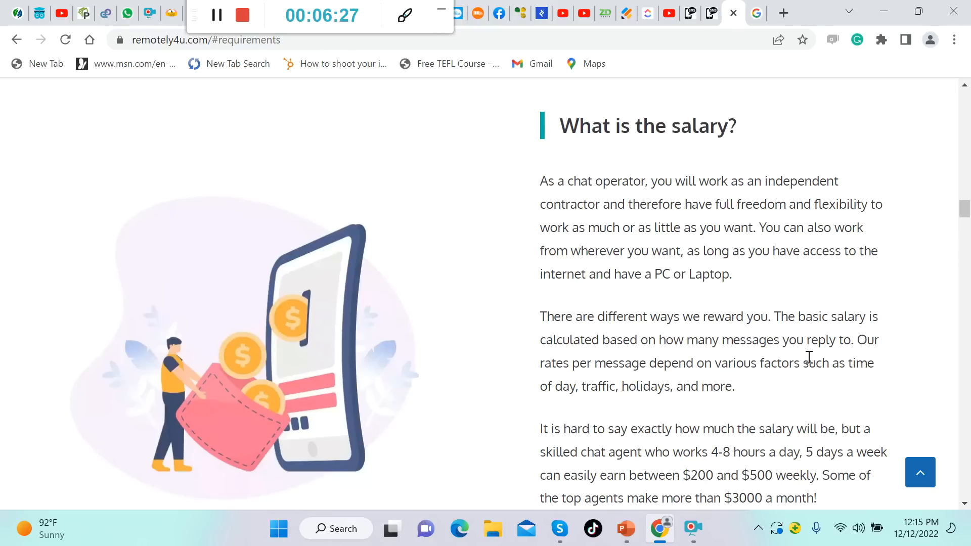
mouse_move(832, 359)
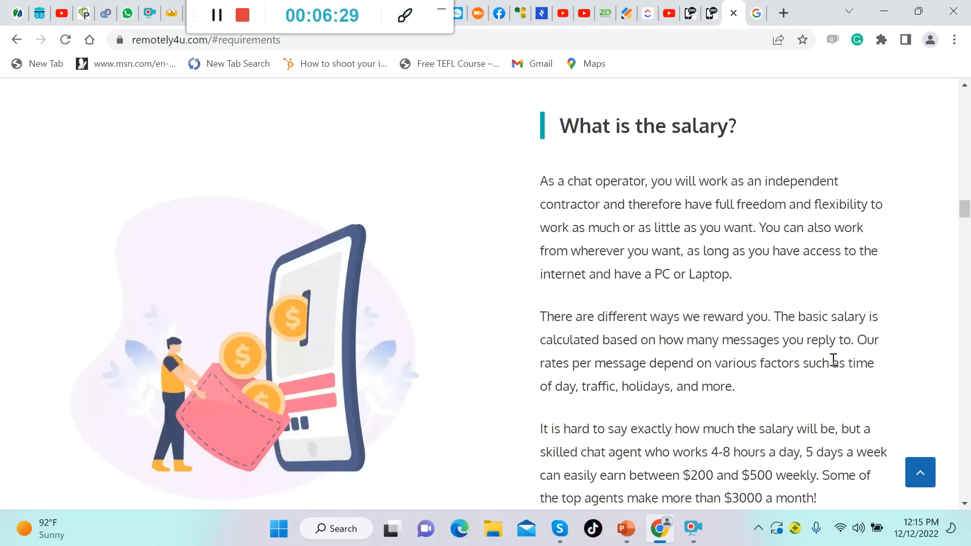
mouse_move(837, 360)
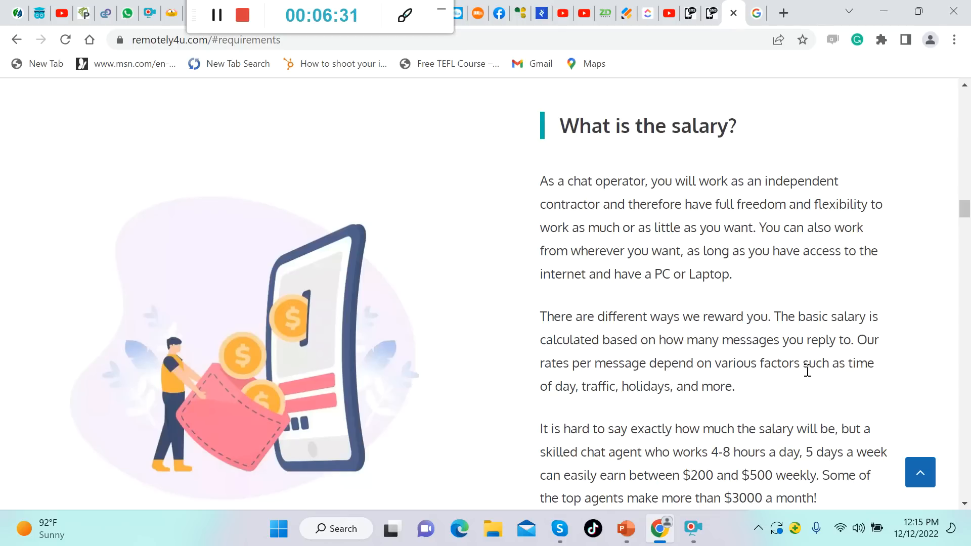
mouse_move(807, 379)
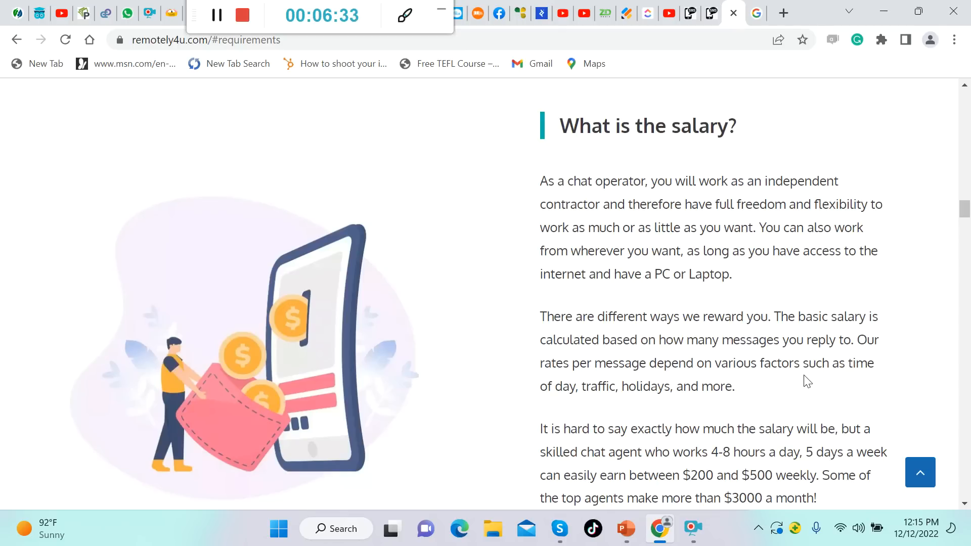
scroll("down", 3)
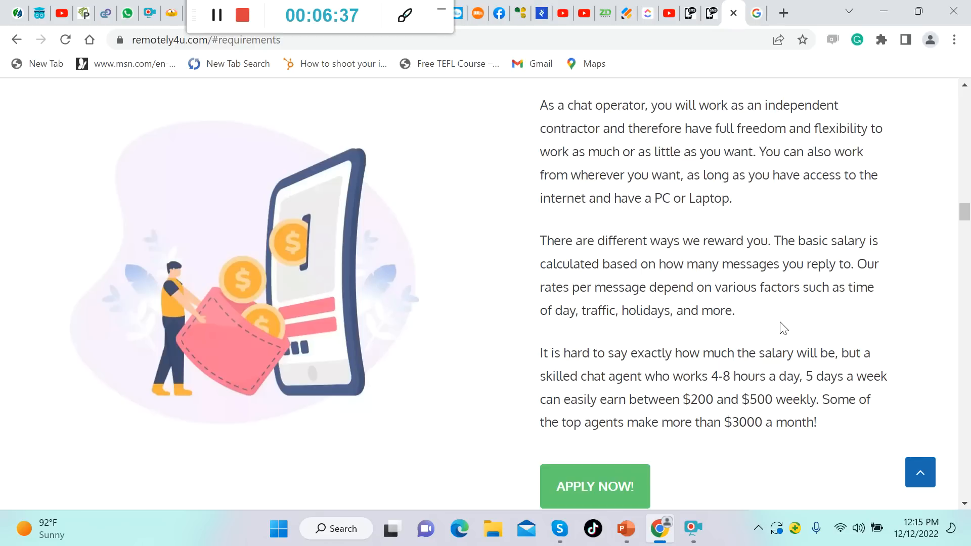
mouse_move(777, 322)
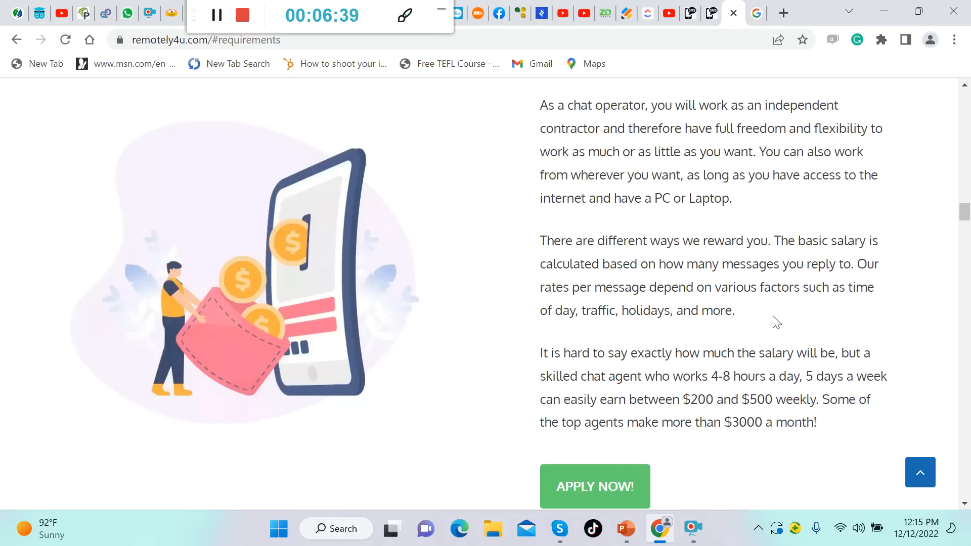
mouse_move(753, 310)
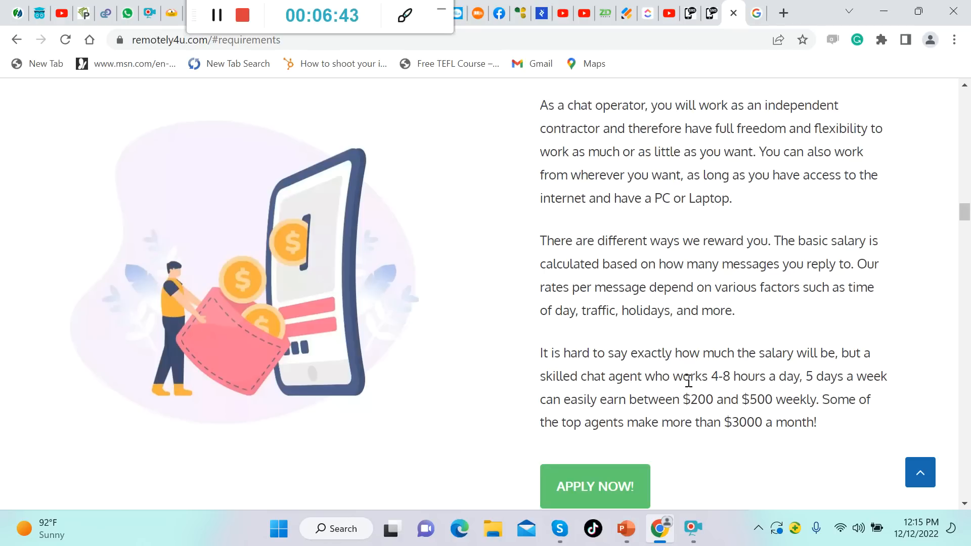
mouse_move(870, 377)
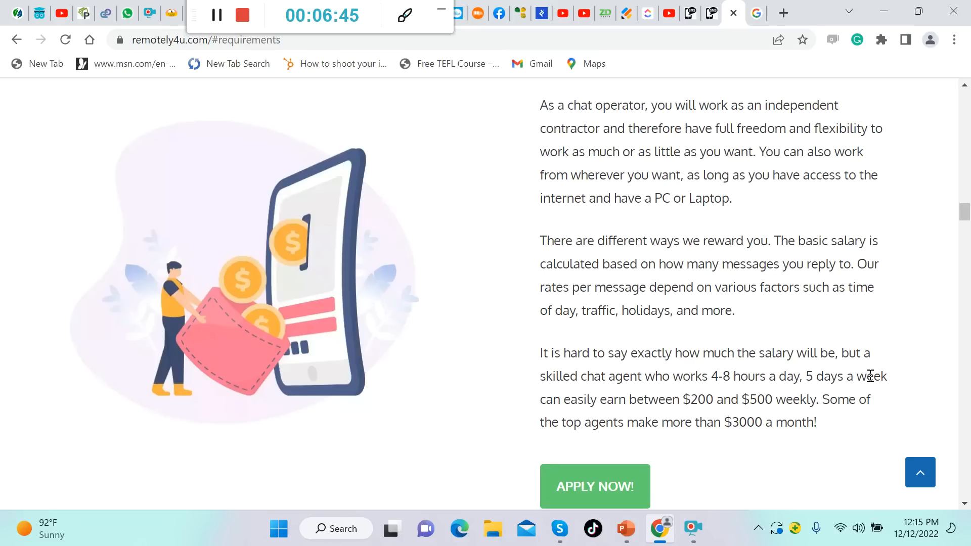
mouse_move(698, 400)
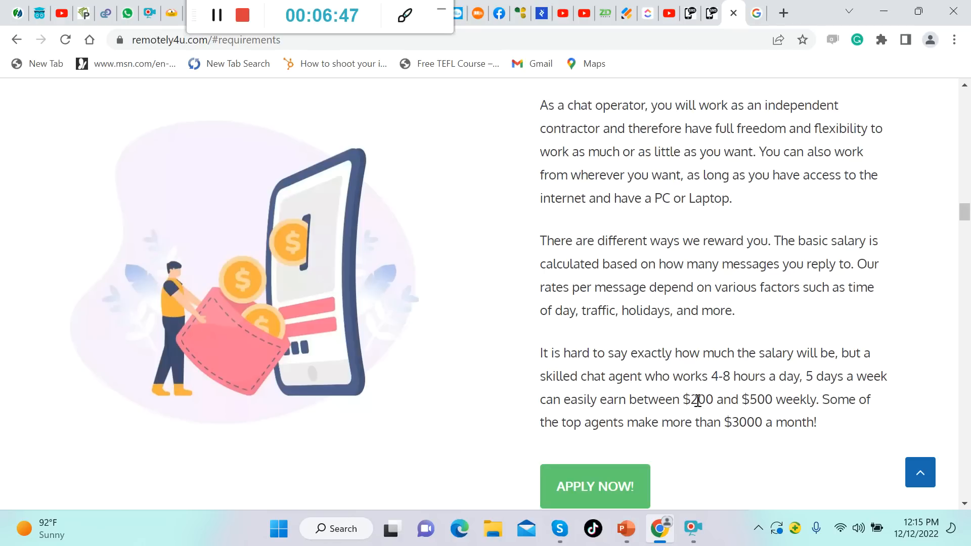
scroll("down", 3)
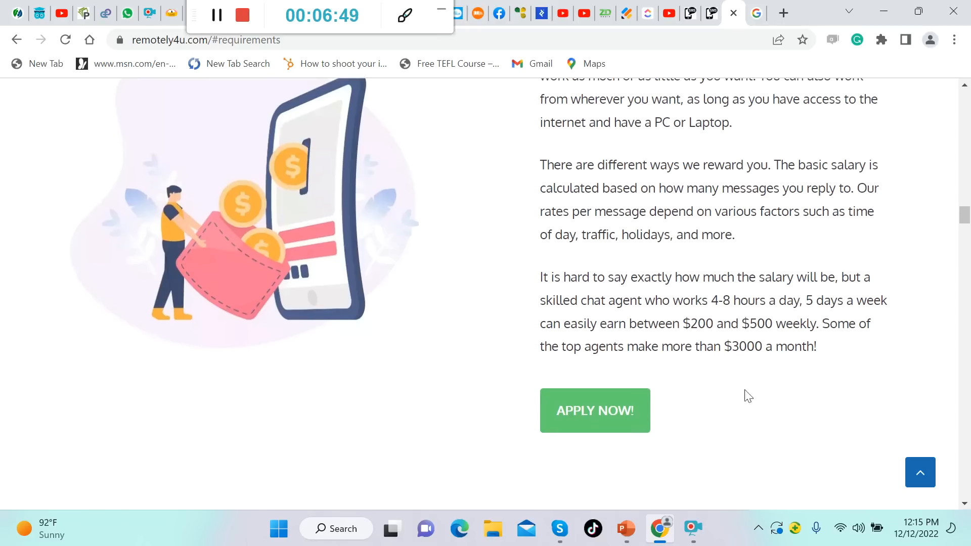
mouse_move(712, 374)
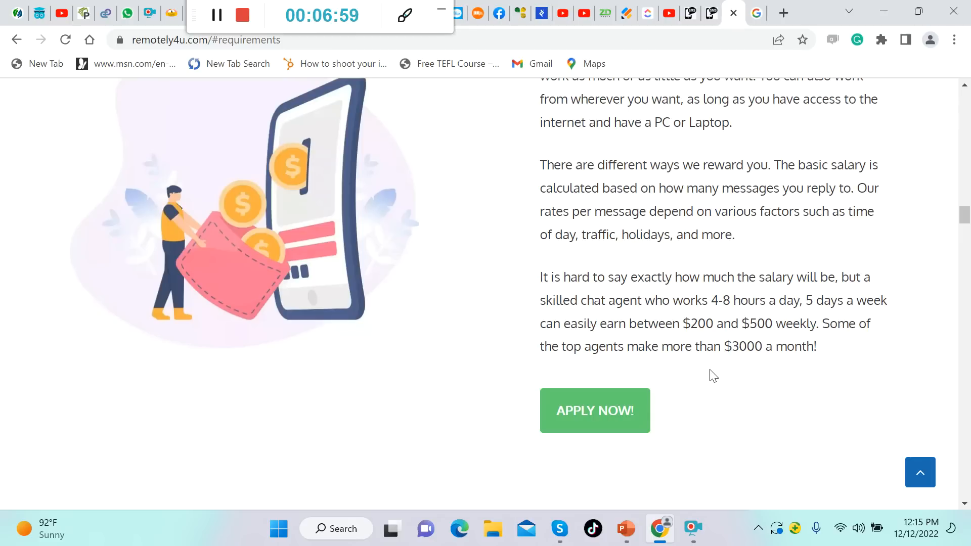
scroll("down", 3)
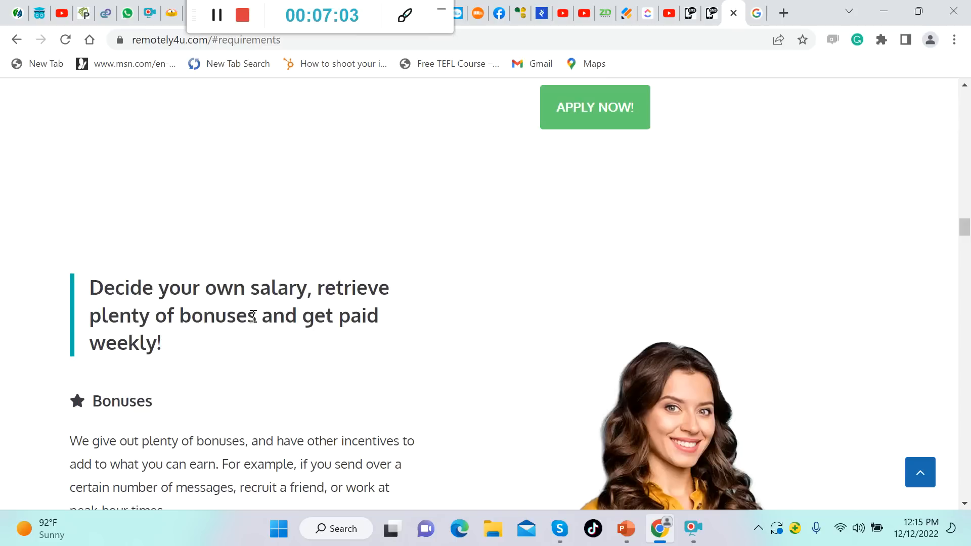
mouse_move(227, 357)
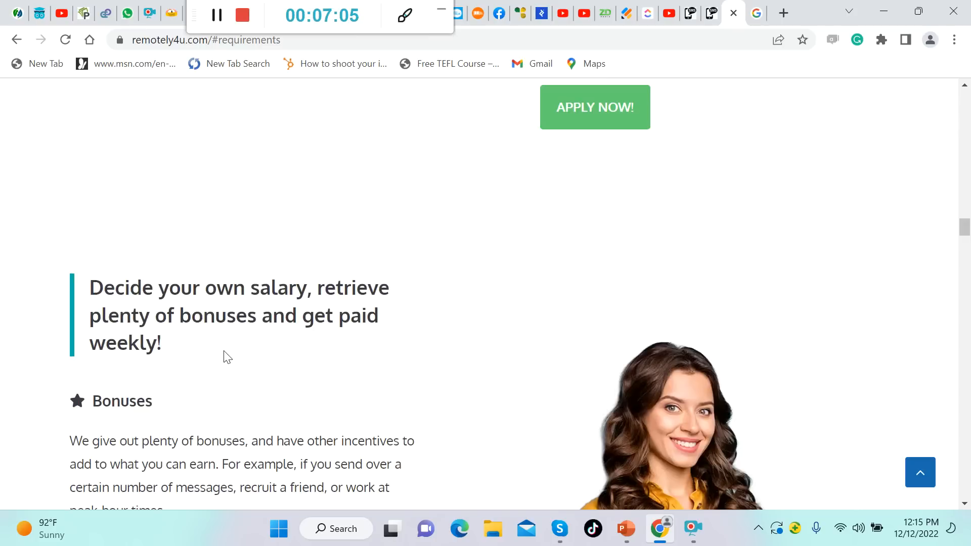
Step: Read the Bonuses, Flexibility and Weekly Pay sections down to the next APPLY NOW button
scroll("down", 3)
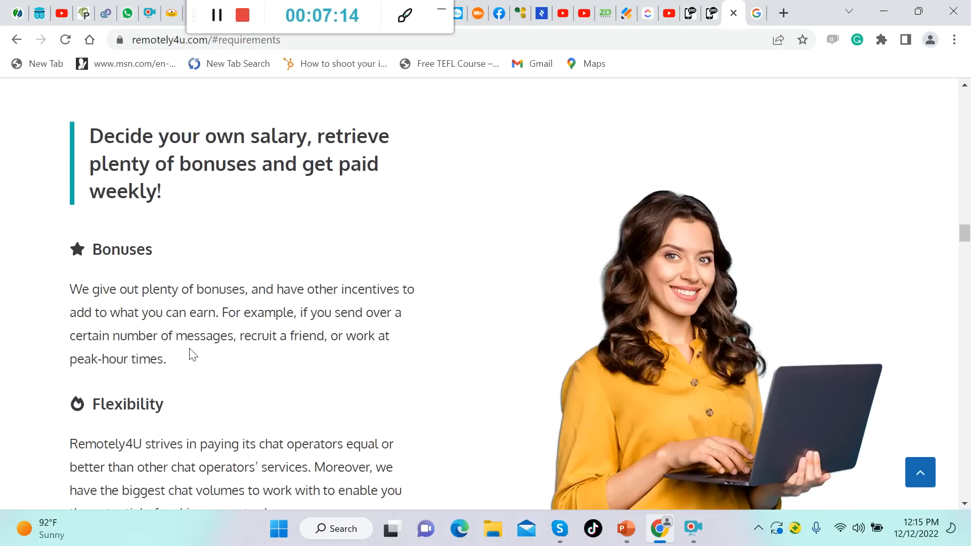
mouse_move(205, 356)
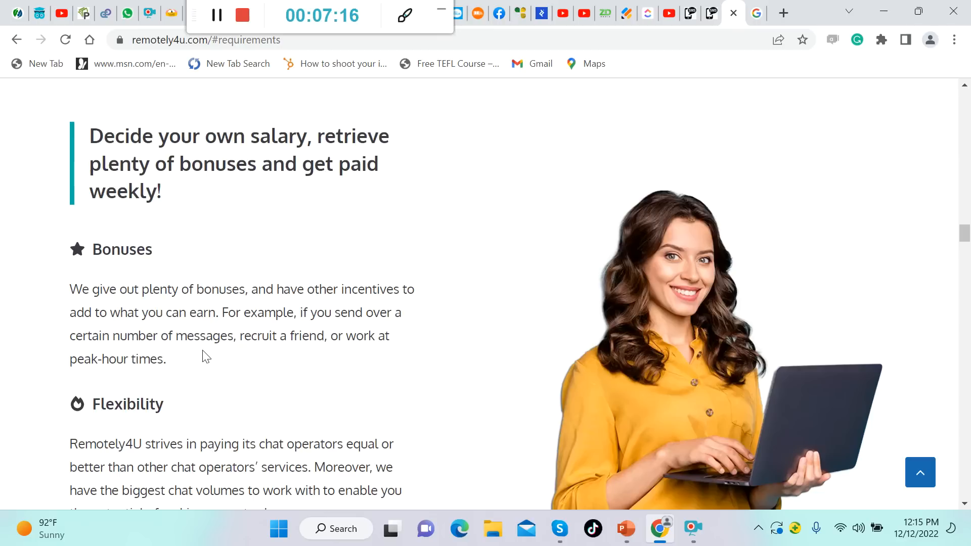
mouse_move(351, 372)
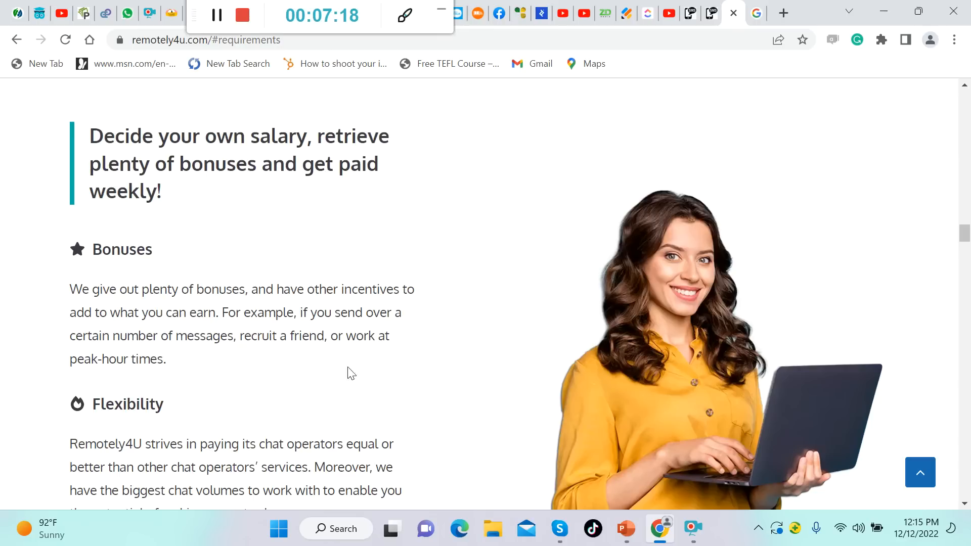
mouse_move(304, 382)
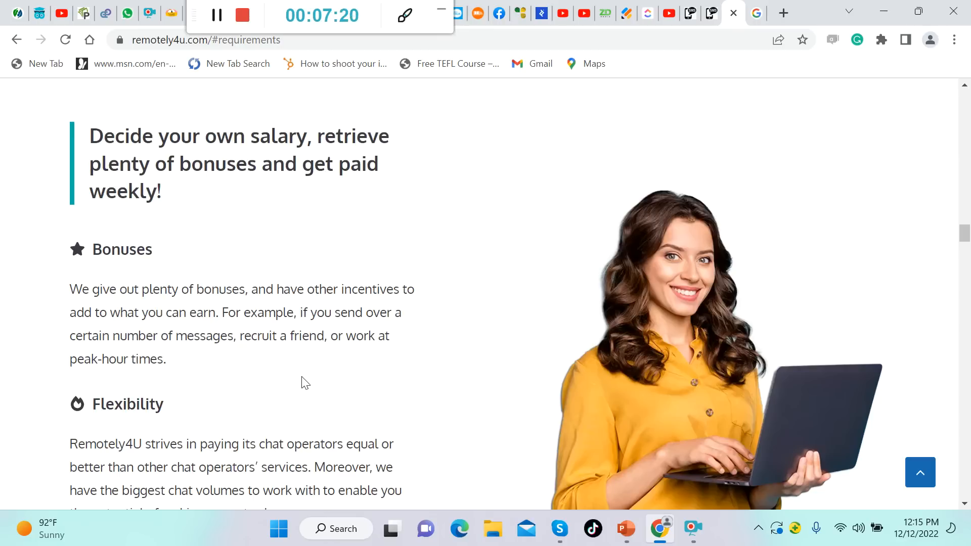
mouse_move(212, 395)
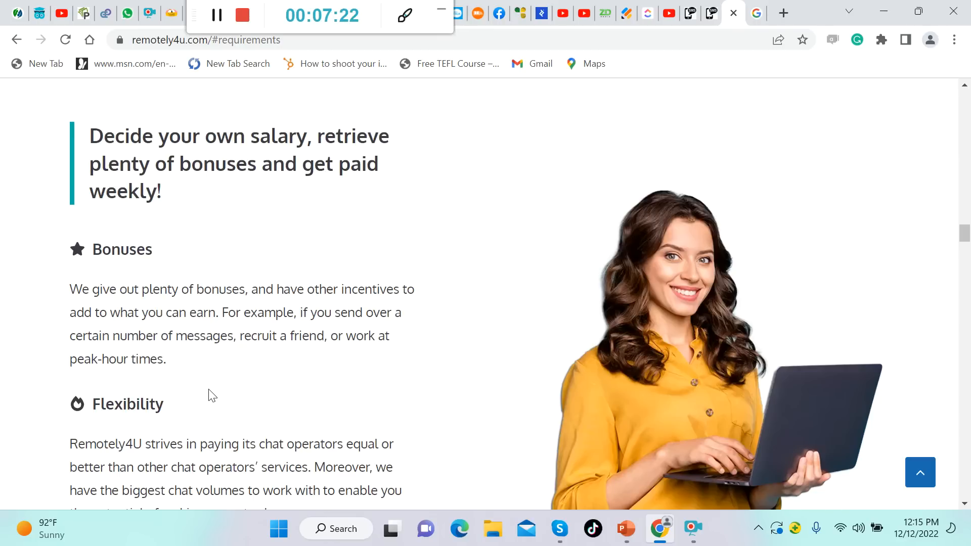
scroll("down", 3)
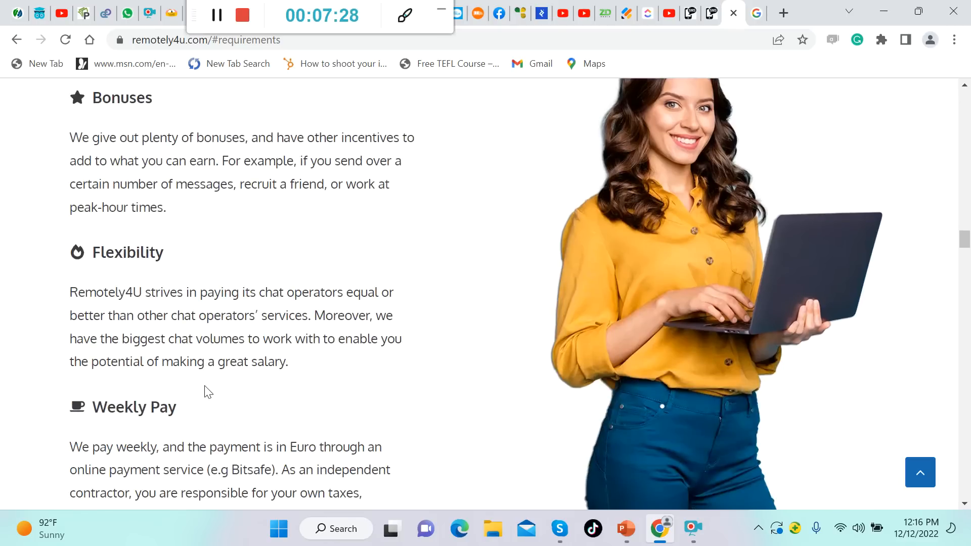
mouse_move(194, 358)
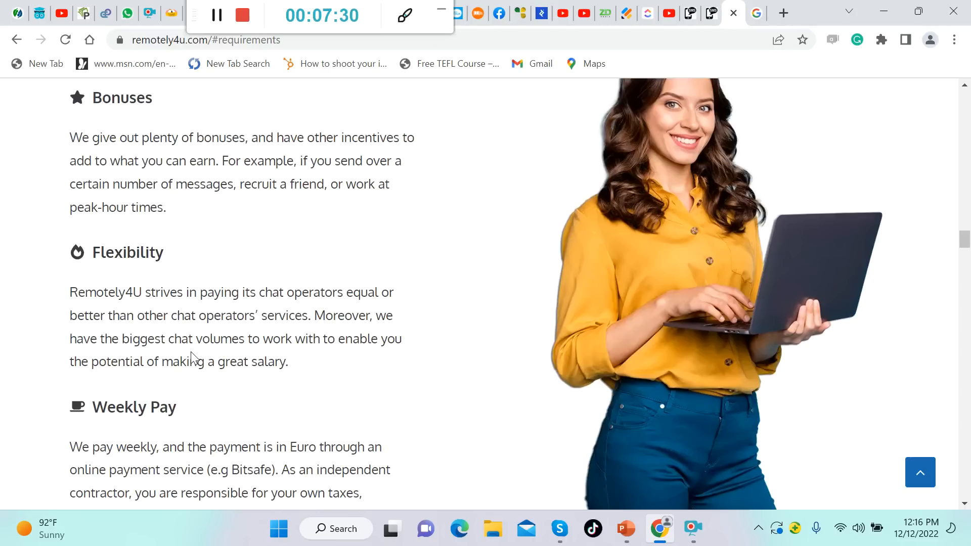
mouse_move(268, 354)
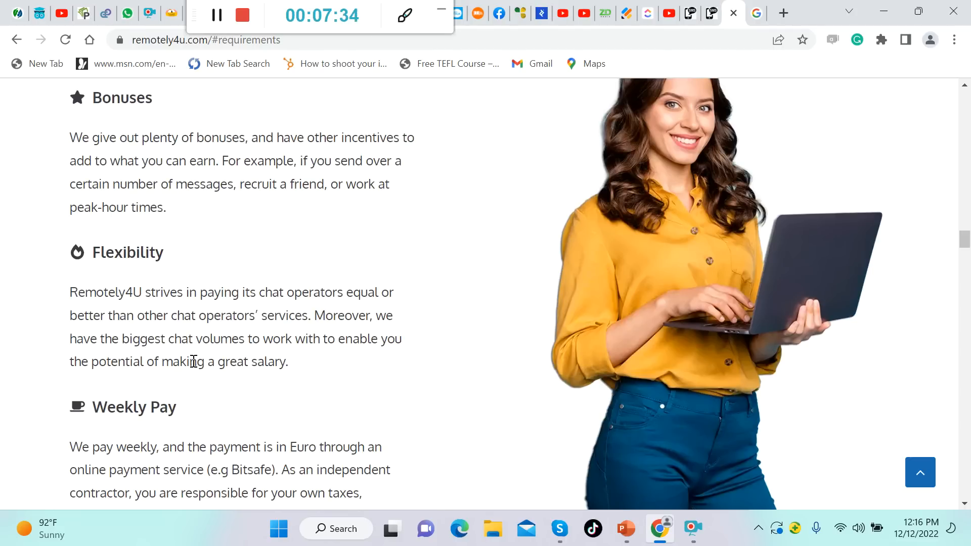
mouse_move(309, 374)
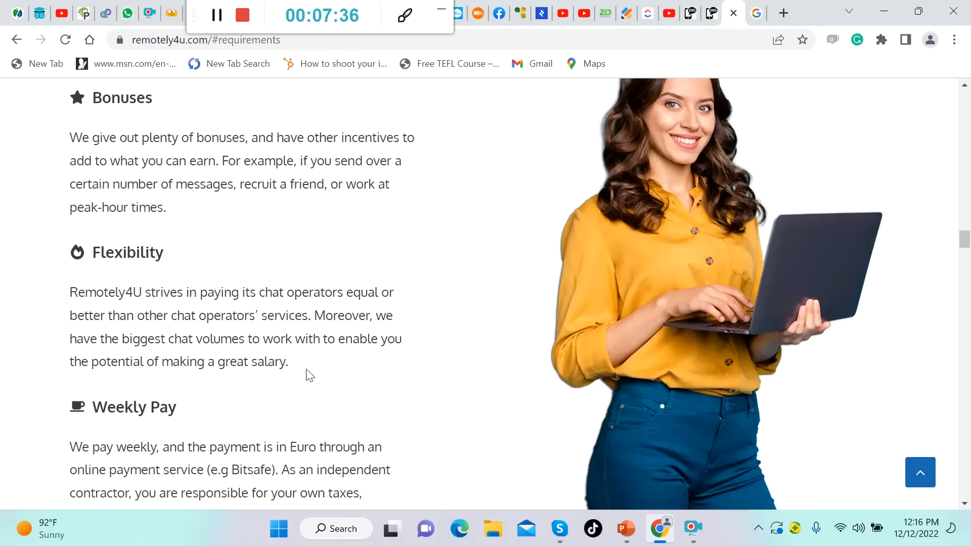
mouse_move(74, 396)
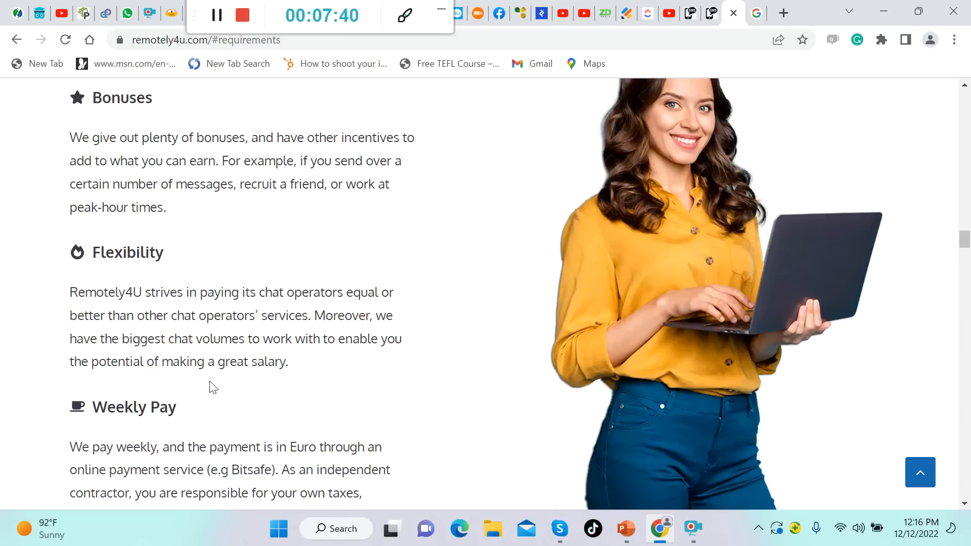
scroll("down", 3)
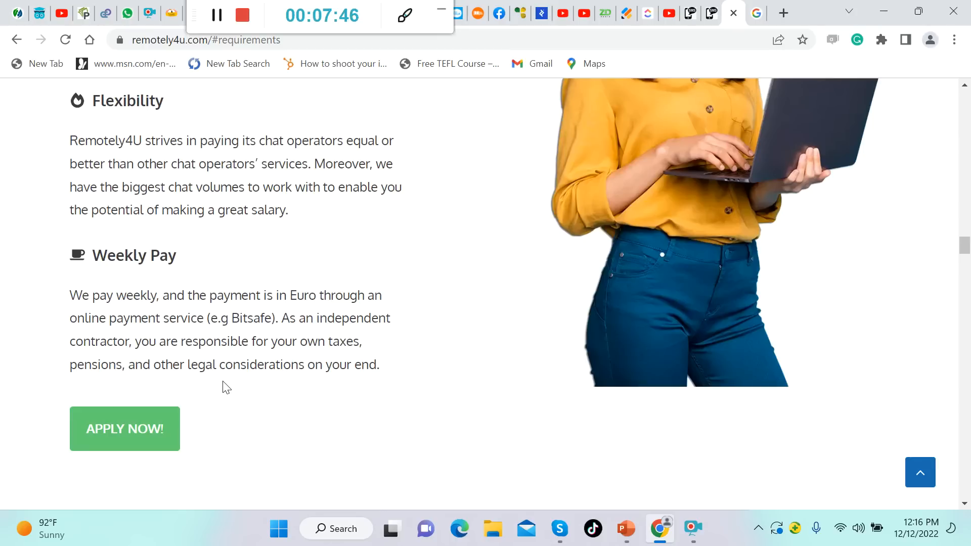
mouse_move(256, 382)
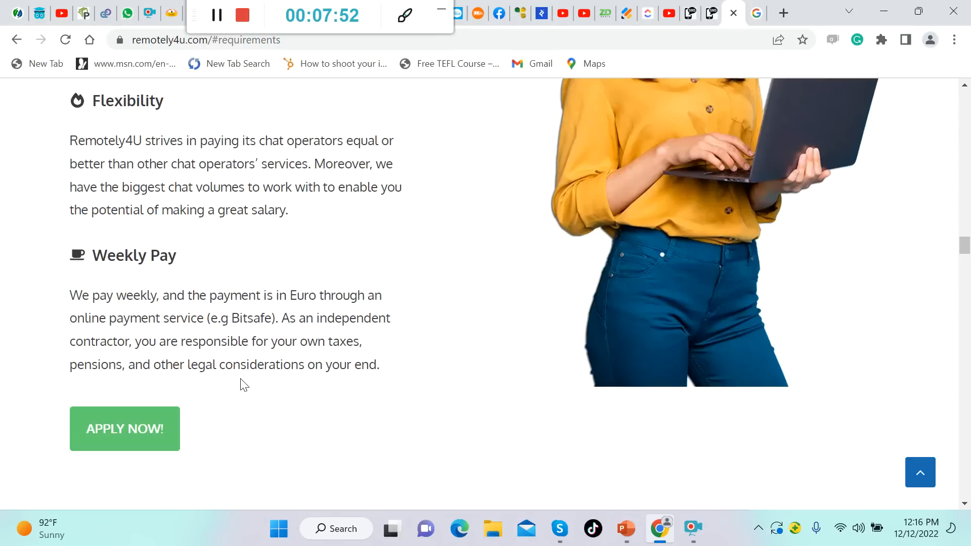
mouse_move(321, 390)
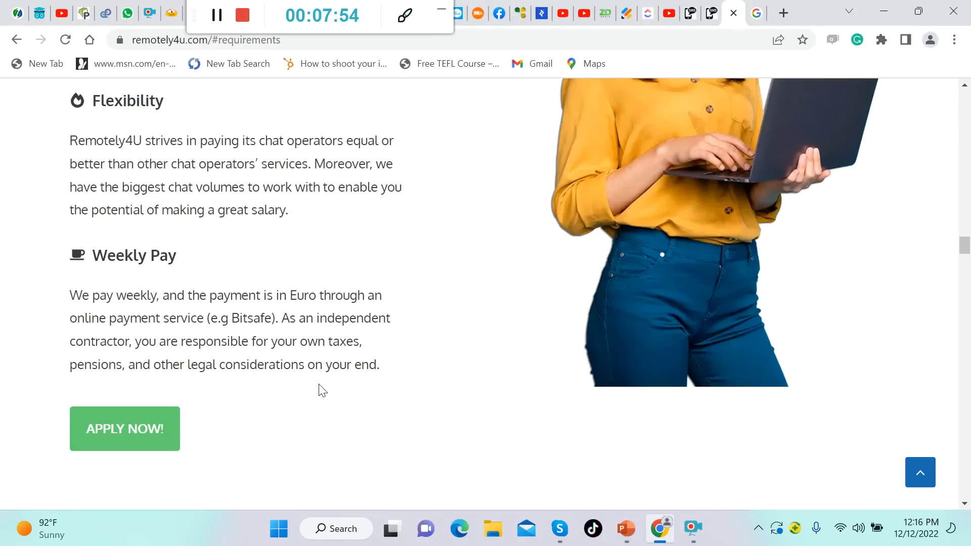
Step: Scroll the remotely4u requirements past age limit, privacy and equipment to the minimum weekly messages item
scroll("down", 3)
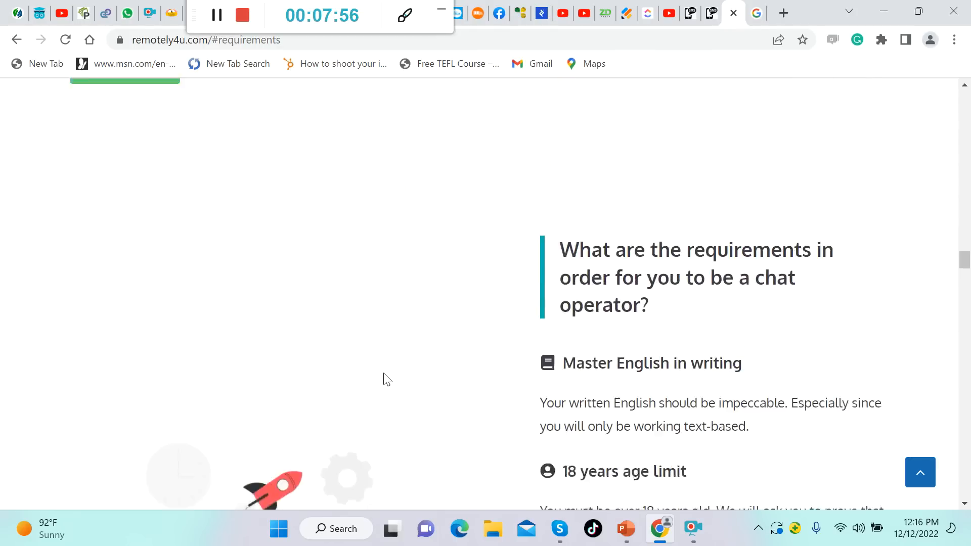
scroll("down", 3)
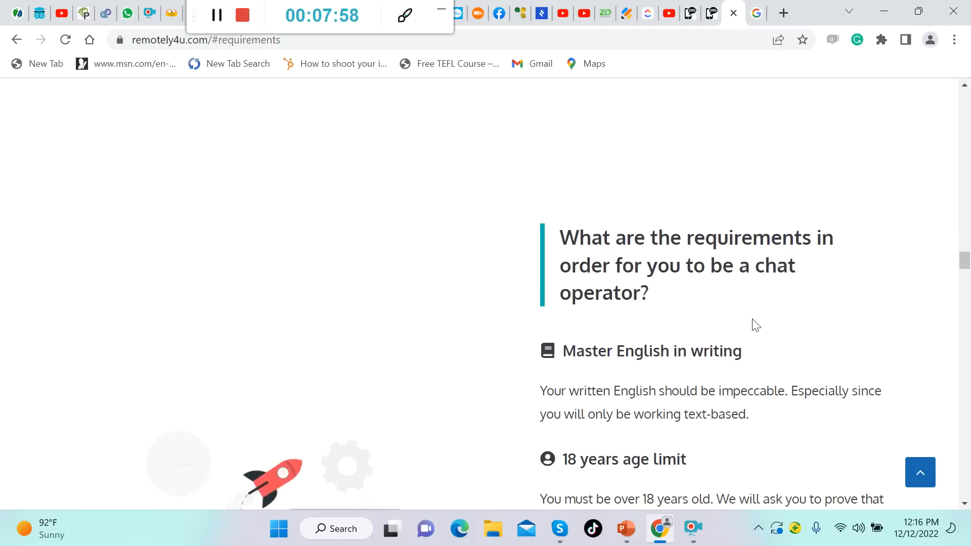
scroll("down", 3)
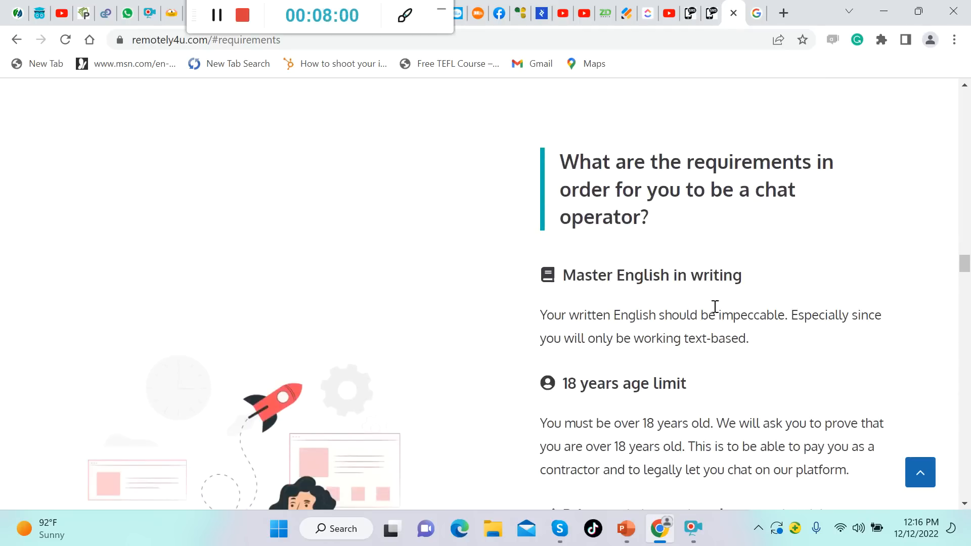
mouse_move(690, 306)
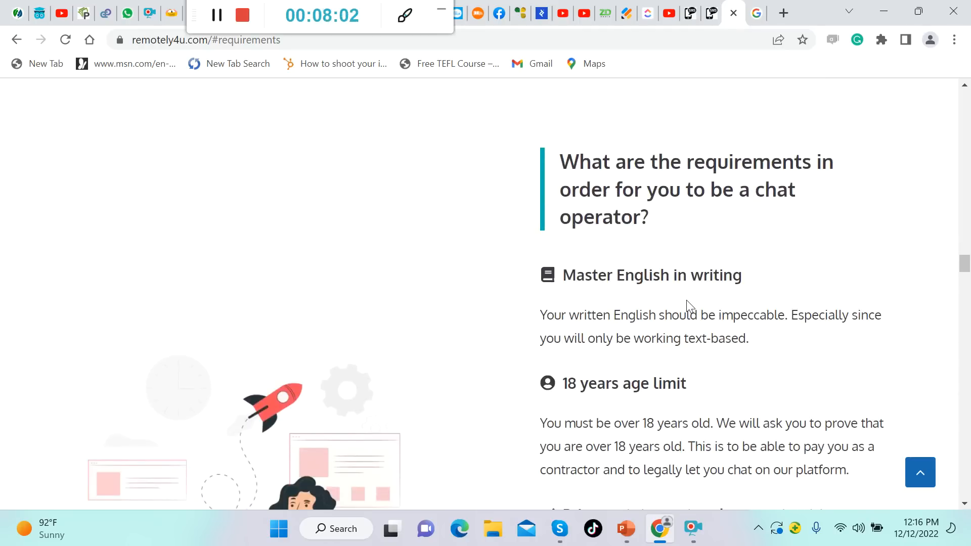
mouse_move(753, 362)
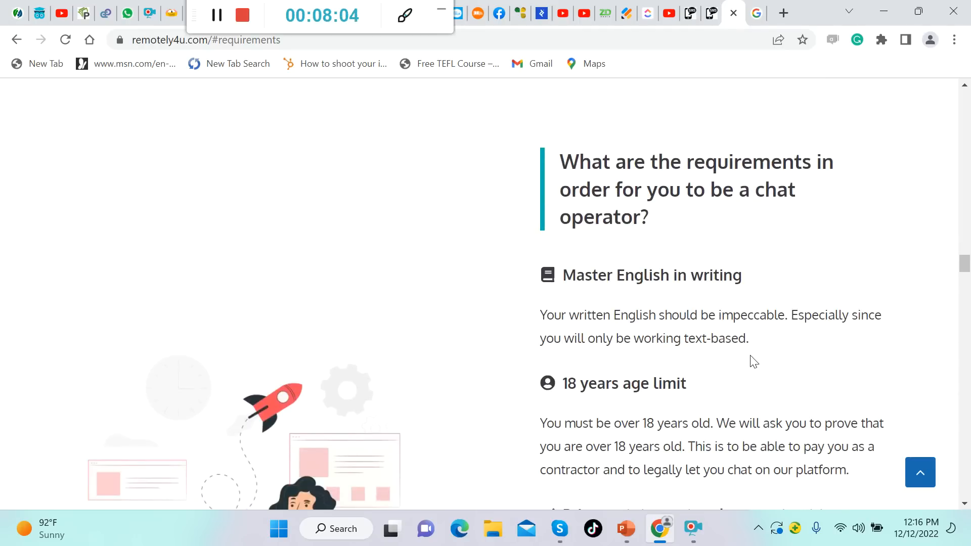
mouse_move(832, 351)
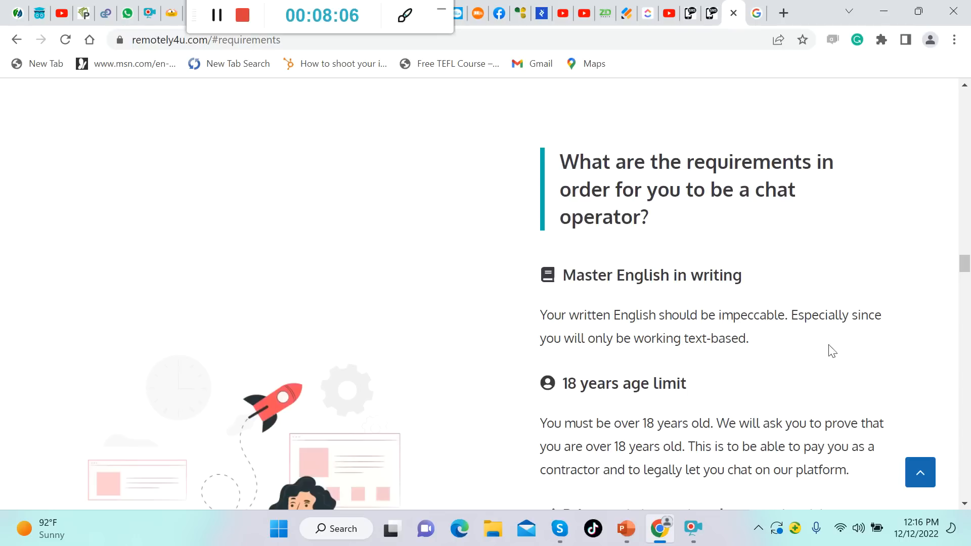
mouse_move(718, 358)
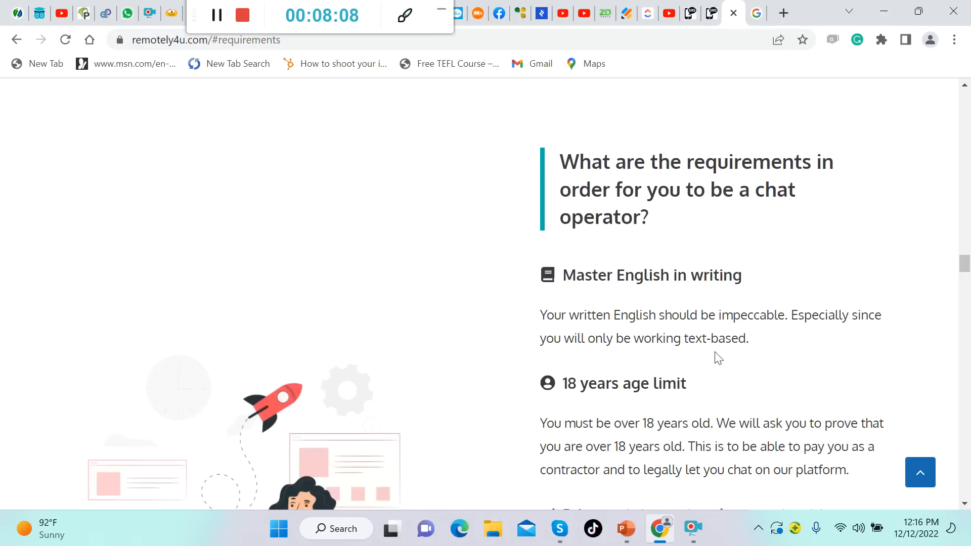
scroll("down", 3)
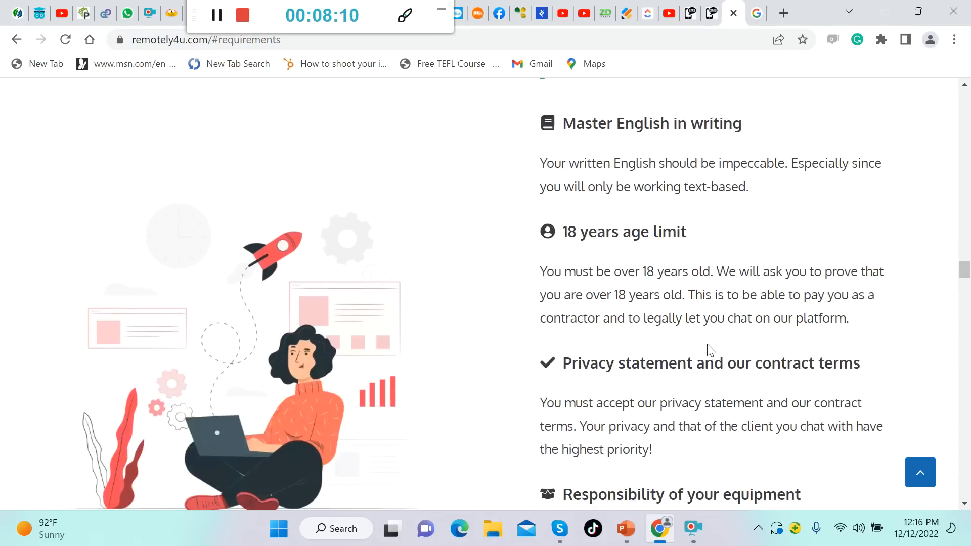
mouse_move(686, 312)
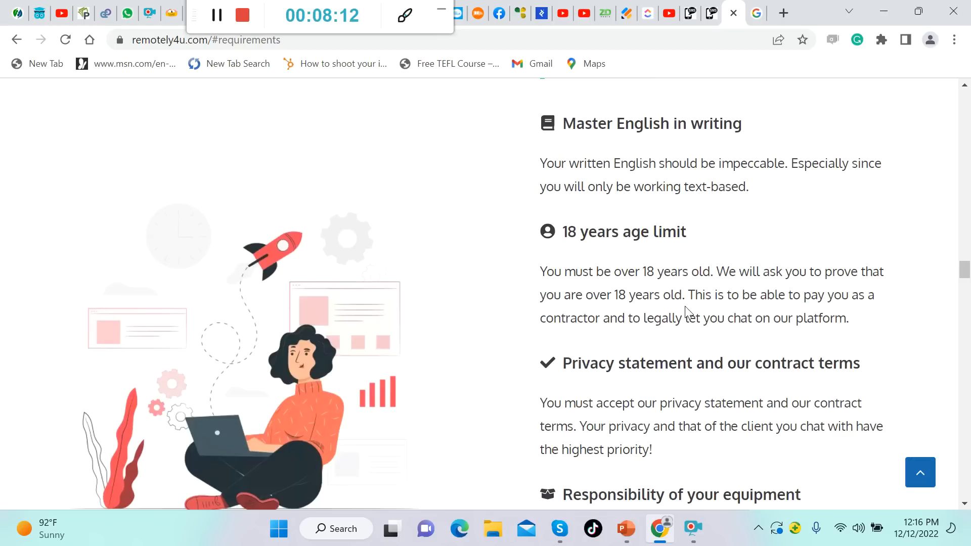
mouse_move(808, 297)
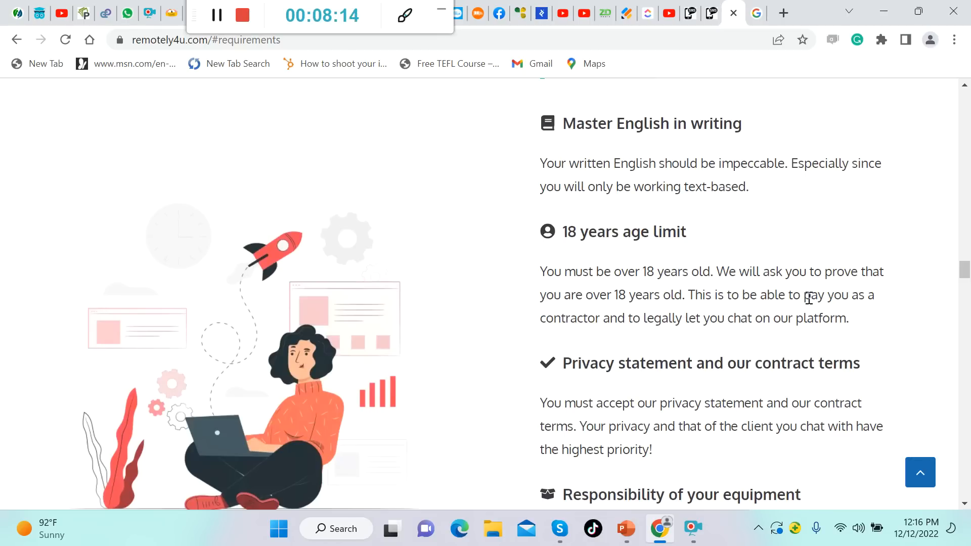
mouse_move(649, 311)
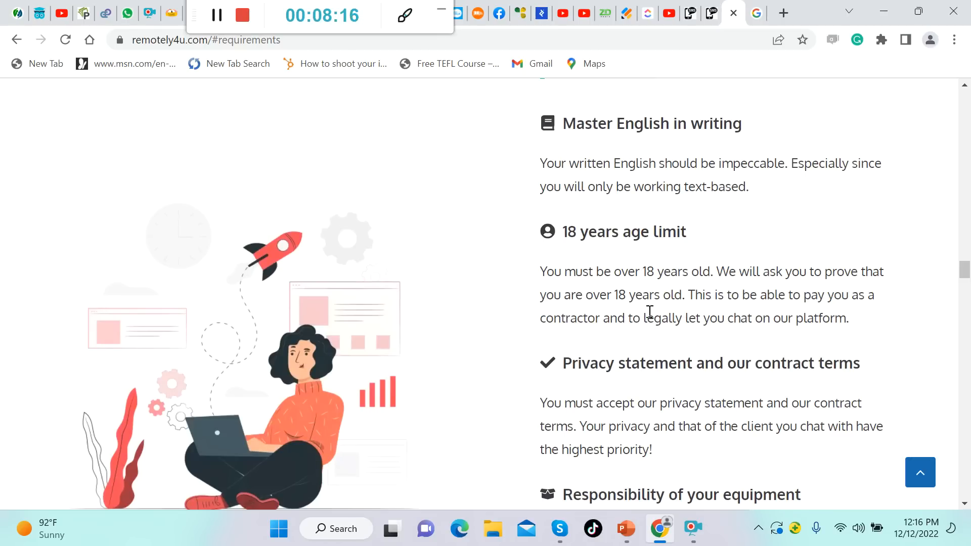
mouse_move(741, 322)
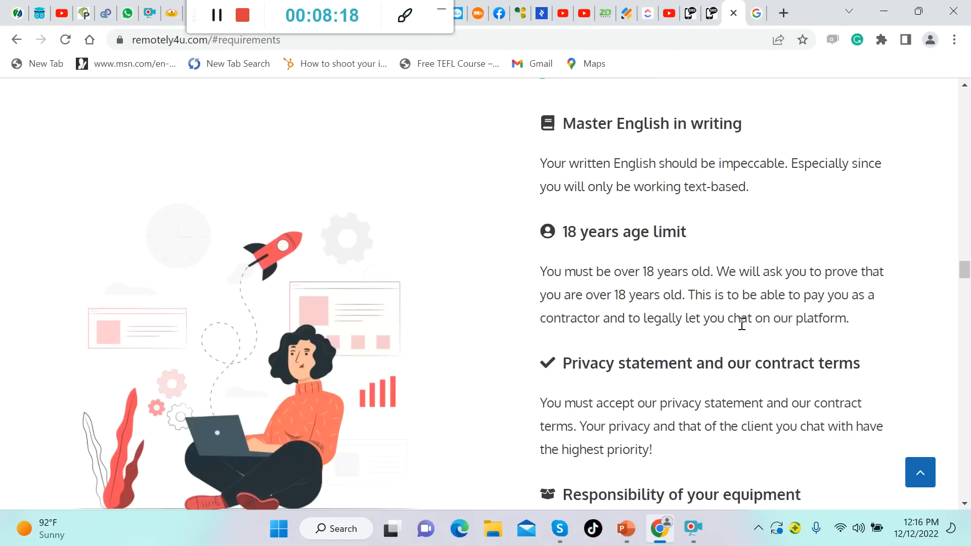
mouse_move(638, 335)
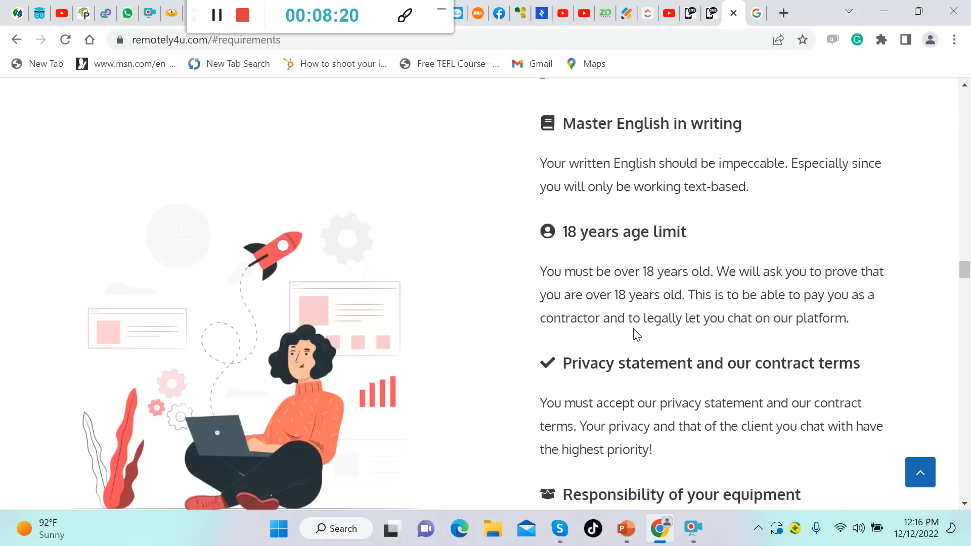
mouse_move(758, 338)
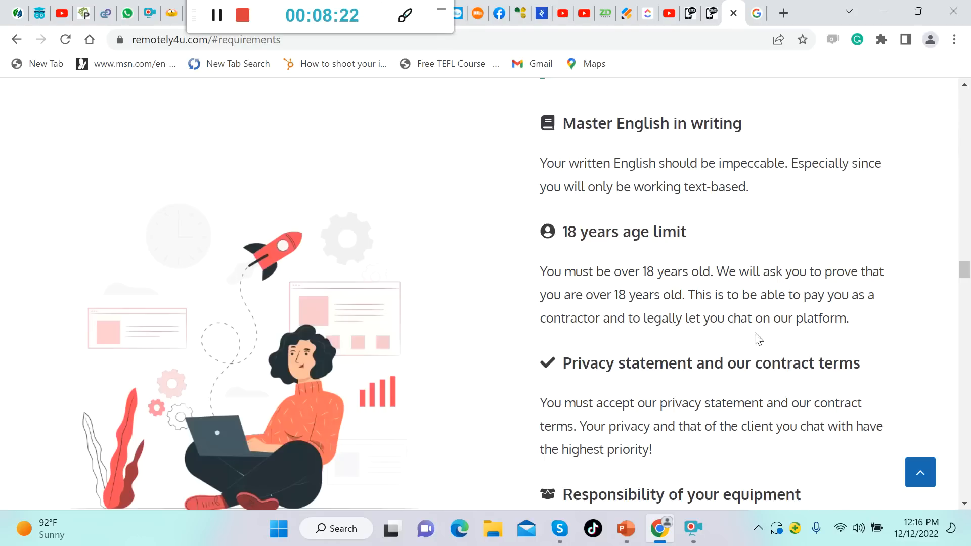
scroll("down", 3)
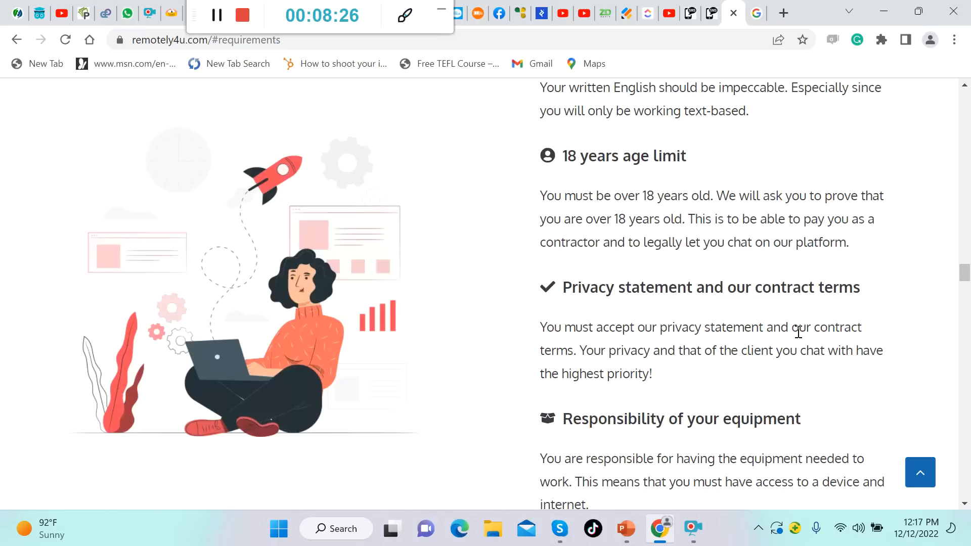
mouse_move(696, 349)
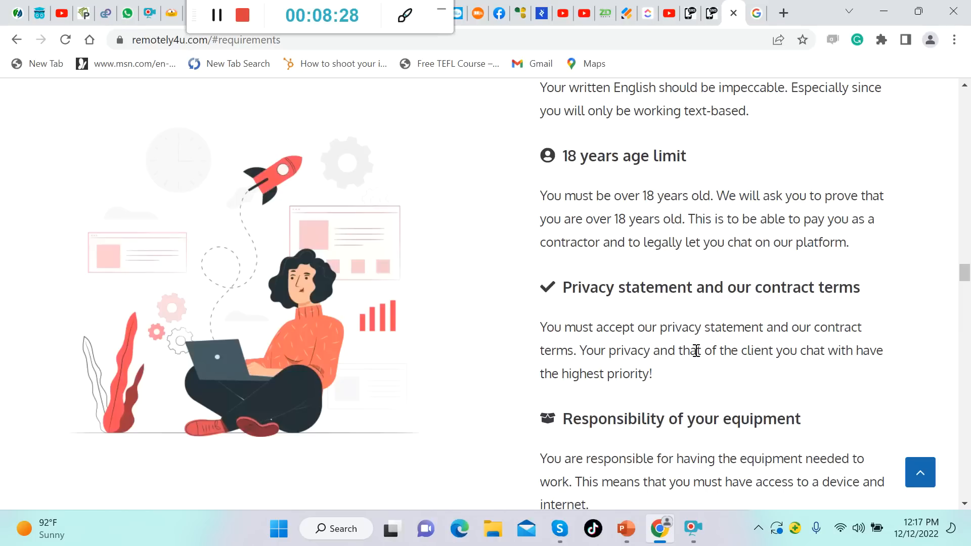
mouse_move(602, 367)
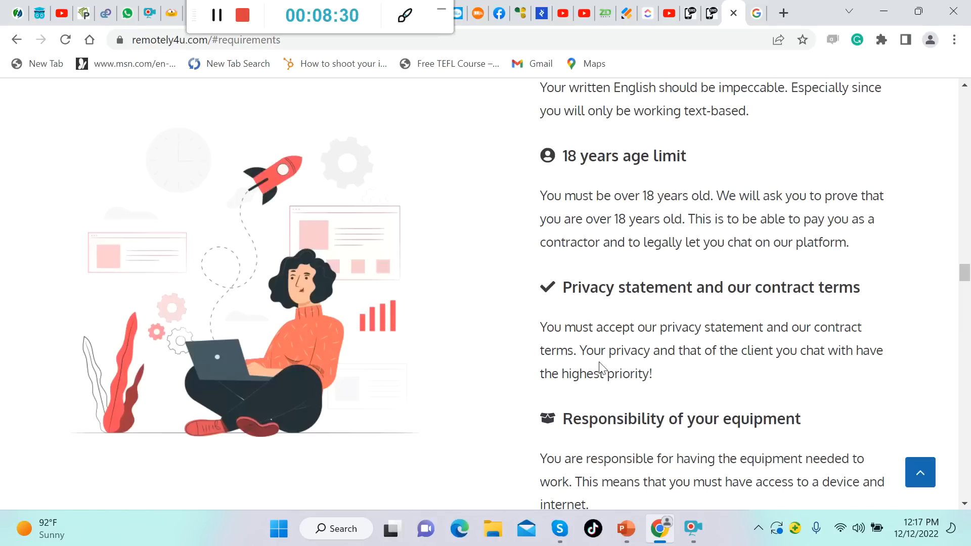
mouse_move(714, 383)
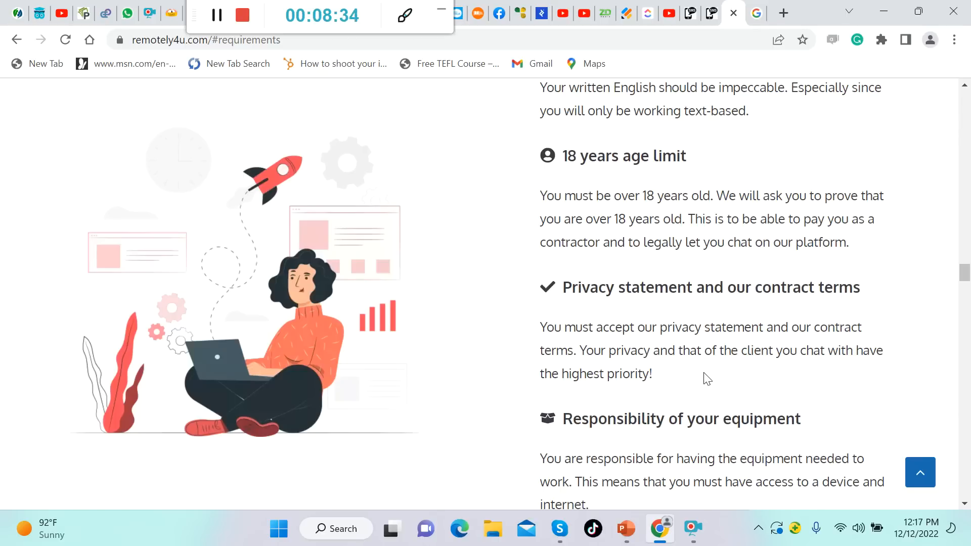
scroll("down", 3)
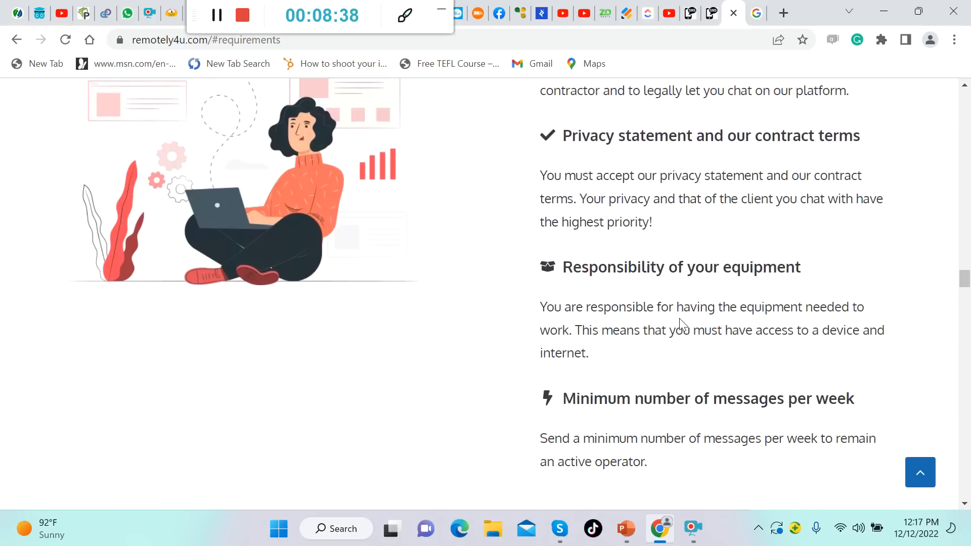
mouse_move(764, 321)
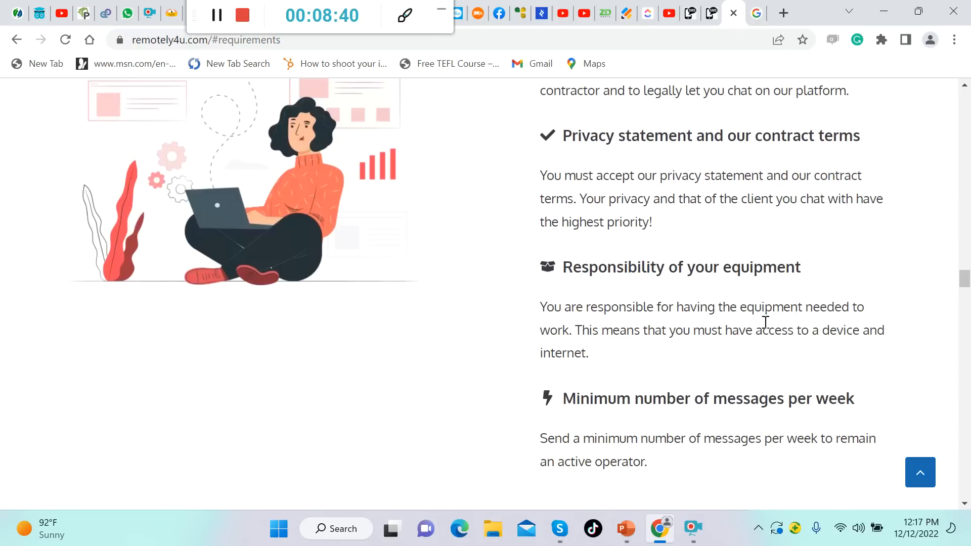
mouse_move(682, 366)
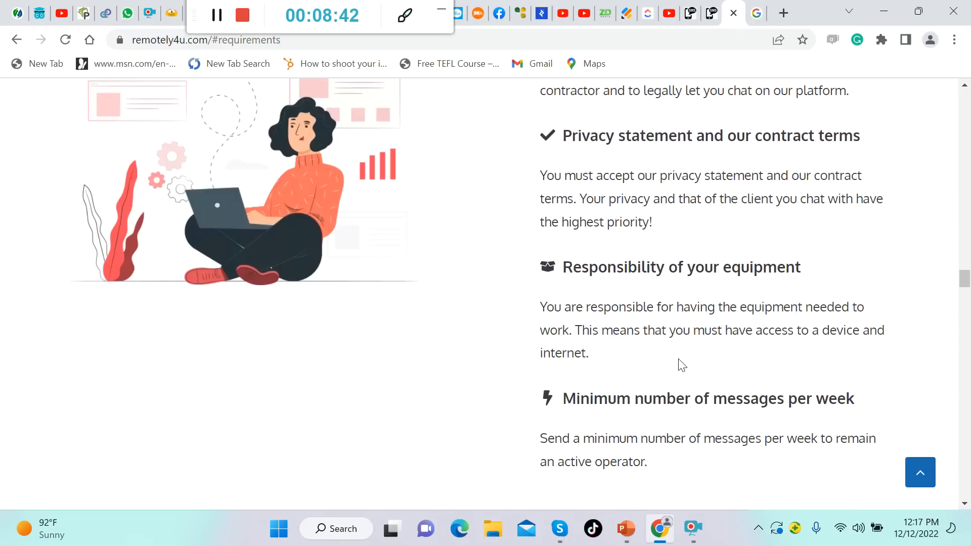
mouse_move(806, 360)
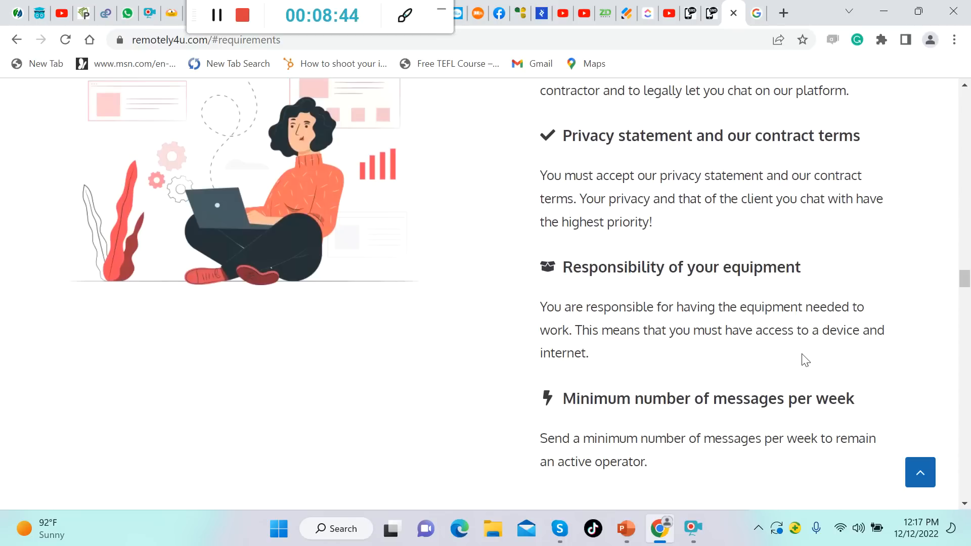
scroll("down", 3)
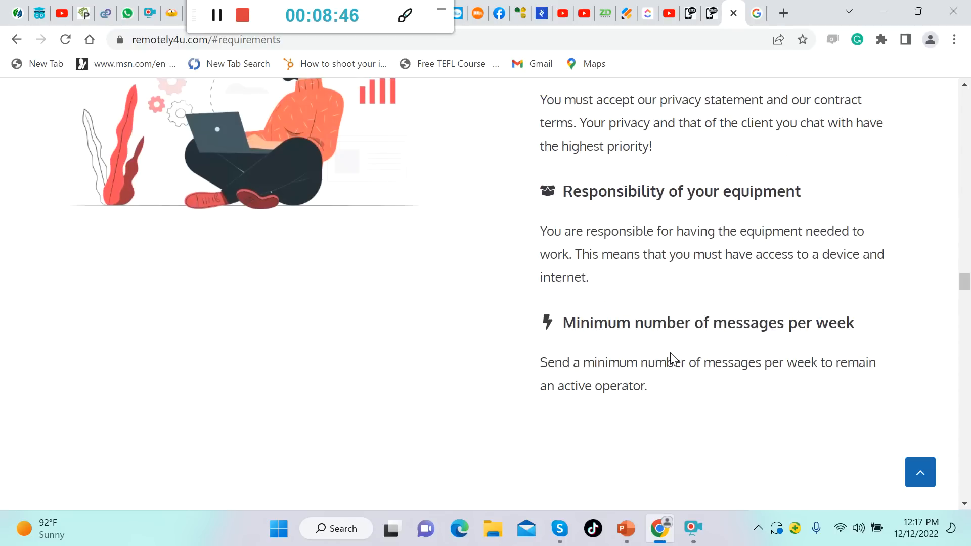
mouse_move(688, 380)
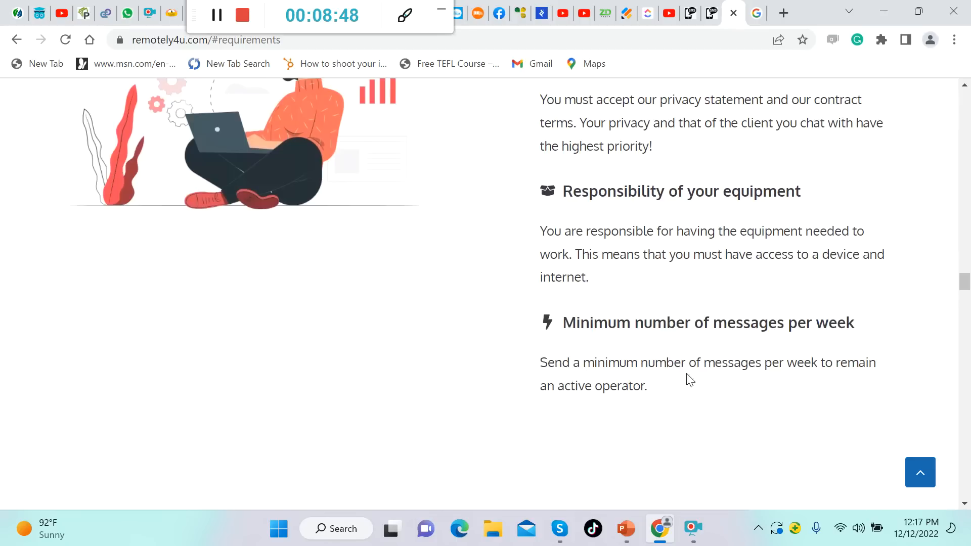
mouse_move(760, 388)
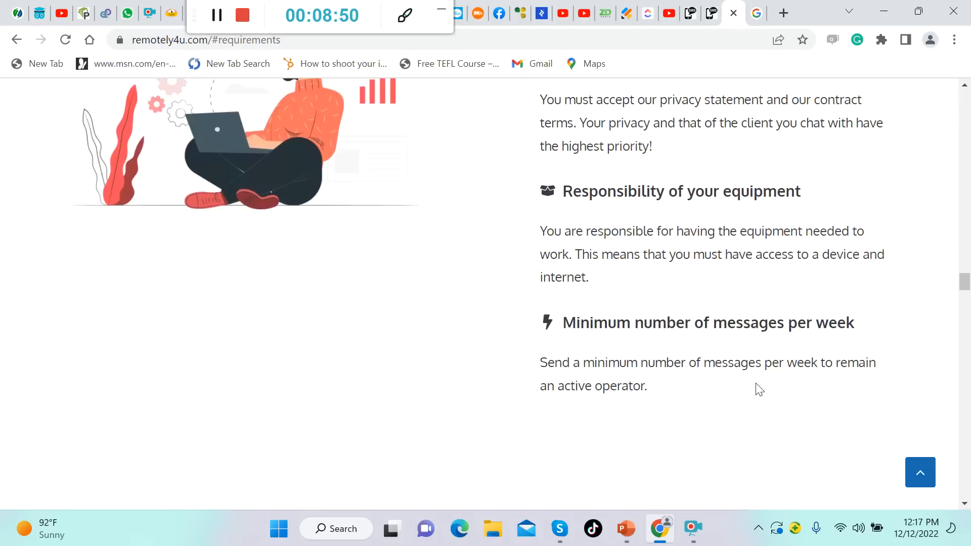
mouse_move(692, 401)
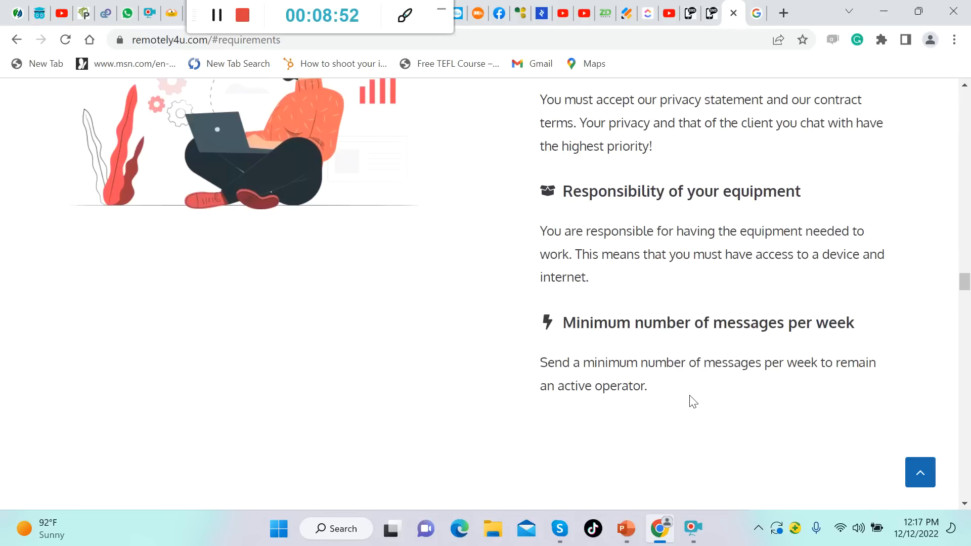
scroll("down", 3)
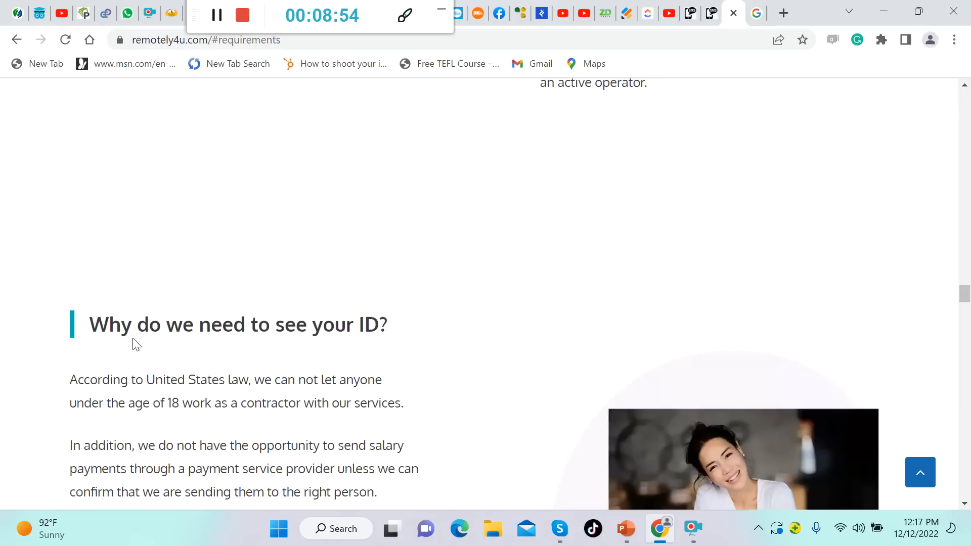
scroll("down", 3)
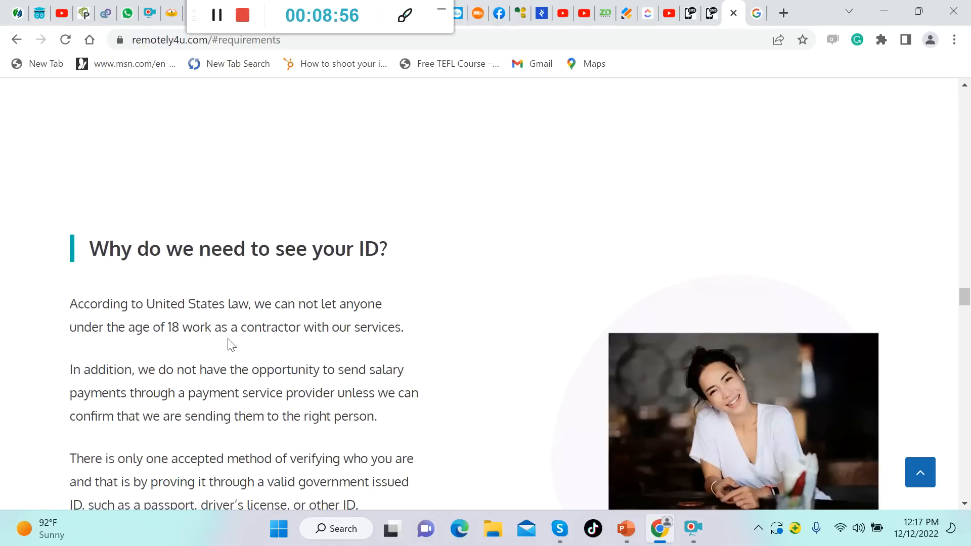
mouse_move(197, 325)
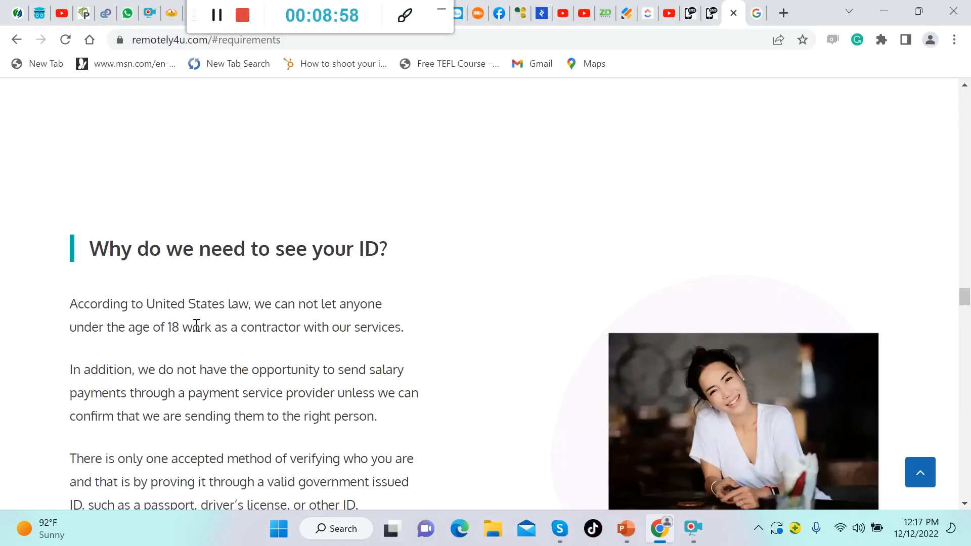
mouse_move(154, 351)
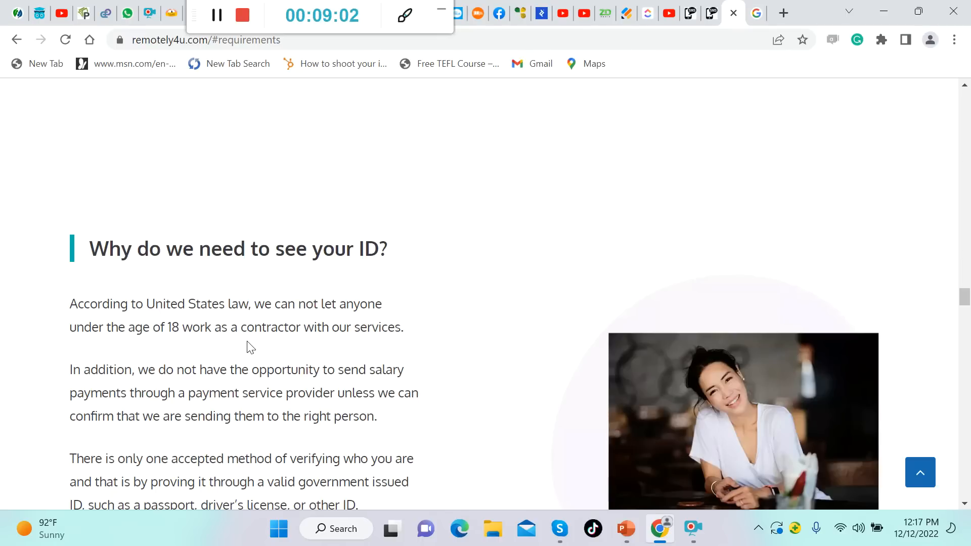
scroll("down", 3)
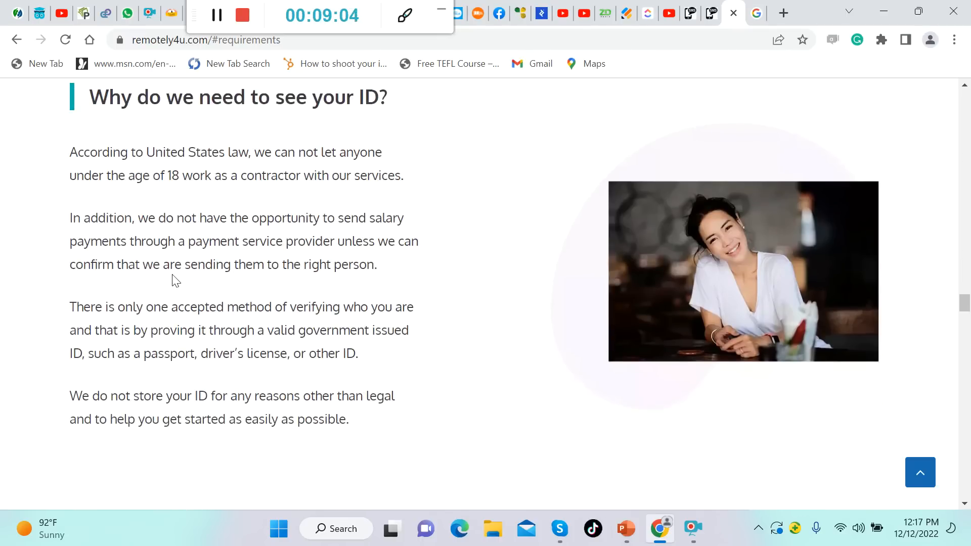
mouse_move(321, 244)
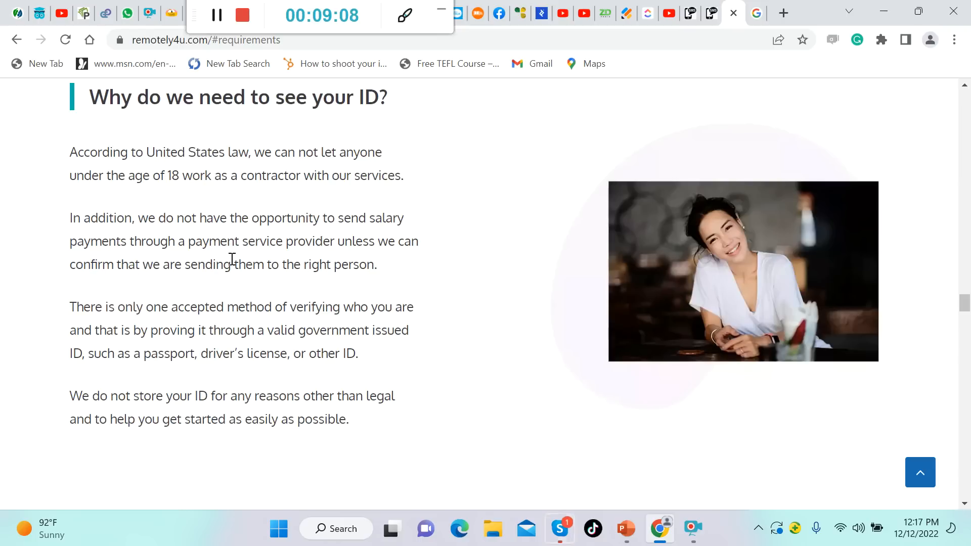
mouse_move(355, 264)
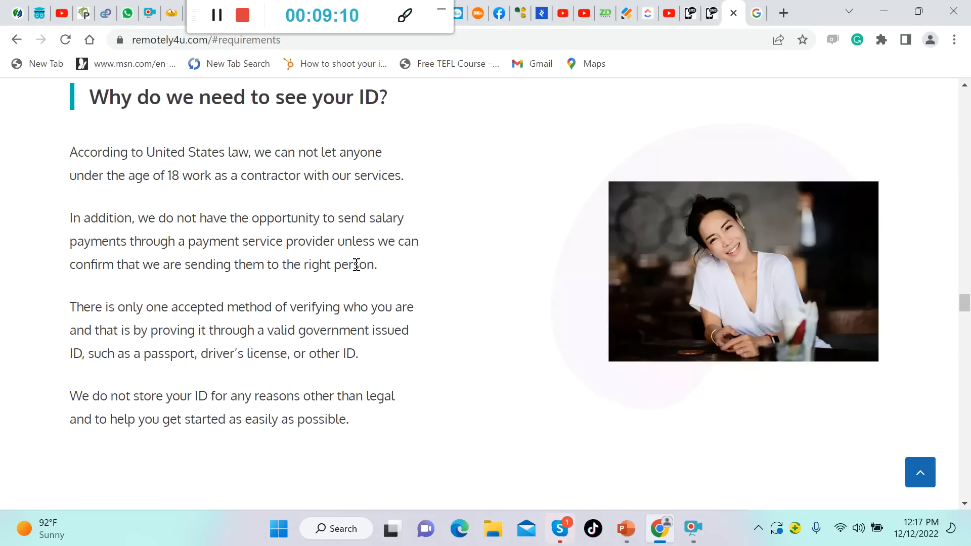
mouse_move(222, 289)
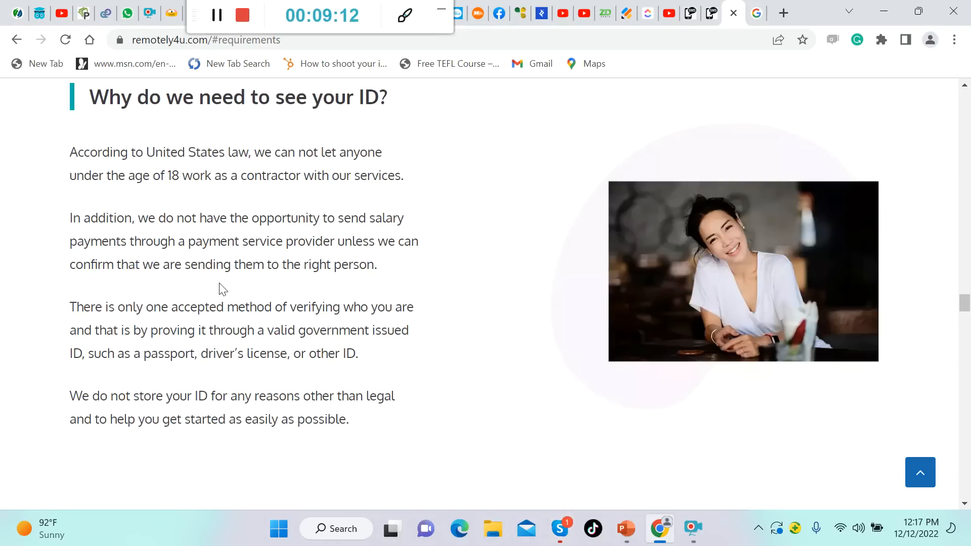
mouse_move(122, 322)
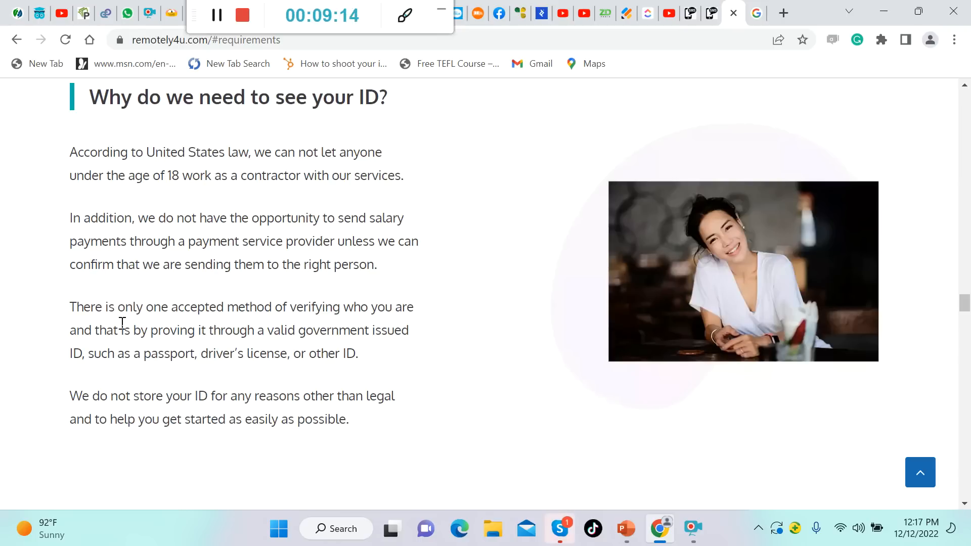
mouse_move(272, 325)
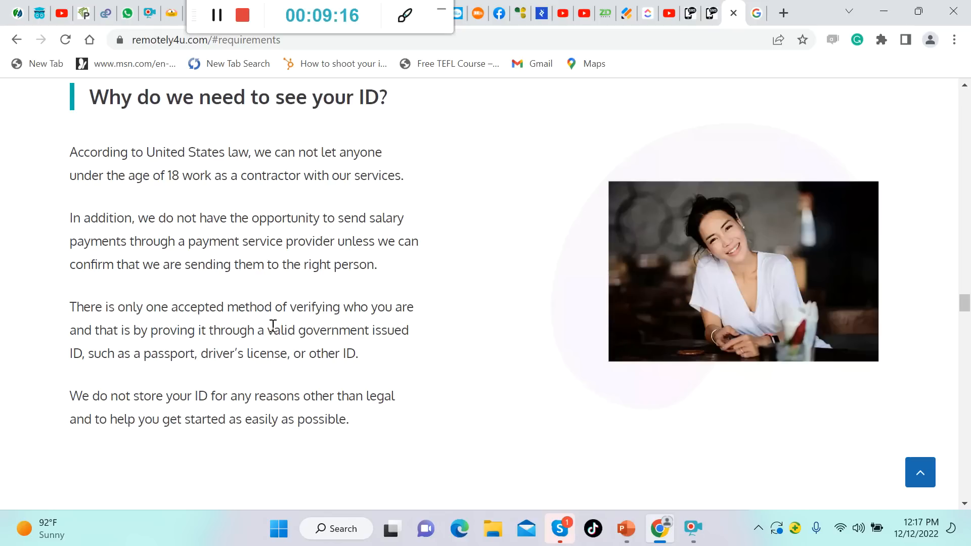
mouse_move(129, 345)
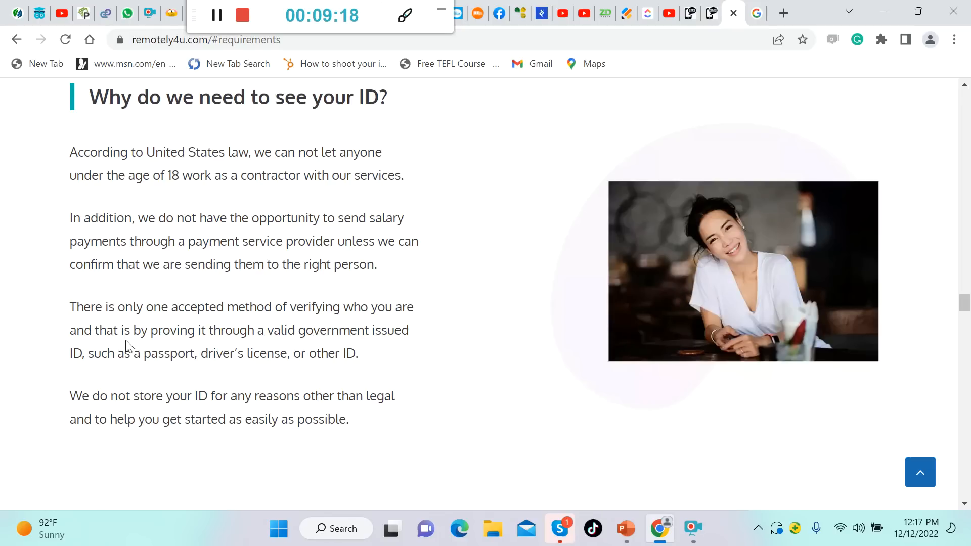
mouse_move(381, 361)
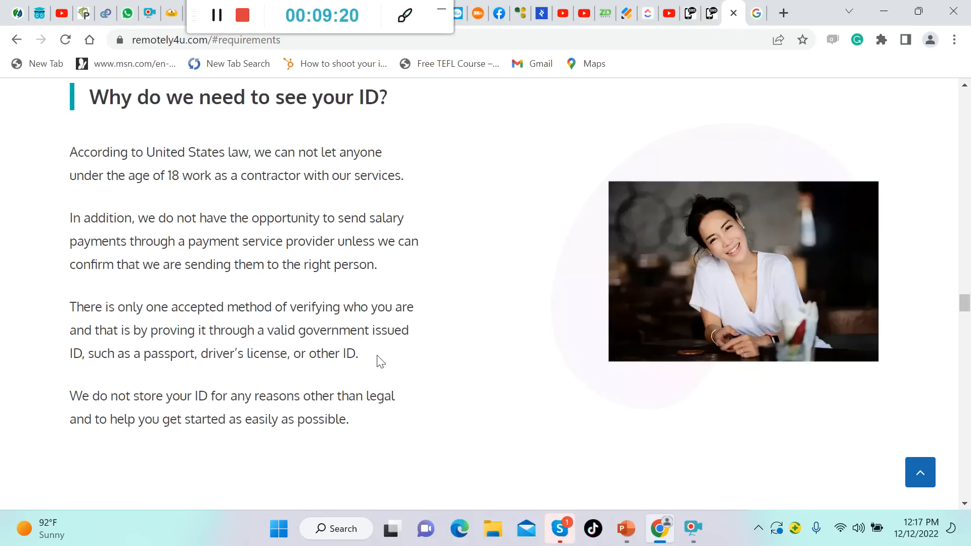
mouse_move(162, 375)
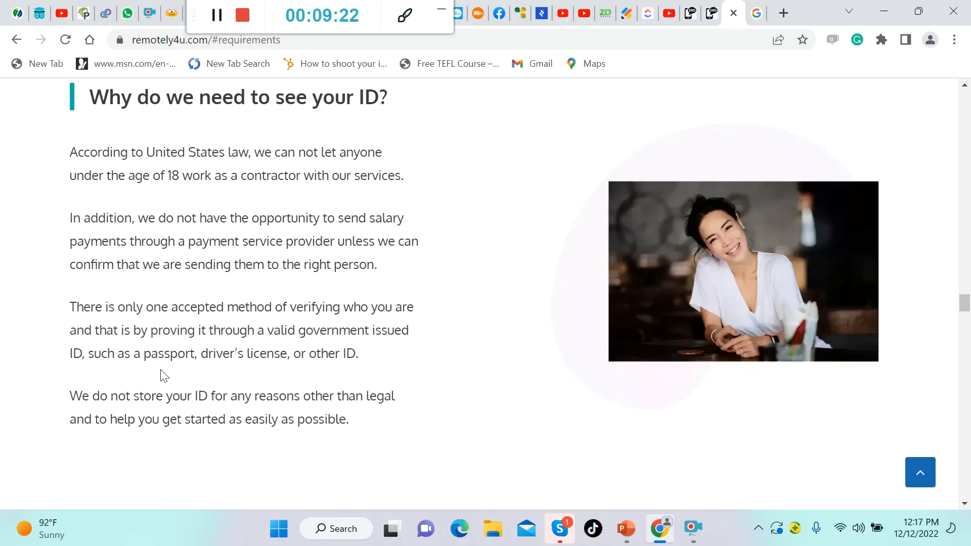
mouse_move(213, 383)
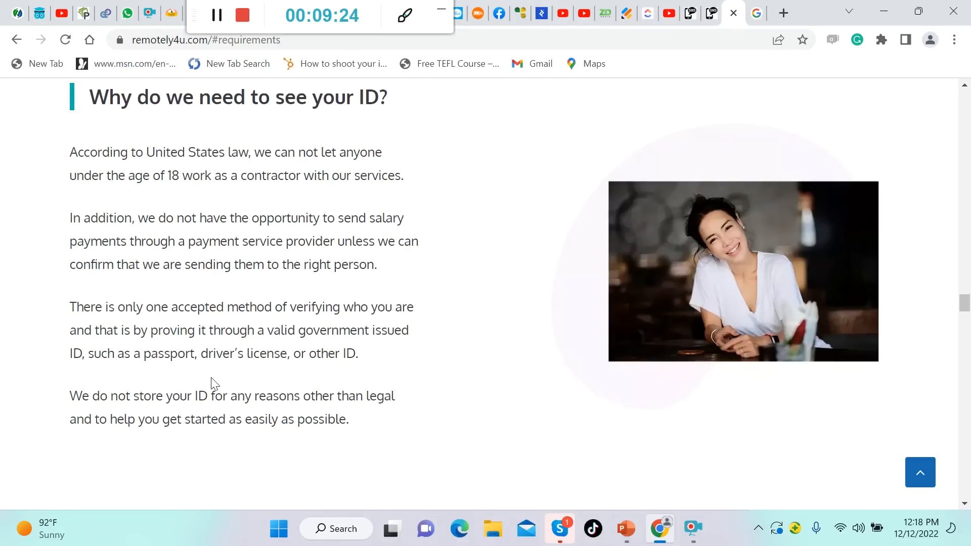
scroll("down", 3)
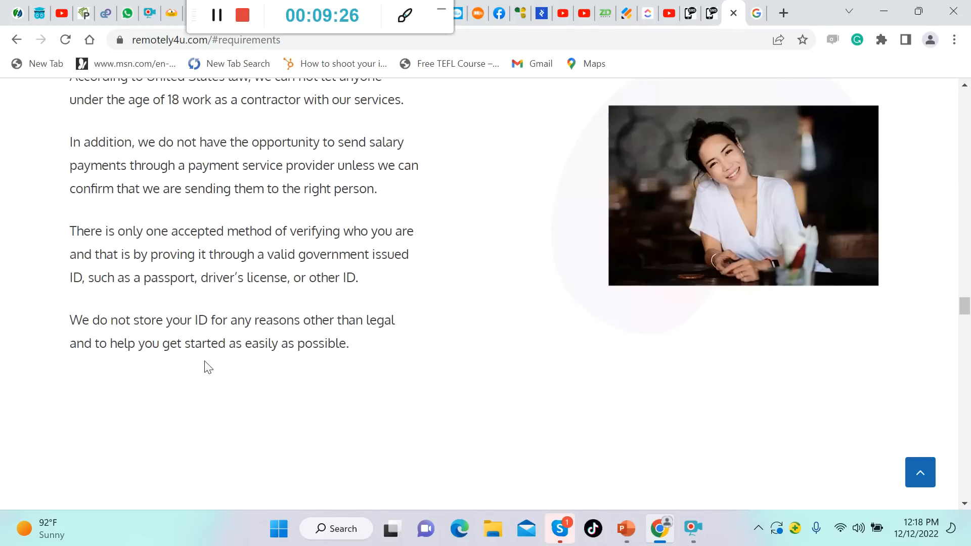
mouse_move(230, 365)
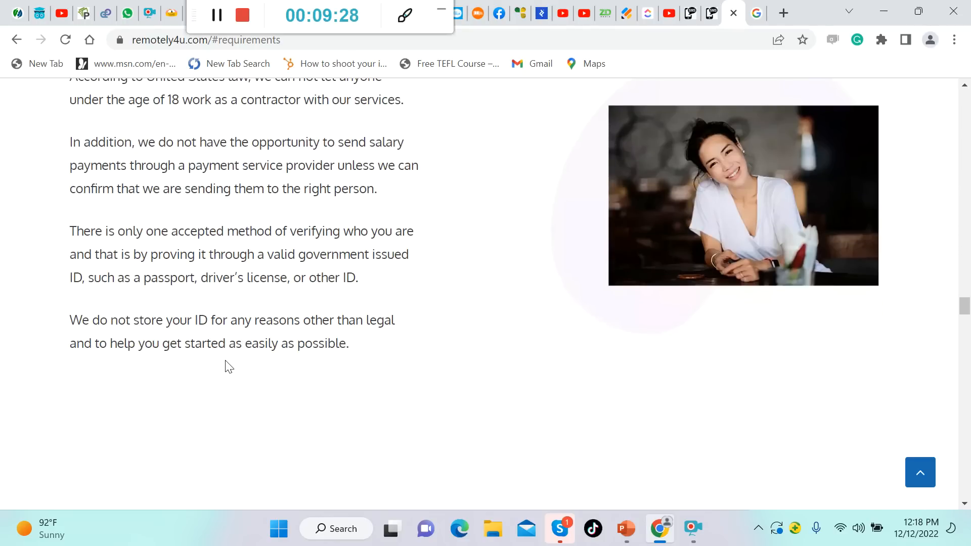
Step: Scroll the remotely4u page down to the salary section introducing the three operator levels
scroll("down", 3)
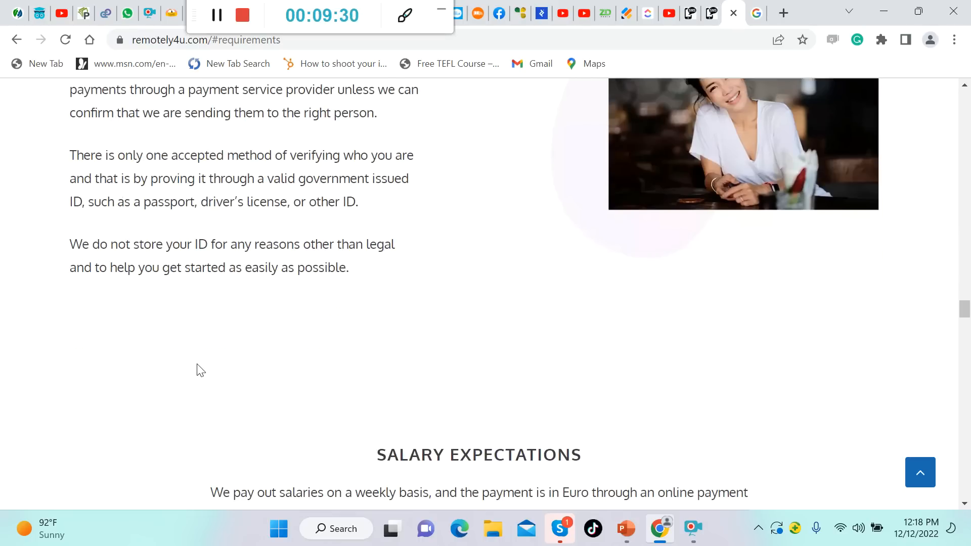
scroll("down", 3)
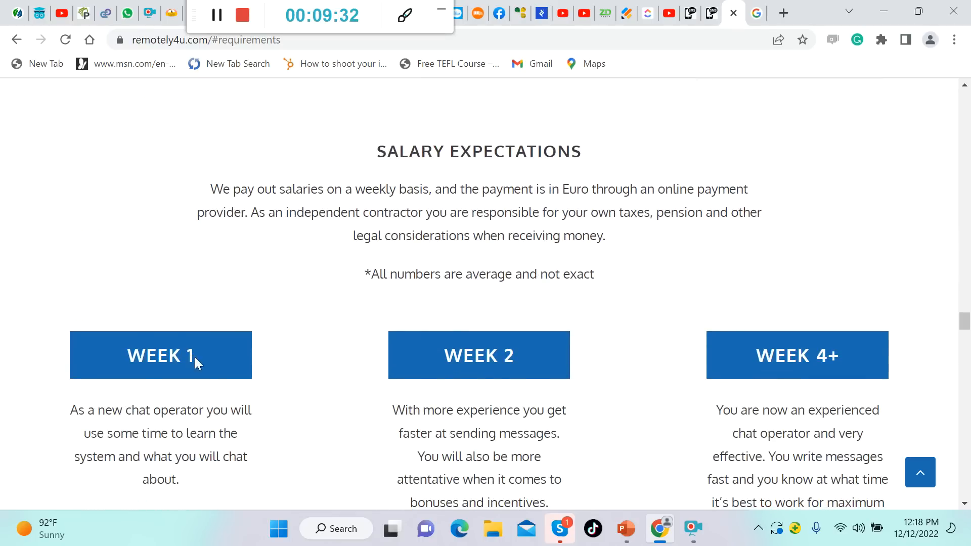
mouse_move(334, 244)
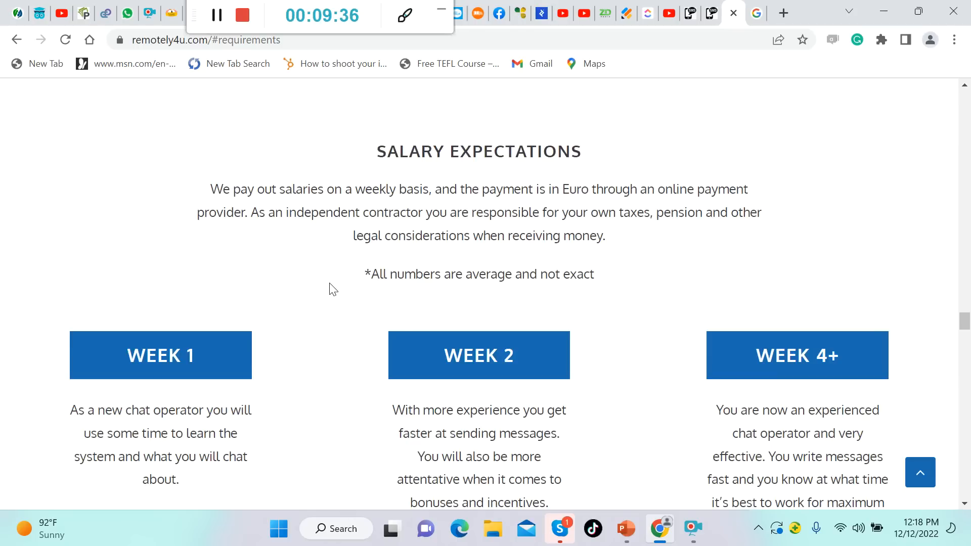
scroll("down", 3)
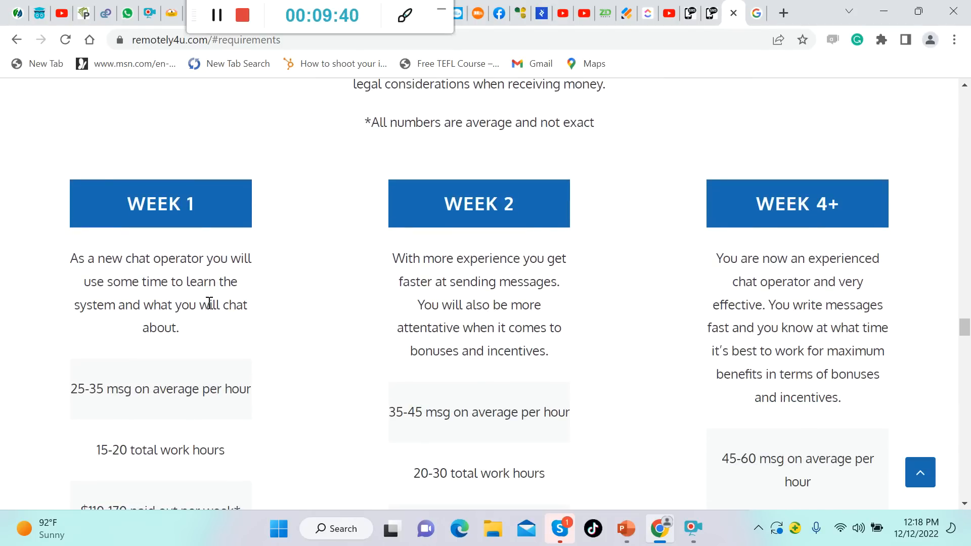
mouse_move(230, 335)
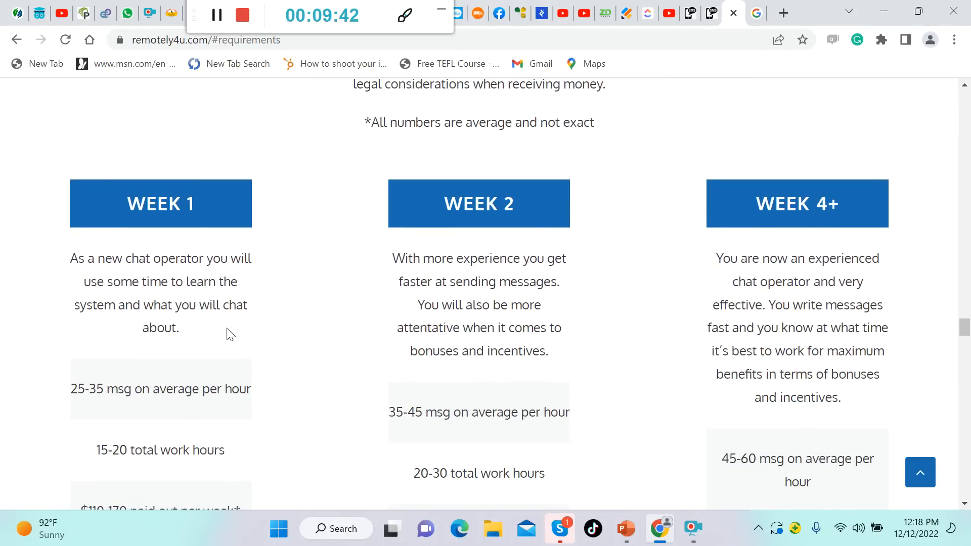
scroll("down", 3)
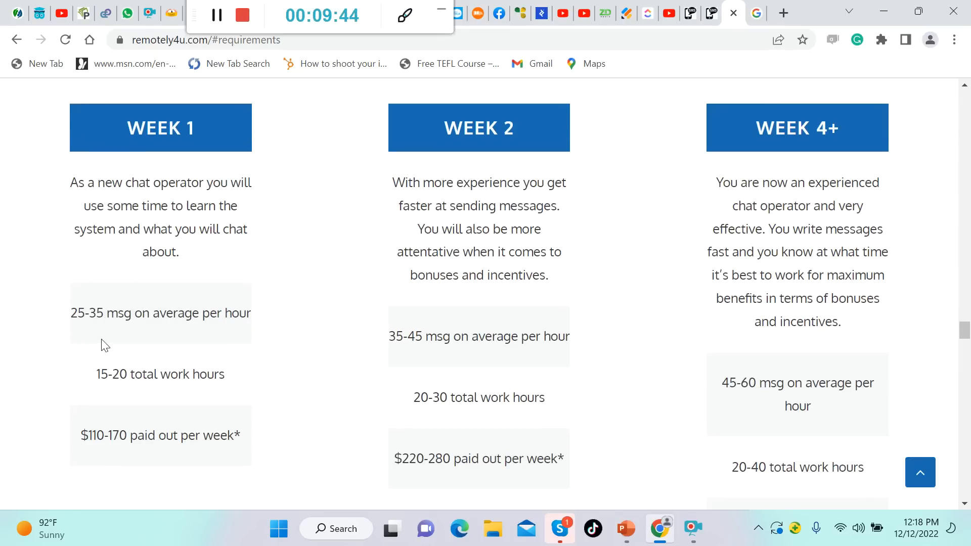
mouse_move(195, 345)
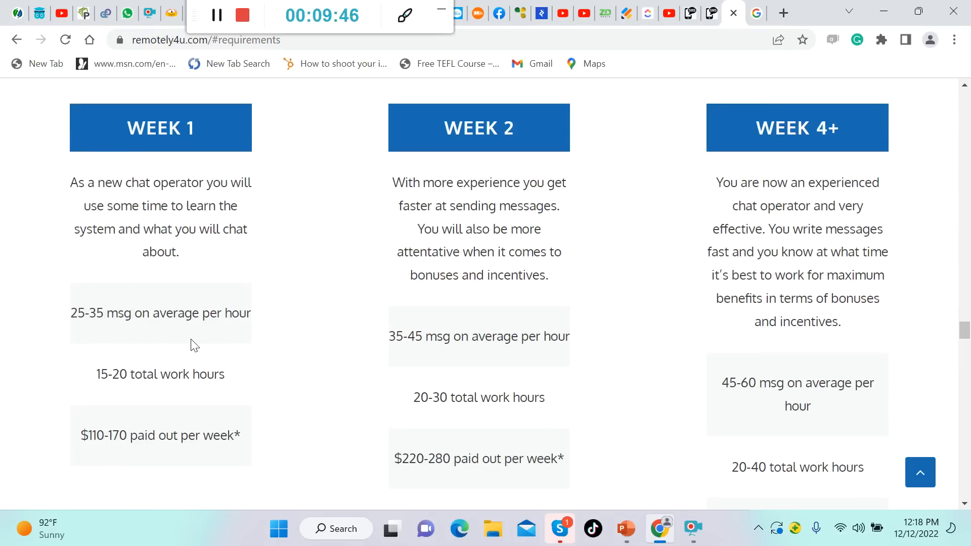
mouse_move(183, 402)
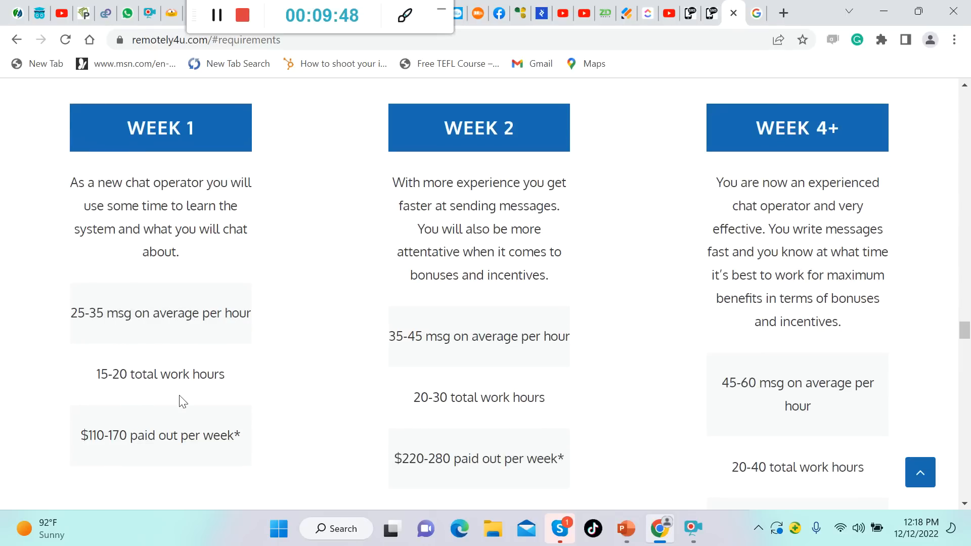
scroll("down", 3)
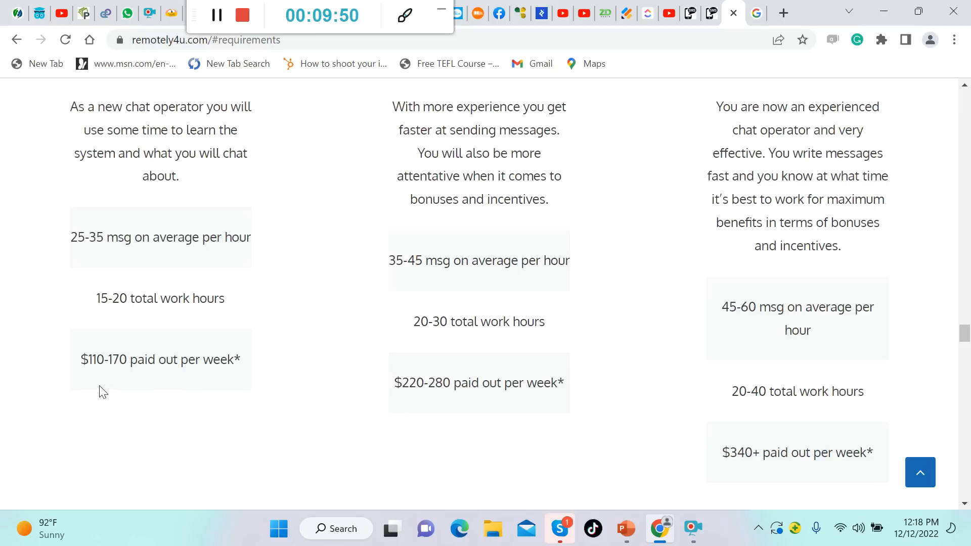
mouse_move(118, 388)
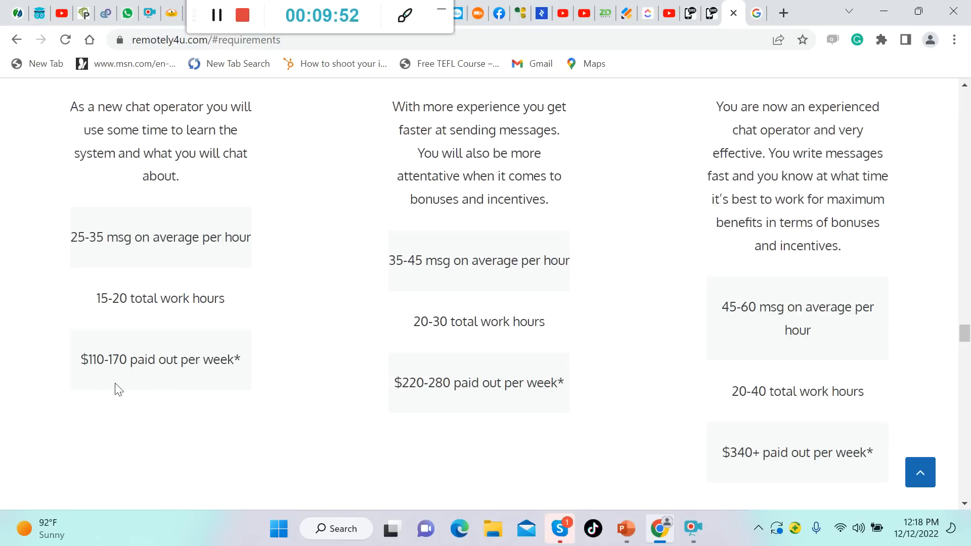
scroll("up", 3)
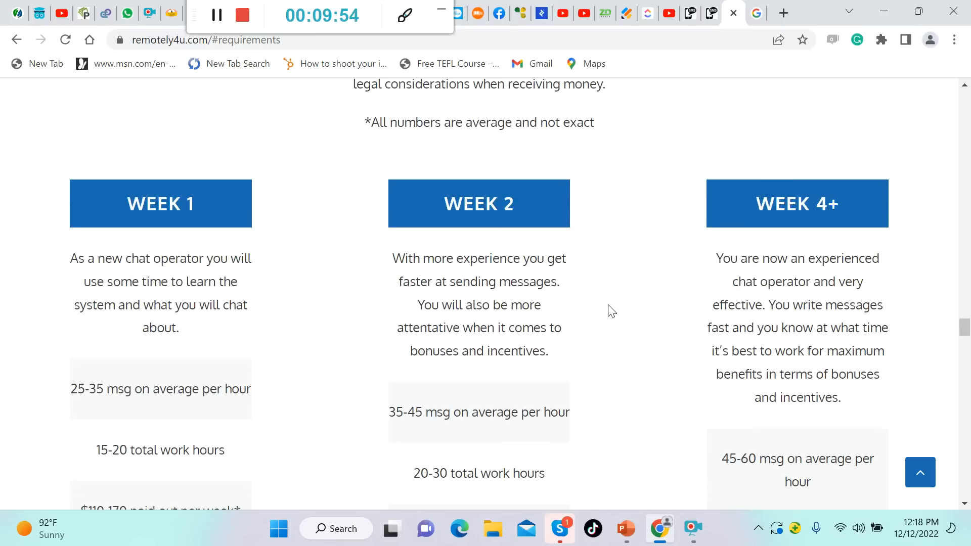
mouse_move(576, 311)
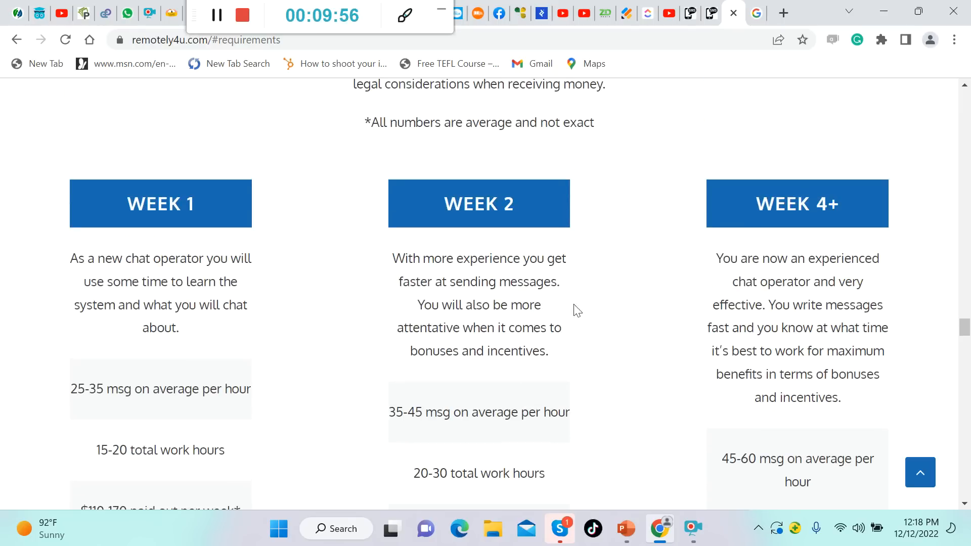
mouse_move(589, 321)
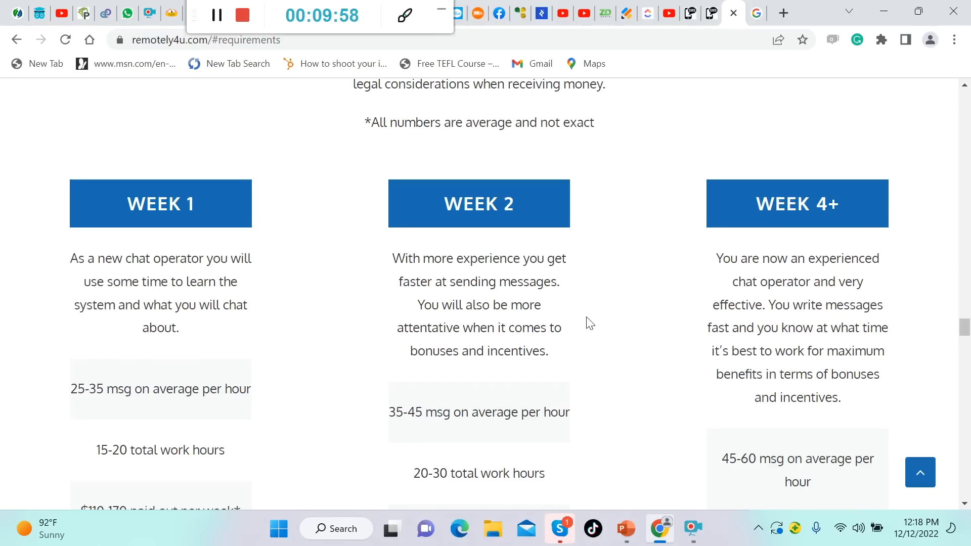
mouse_move(575, 351)
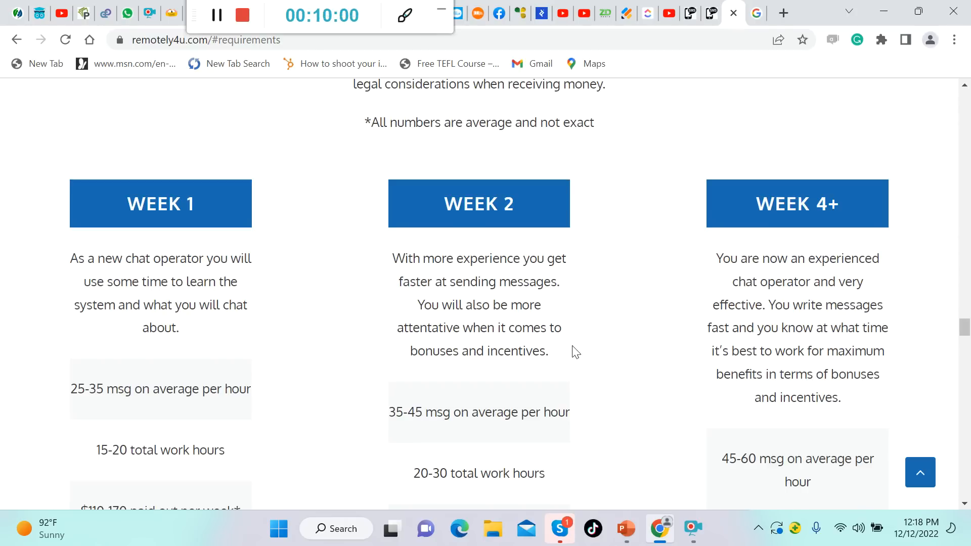
Step: Read through the Week 1, 2 and 4+ earnings tiers down to the closing application invitation
scroll("down", 3)
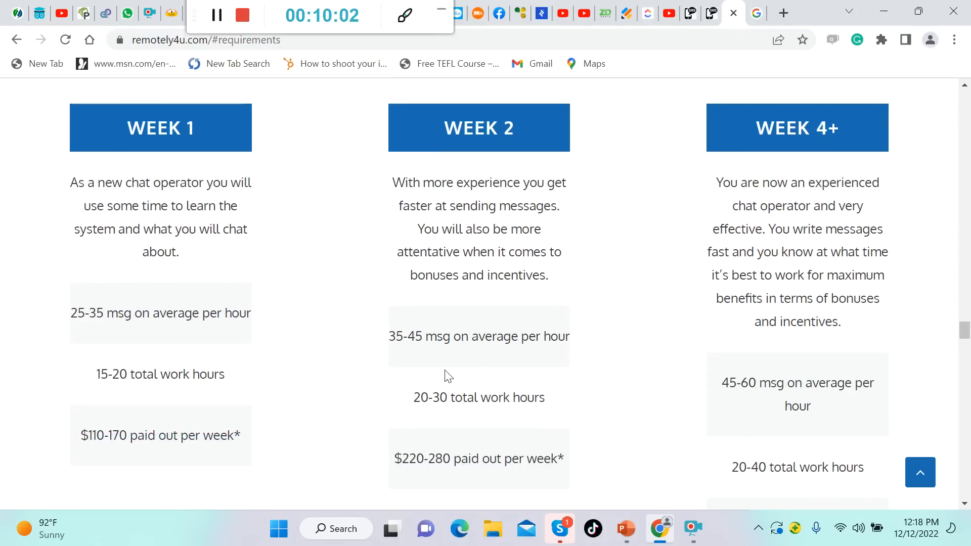
mouse_move(456, 366)
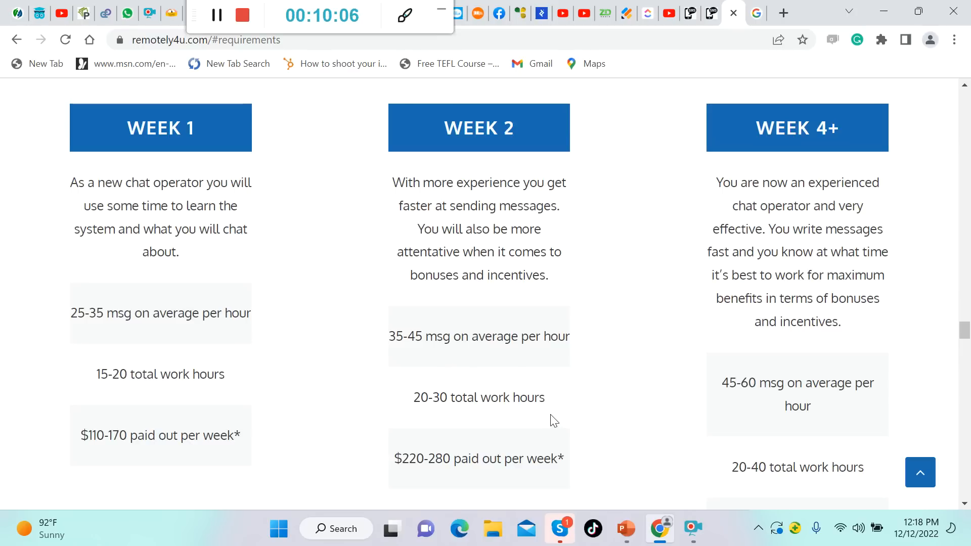
scroll("down", 3)
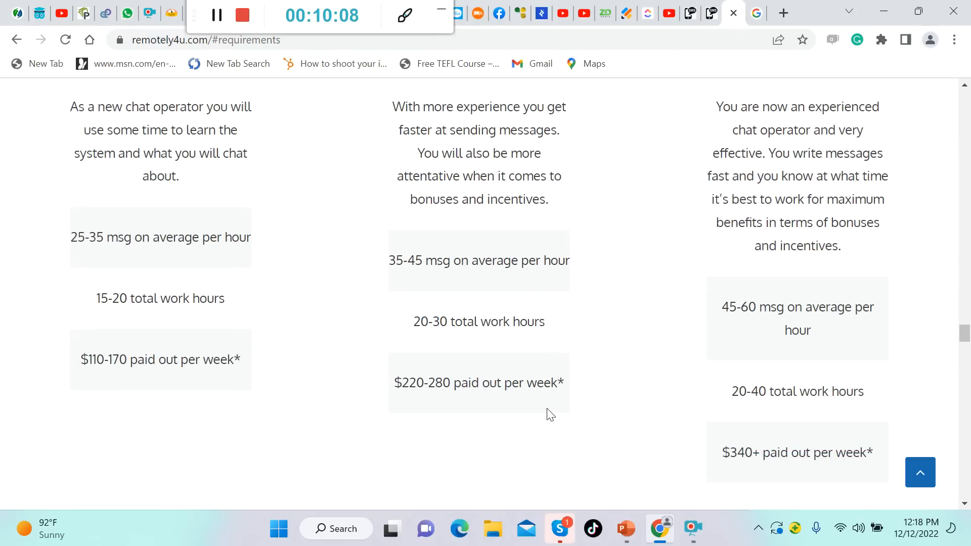
mouse_move(519, 410)
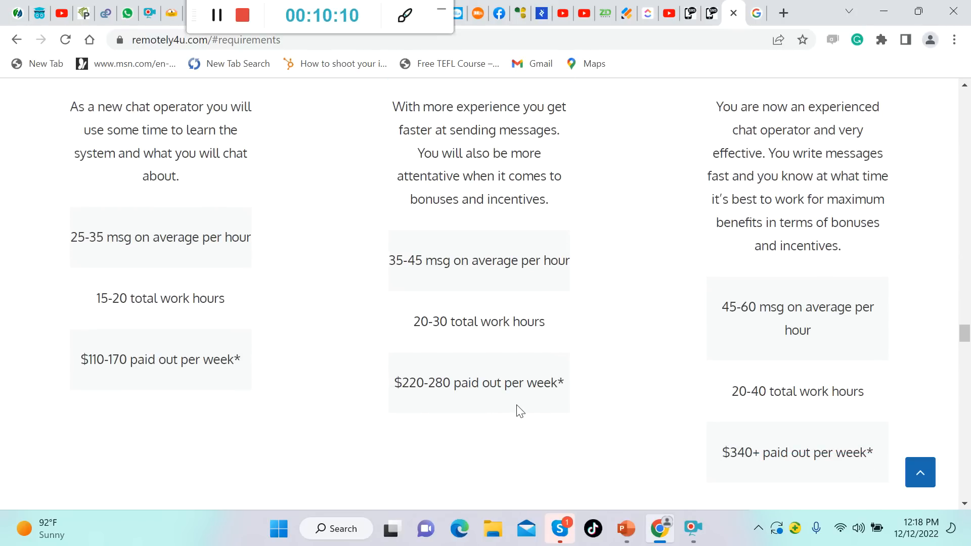
scroll("down", 3)
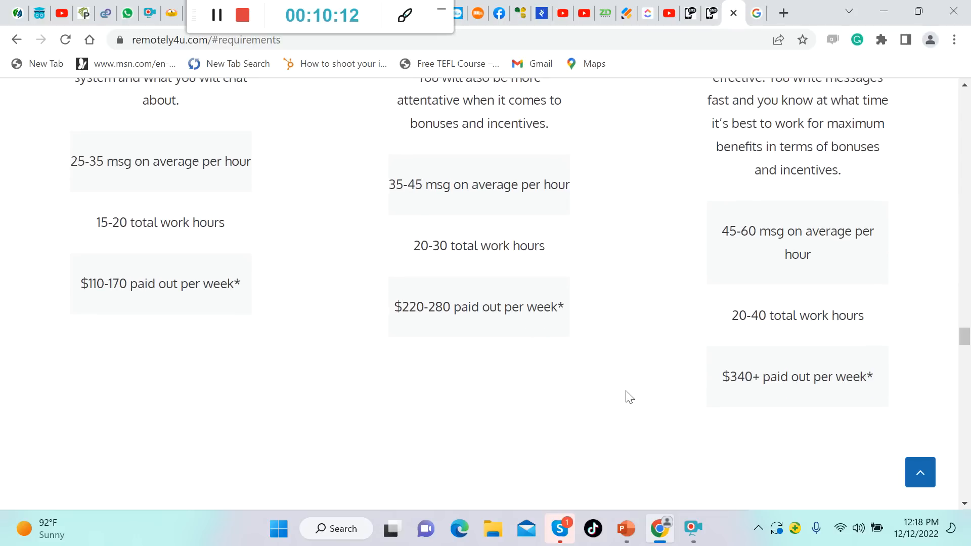
scroll("up", 3)
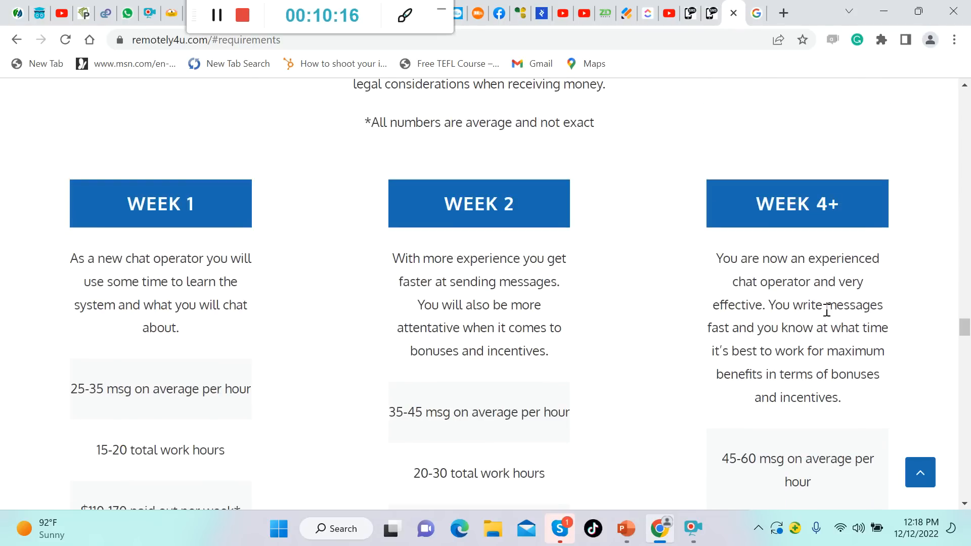
mouse_move(818, 347)
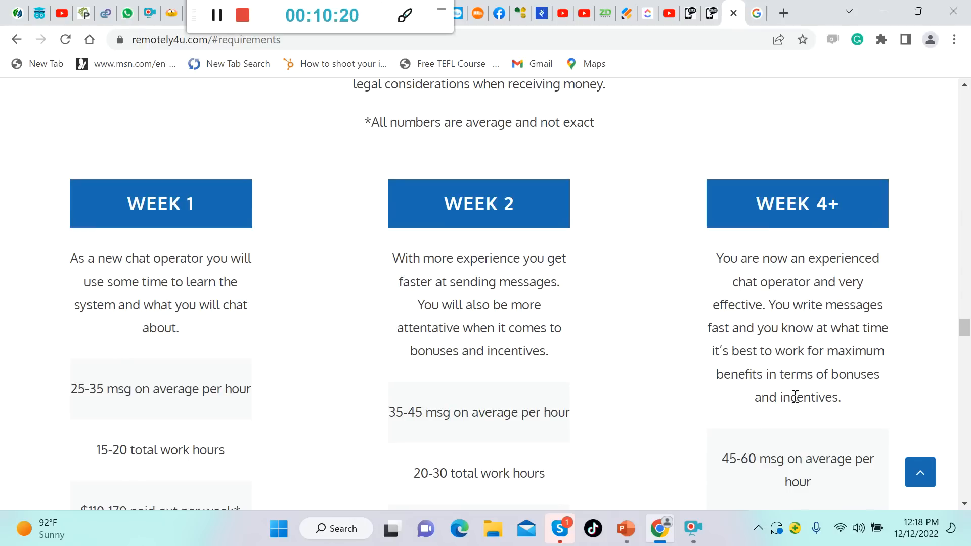
scroll("down", 3)
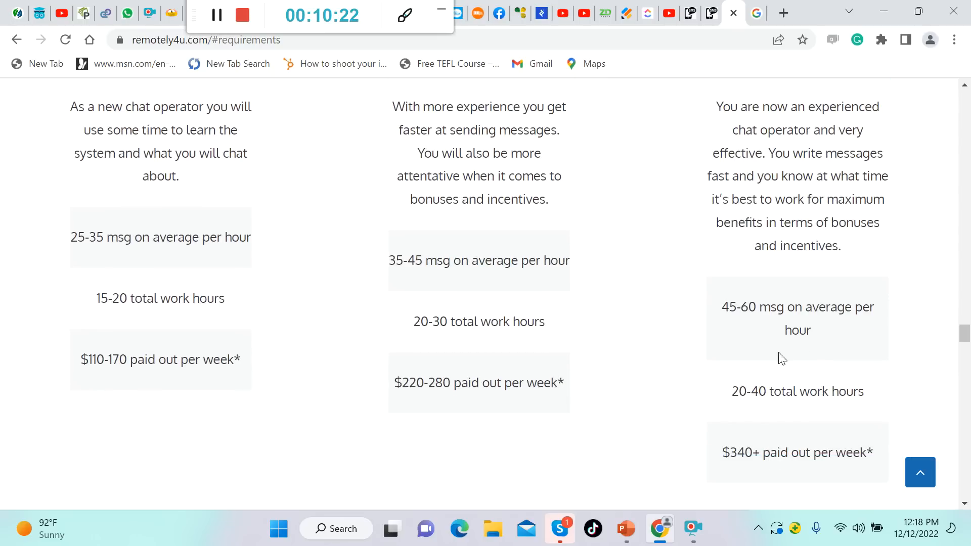
mouse_move(769, 343)
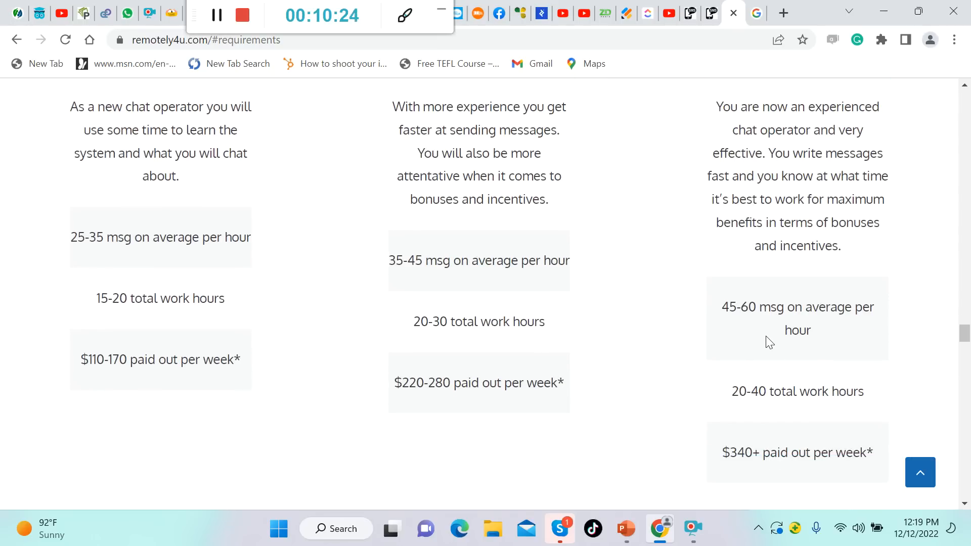
scroll("down", 3)
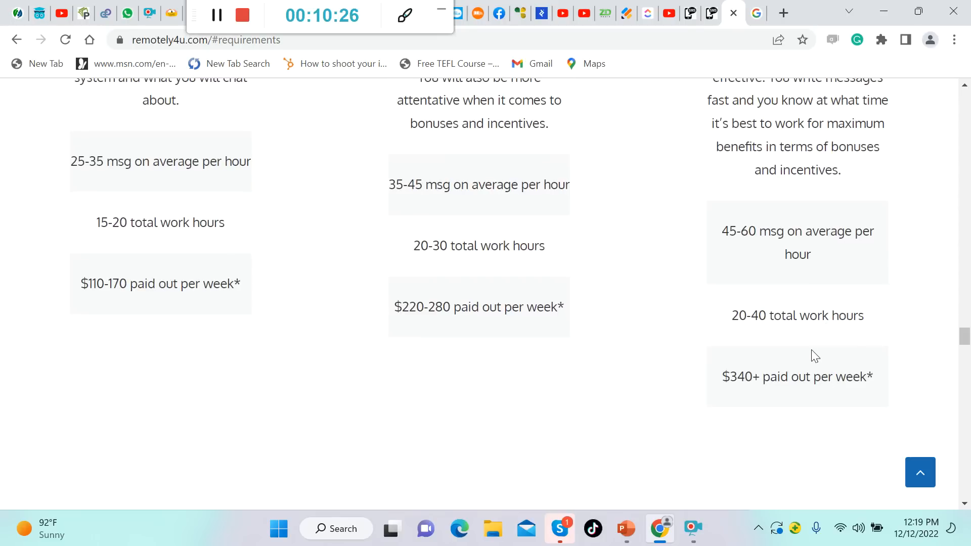
mouse_move(727, 402)
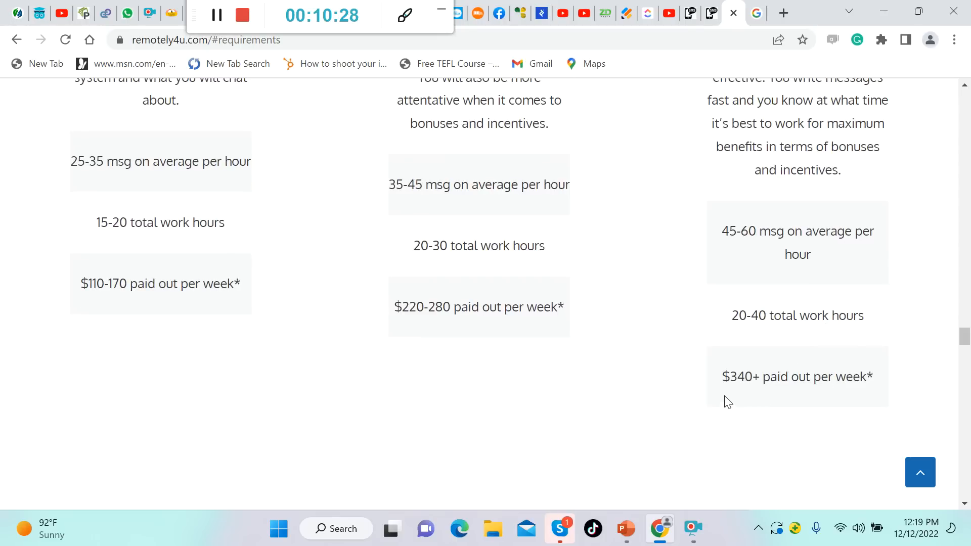
mouse_move(771, 405)
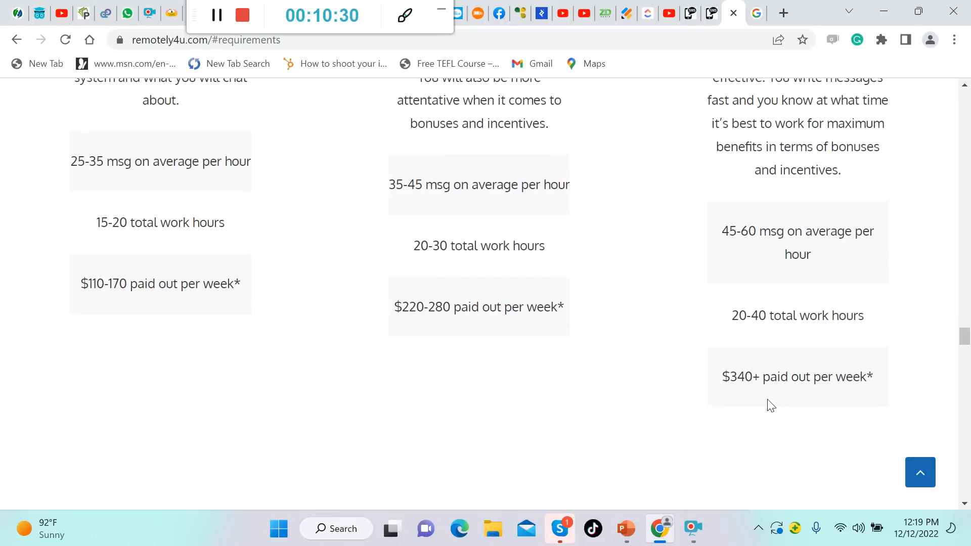
scroll("down", 3)
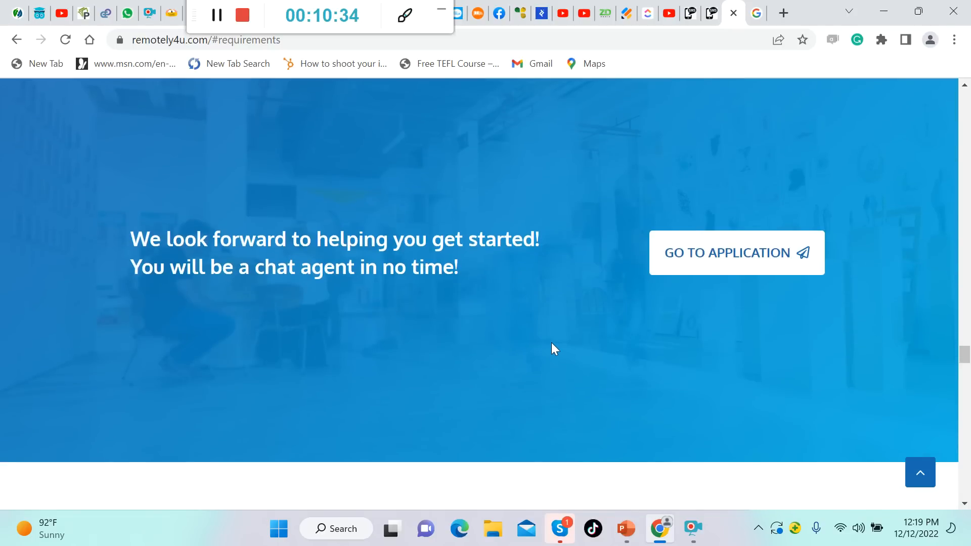
mouse_move(548, 346)
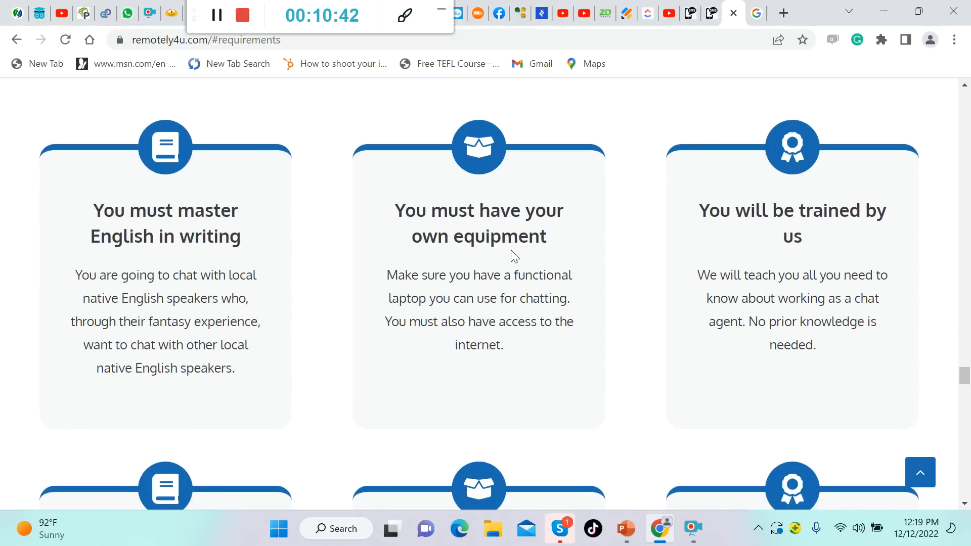
Step: Scroll past the requirement cards, testimonials and operator interview to the chat job description with Apply Now
scroll("down", 3)
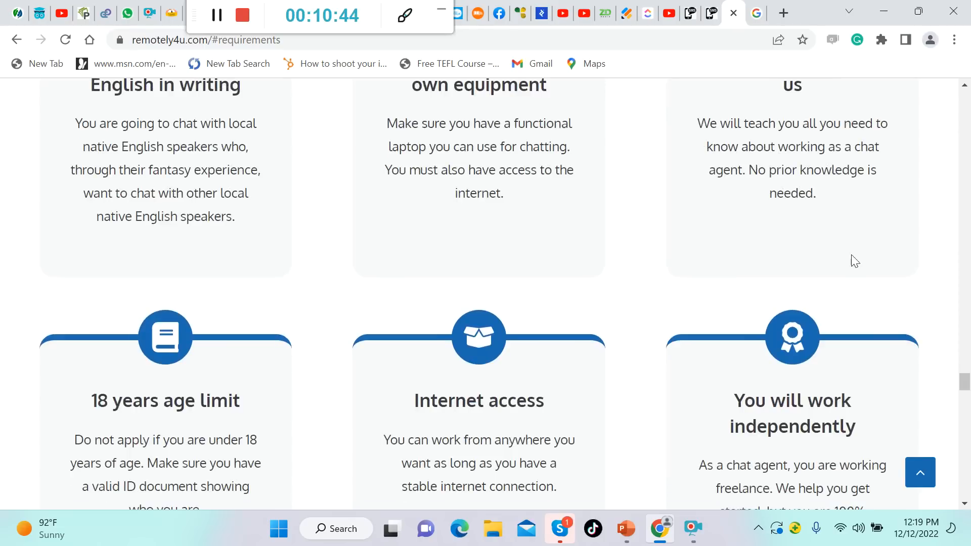
scroll("down", 3)
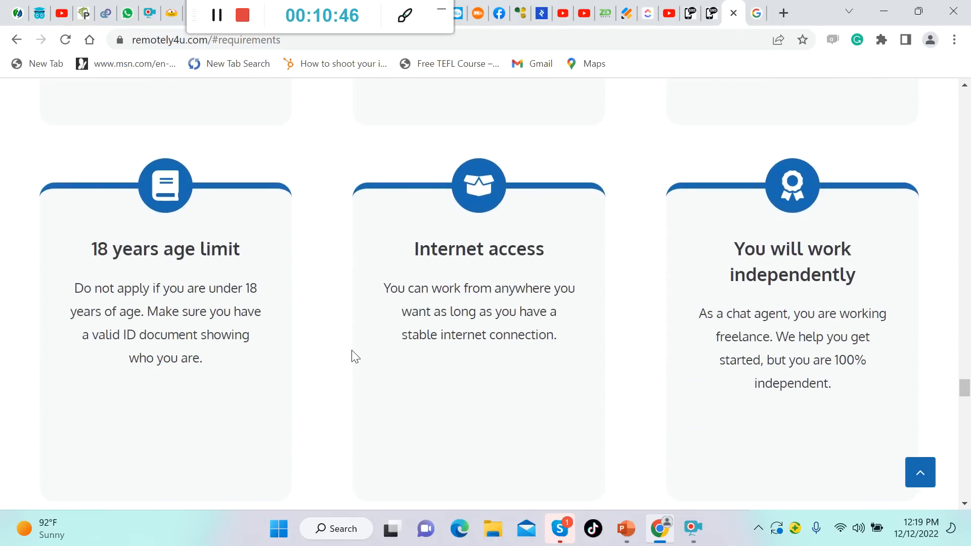
scroll("down", 3)
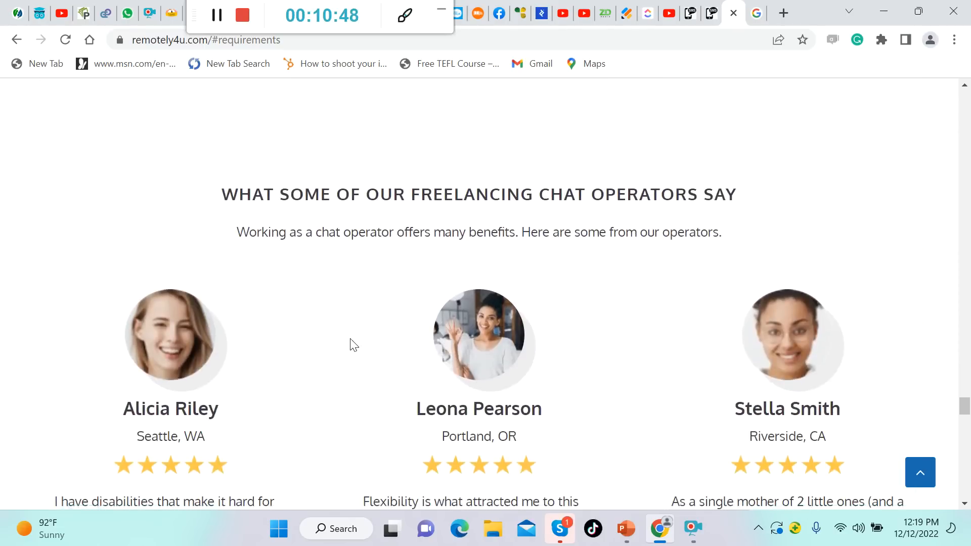
scroll("down", 3)
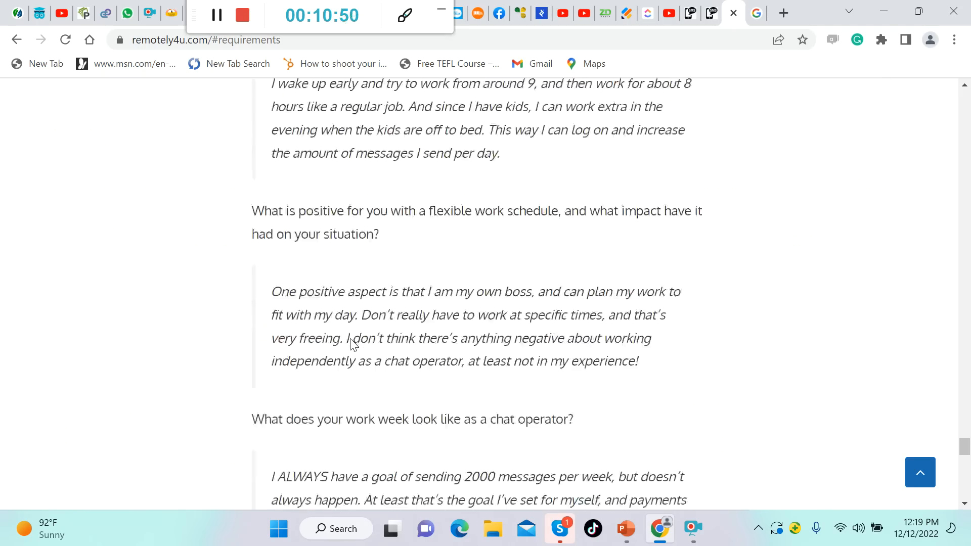
scroll("up", 3)
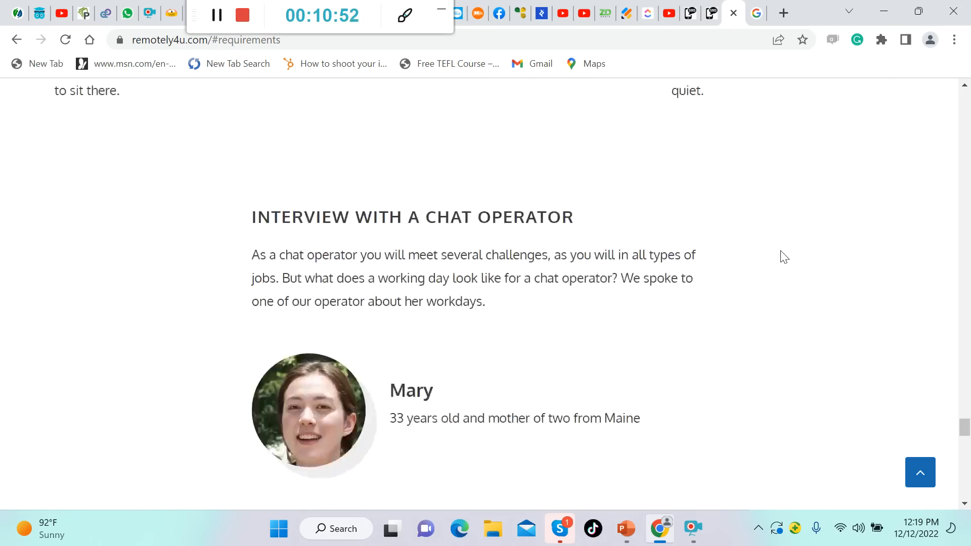
scroll("down", 3)
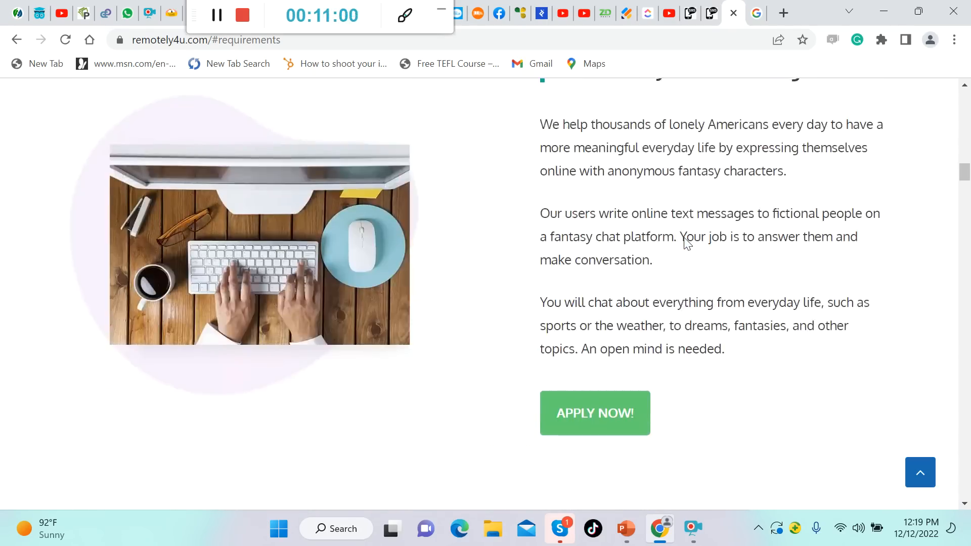
Step: Jump to the application form via Apply Now, look over its fields and the 3 simple steps, then return to the top banner
left_click(594, 413)
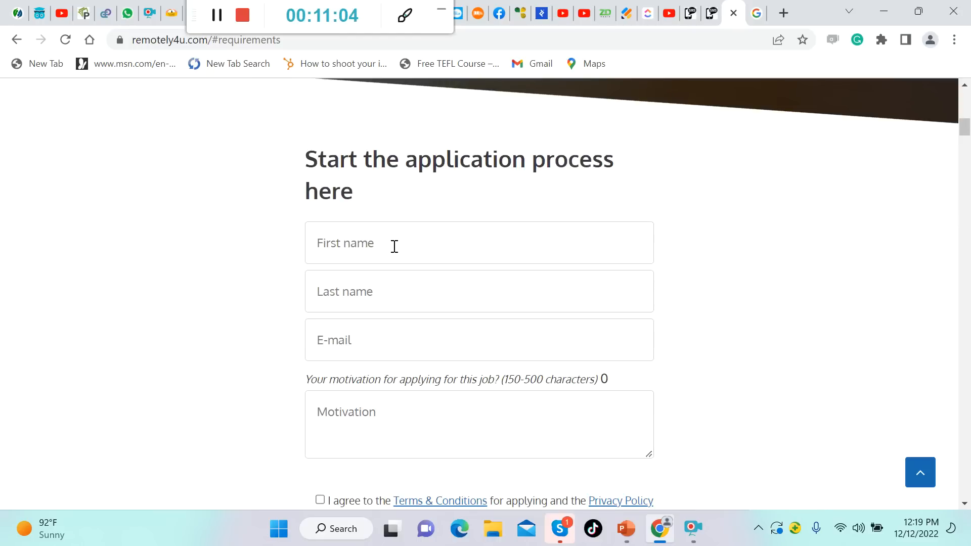
left_click(478, 292)
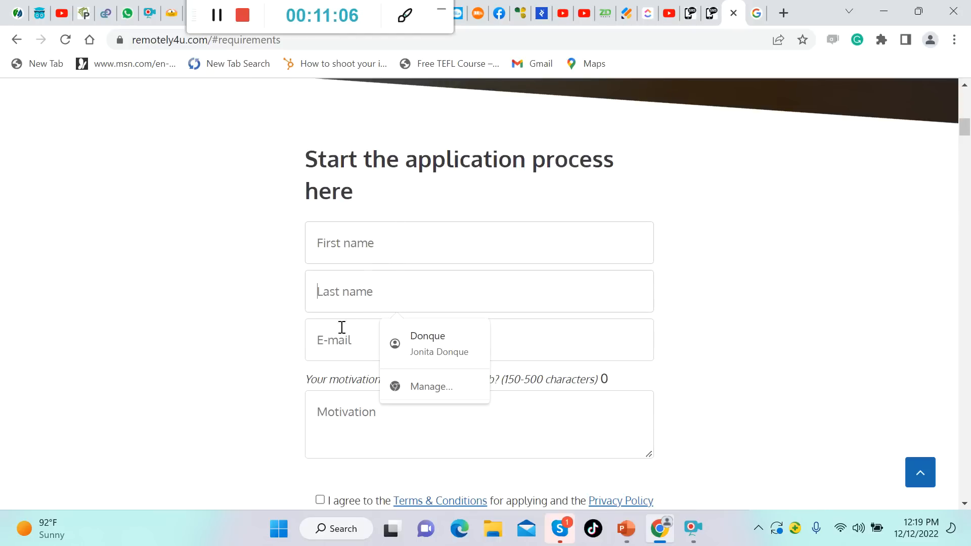
scroll("down", 3)
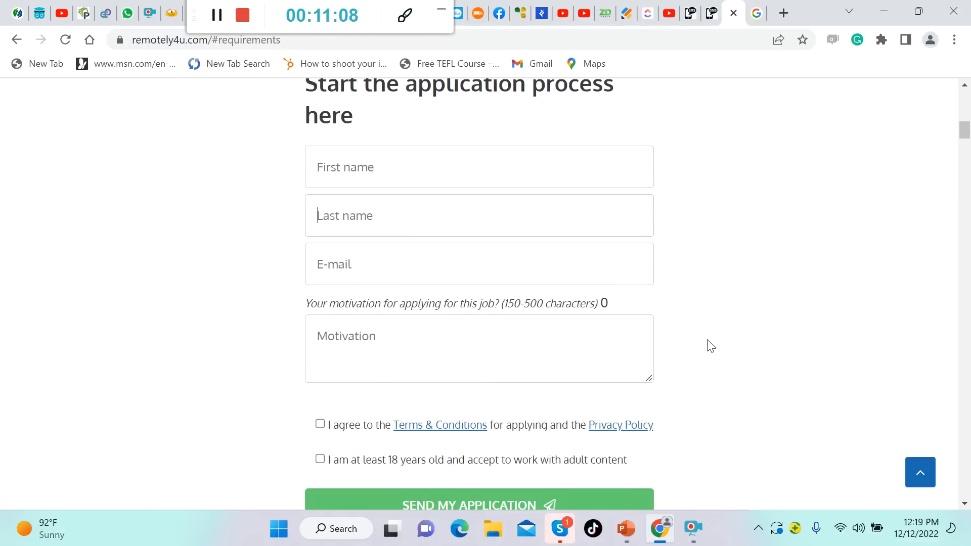
scroll("down", 3)
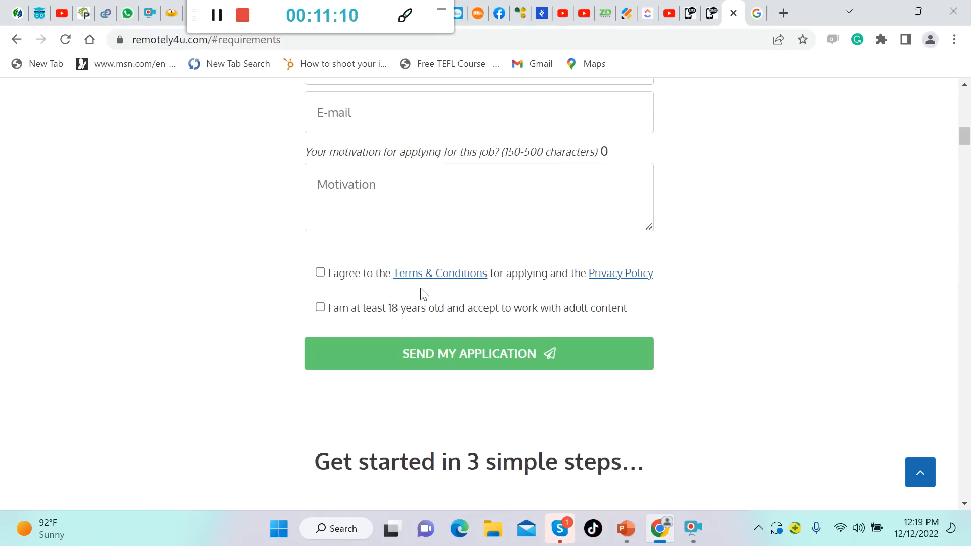
mouse_move(481, 335)
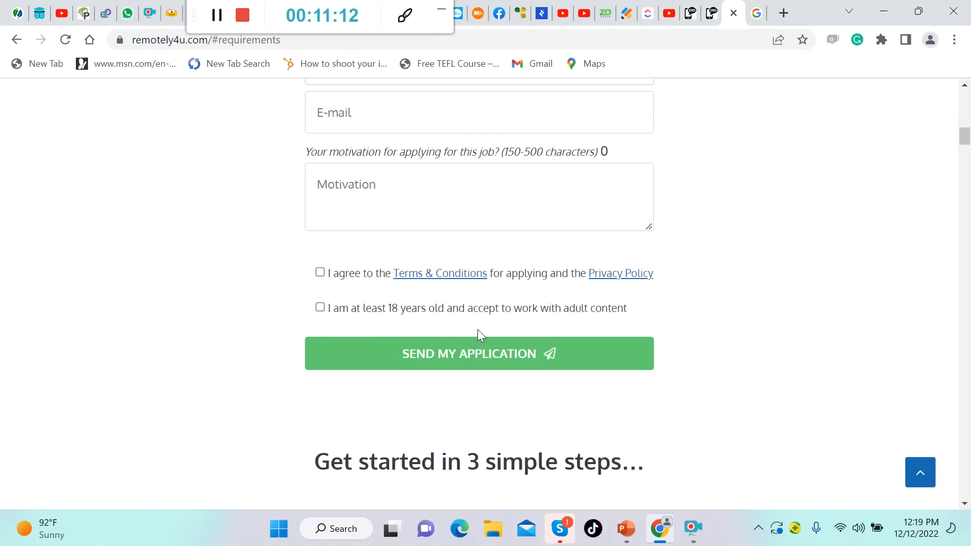
mouse_move(774, 341)
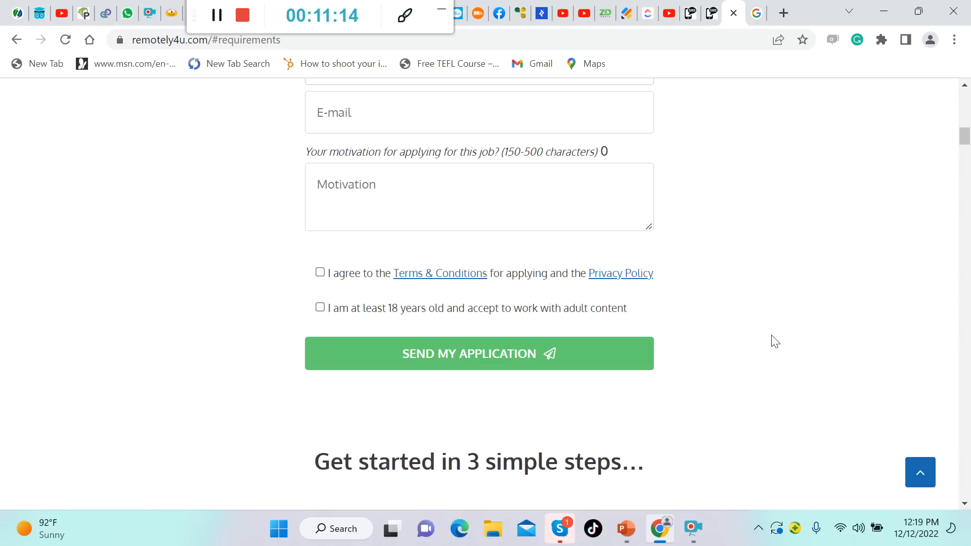
mouse_move(485, 360)
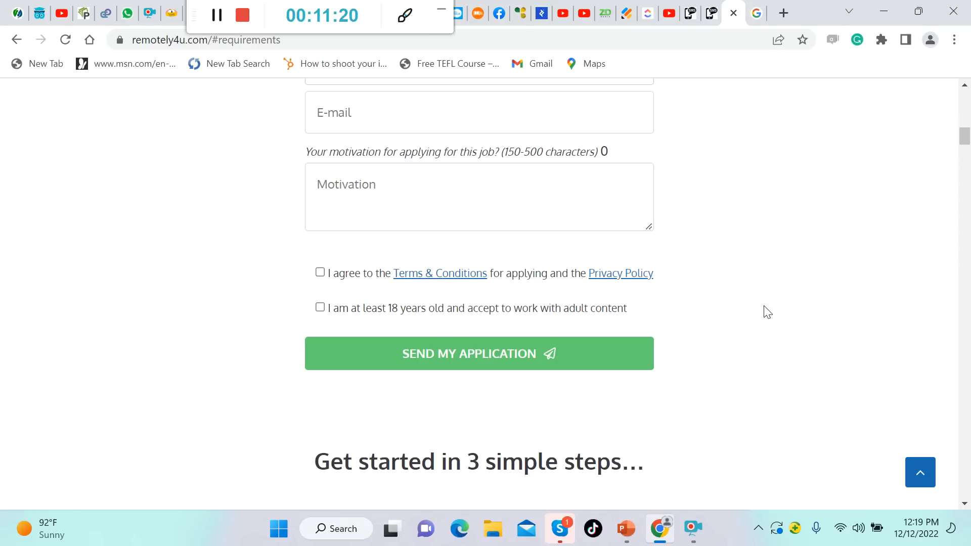
mouse_move(779, 312)
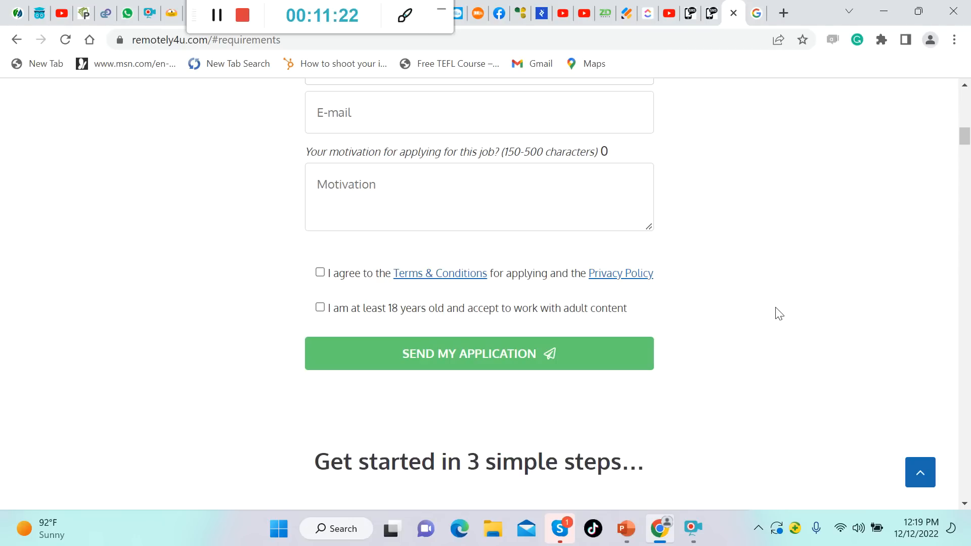
scroll("down", 3)
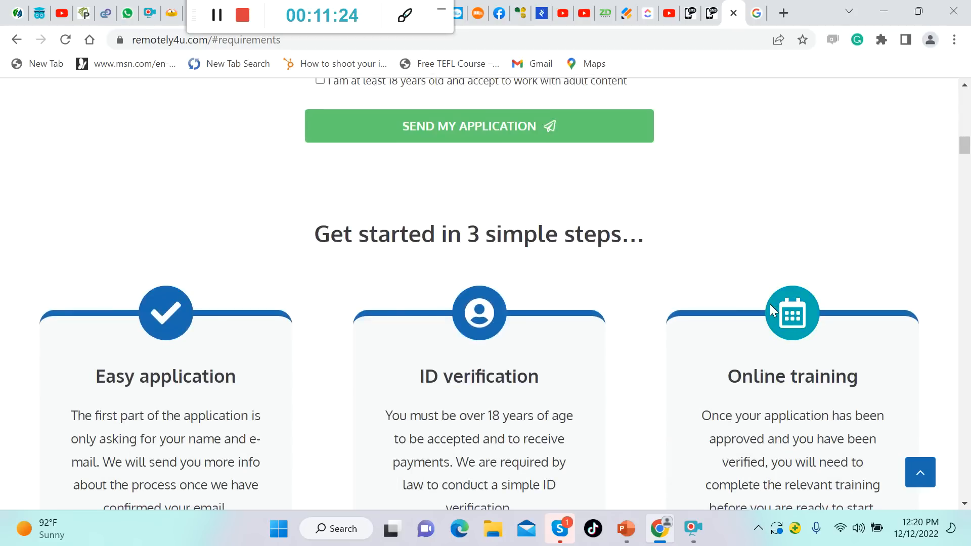
scroll("up", 3)
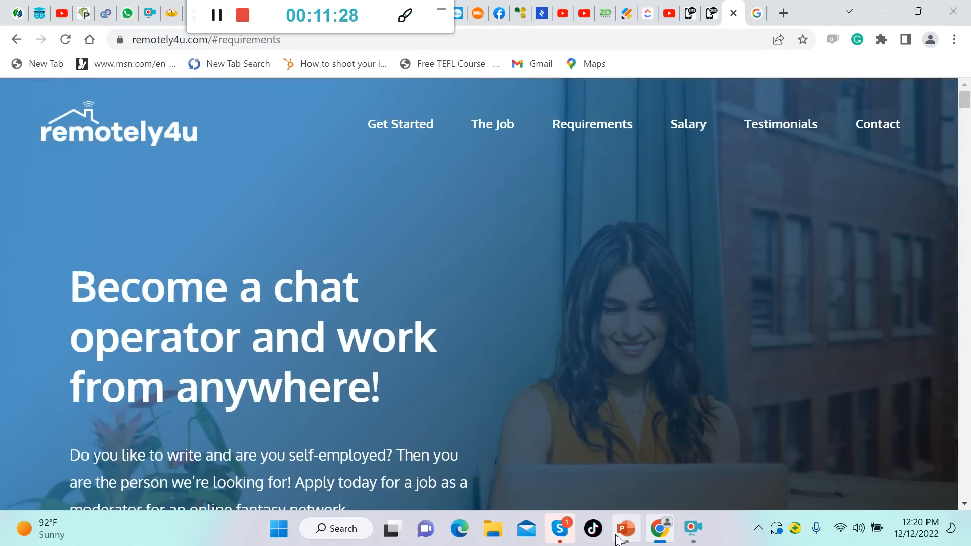
Step: Switch back to PowerPoint from the taskbar and advance the deck to the next slide thumbnail
left_click(625, 529)
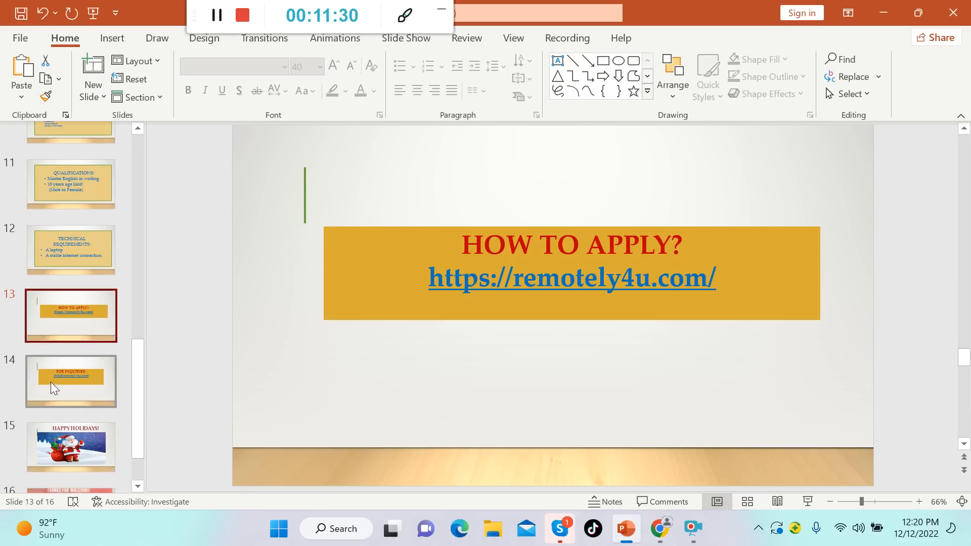
left_click(71, 380)
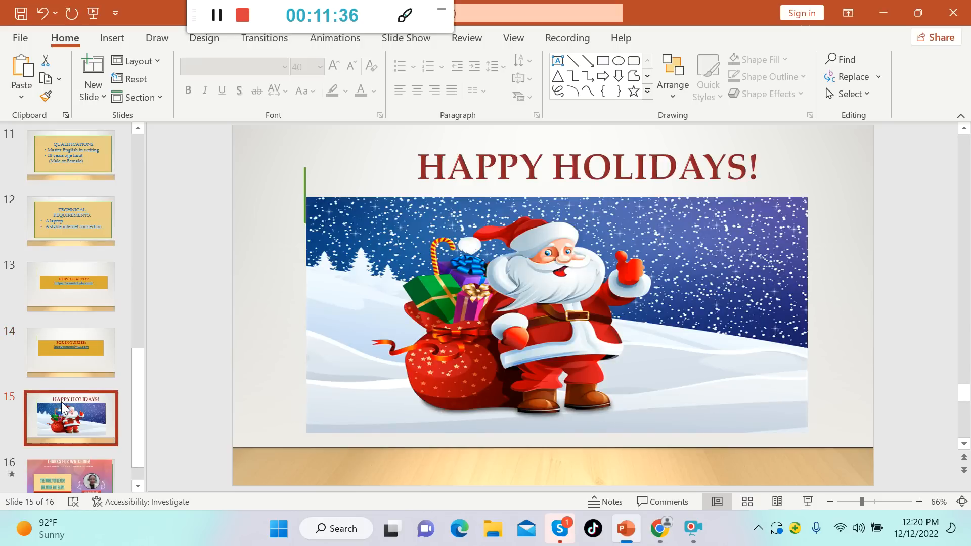
mouse_move(70, 418)
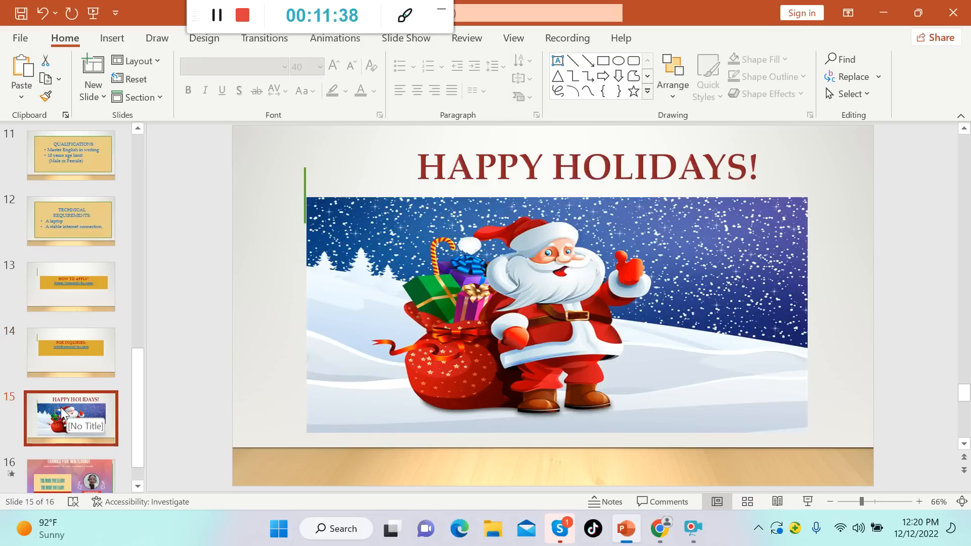
mouse_move(297, 368)
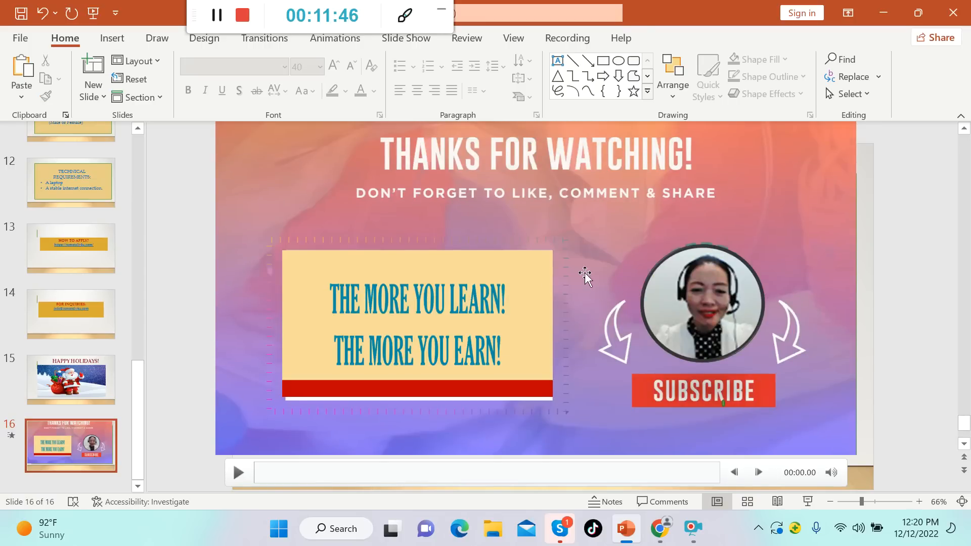
mouse_move(597, 233)
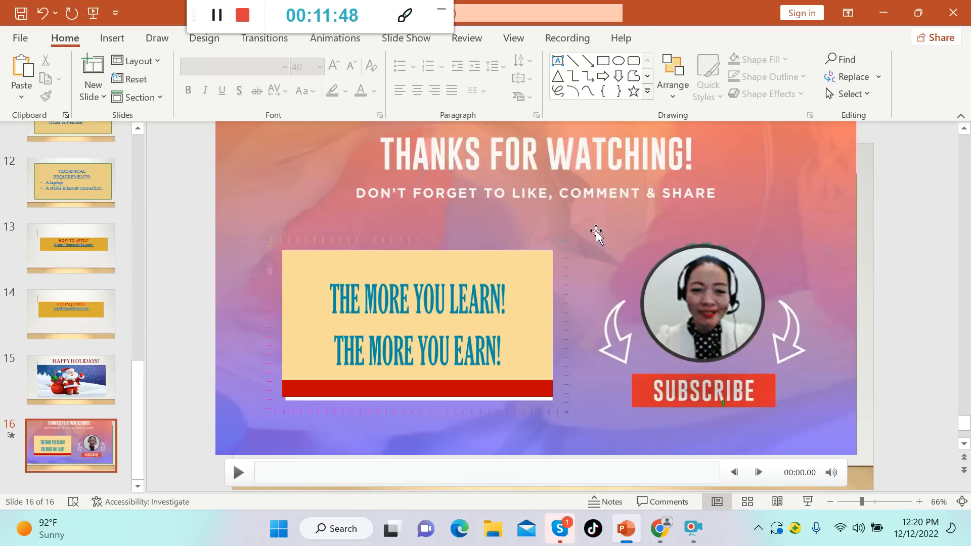